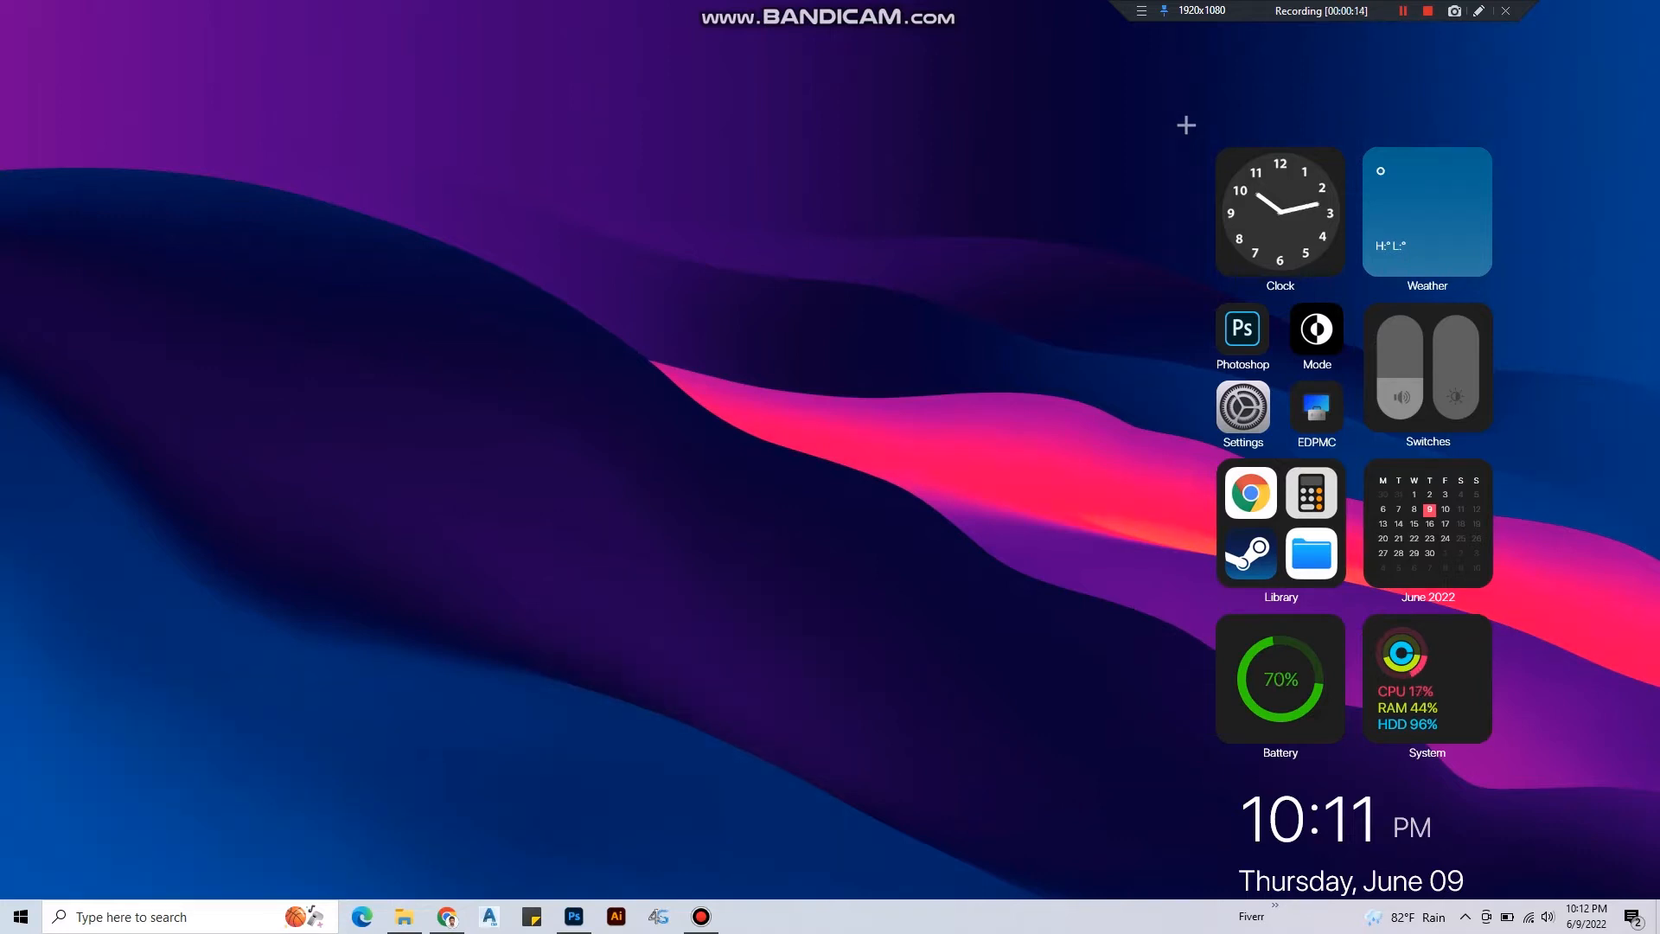
Launch Photoshop and create a new blank 400 × 400 px document.
left_click(1241, 329)
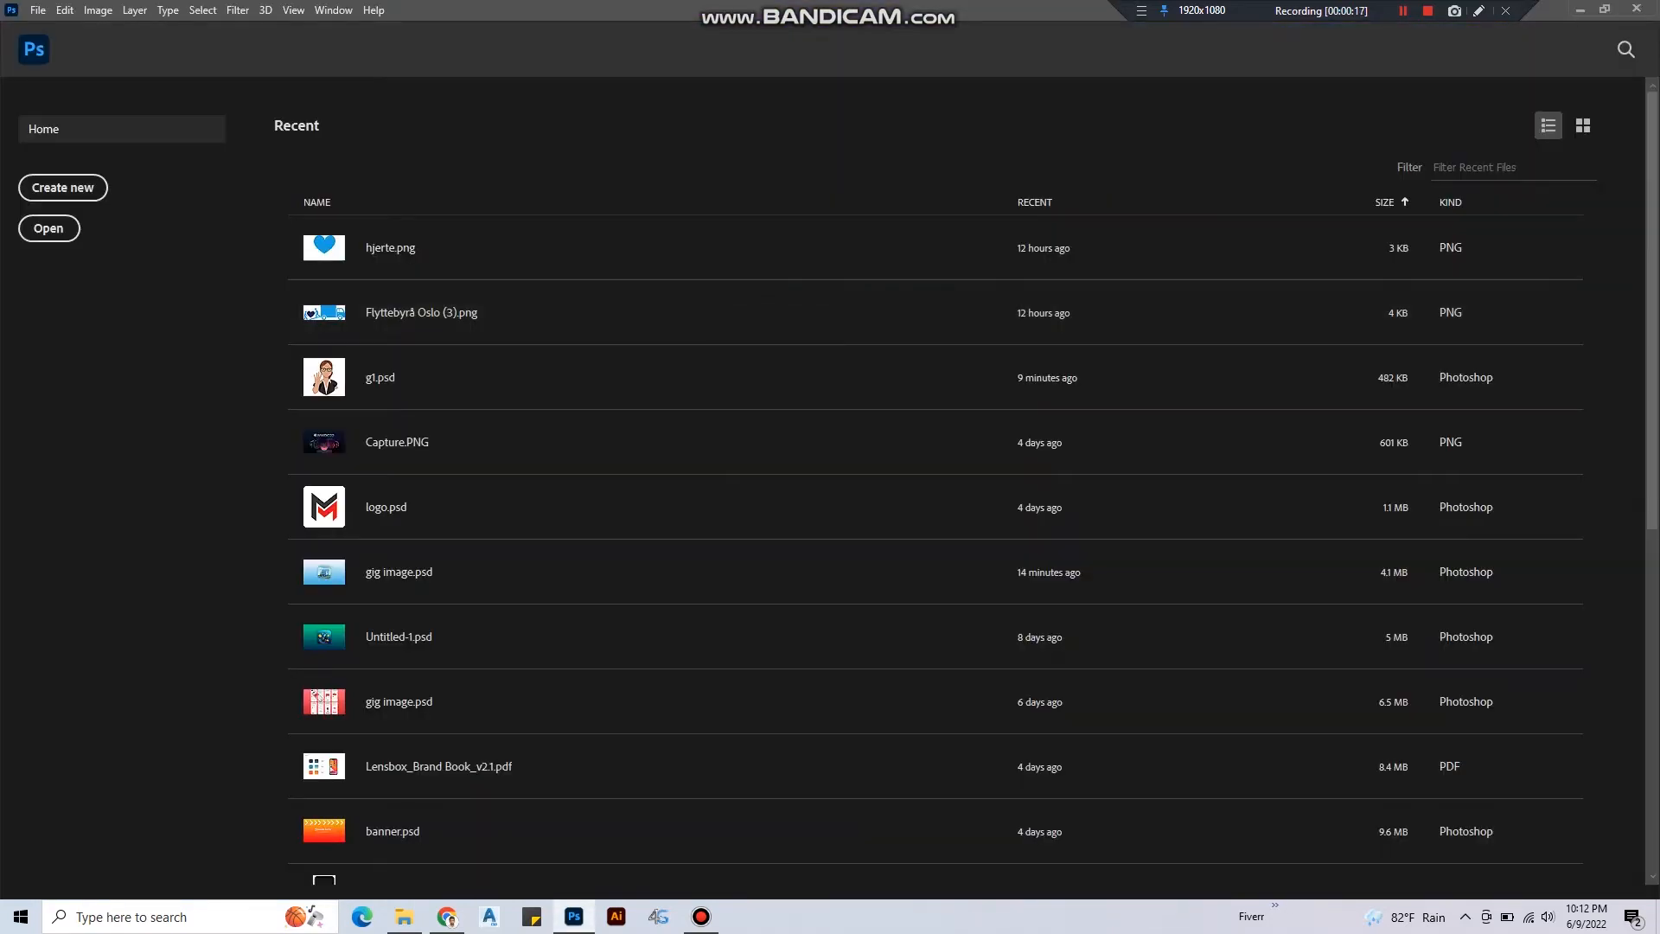
left_click(63, 186)
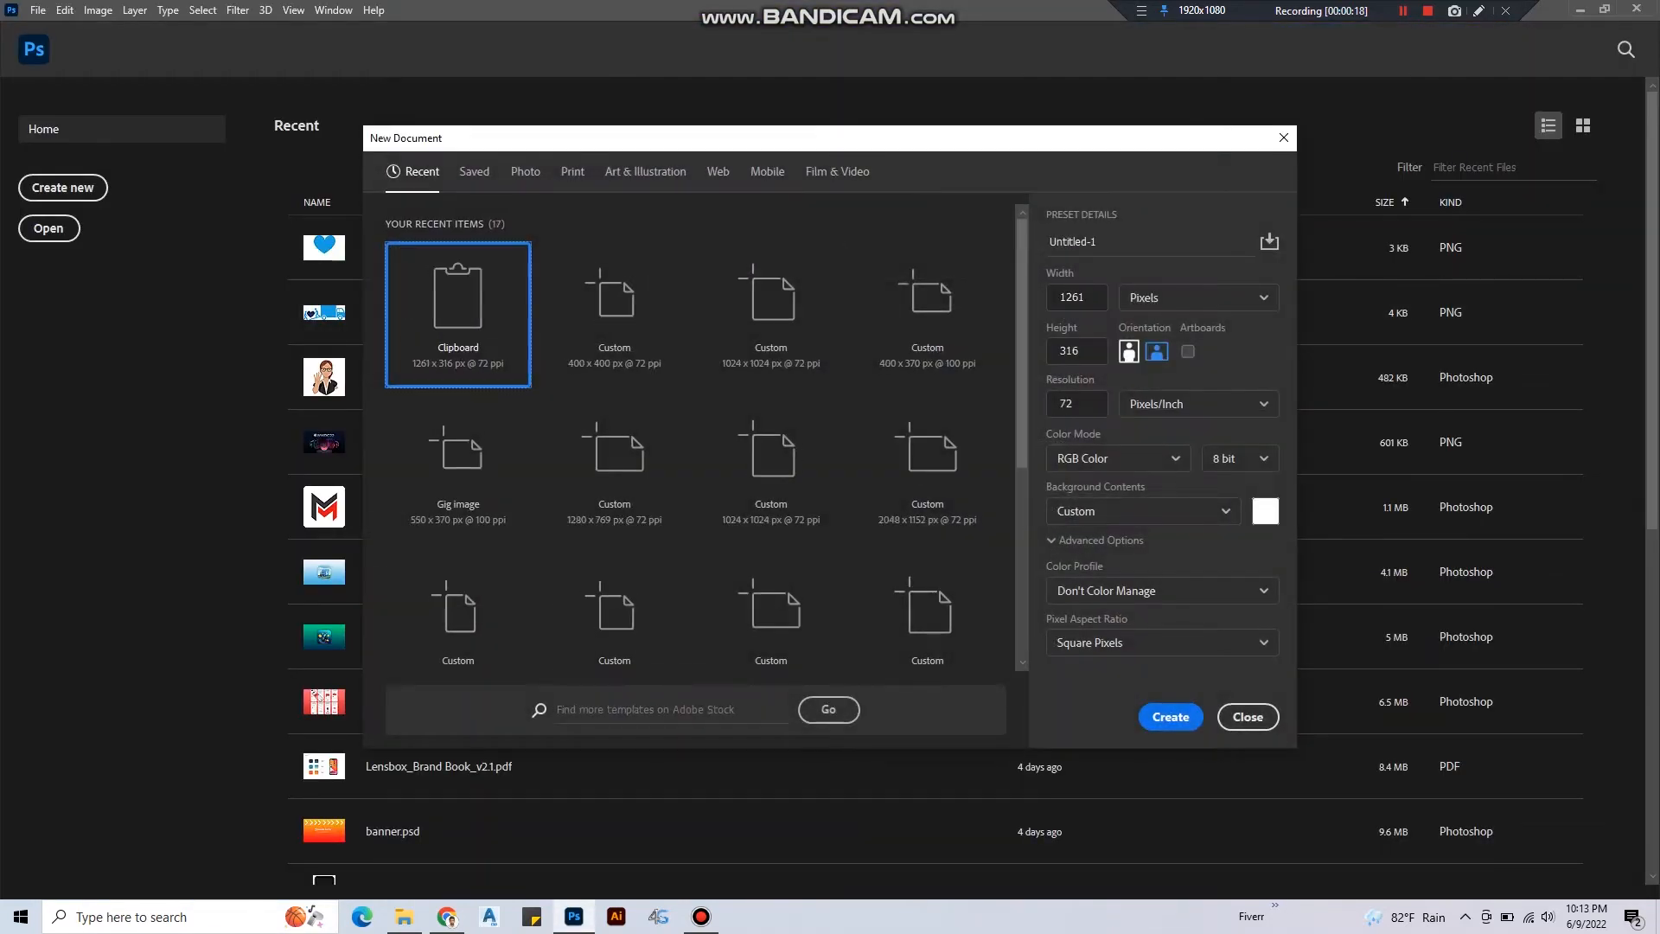
mouse_move(927, 297)
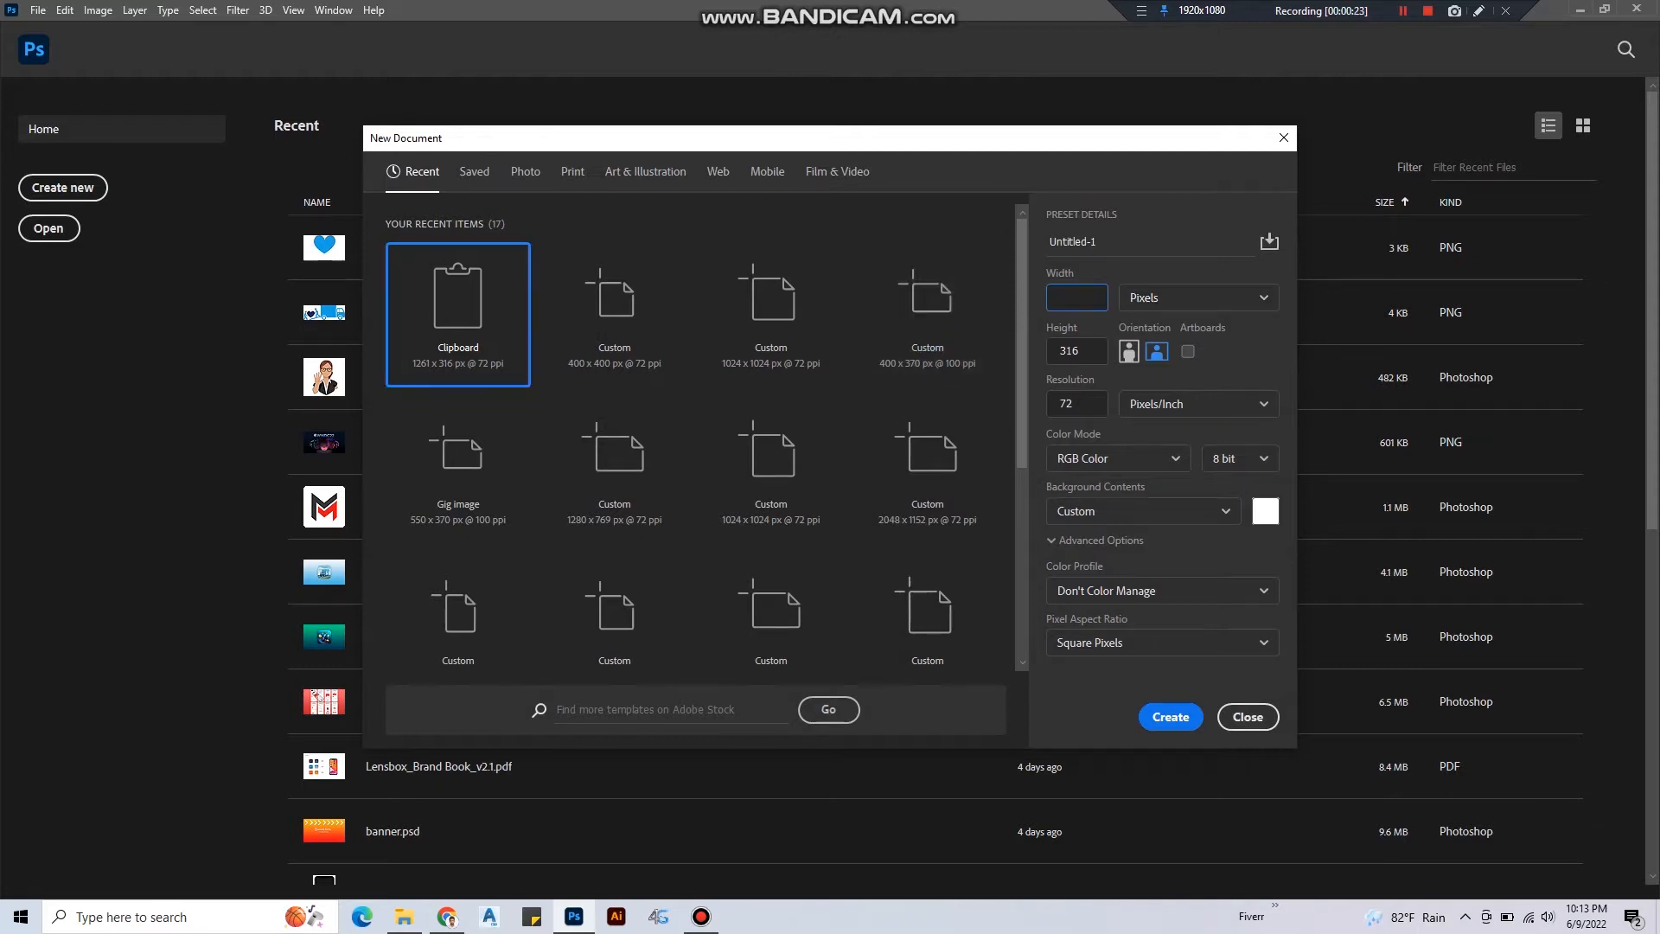
type("400")
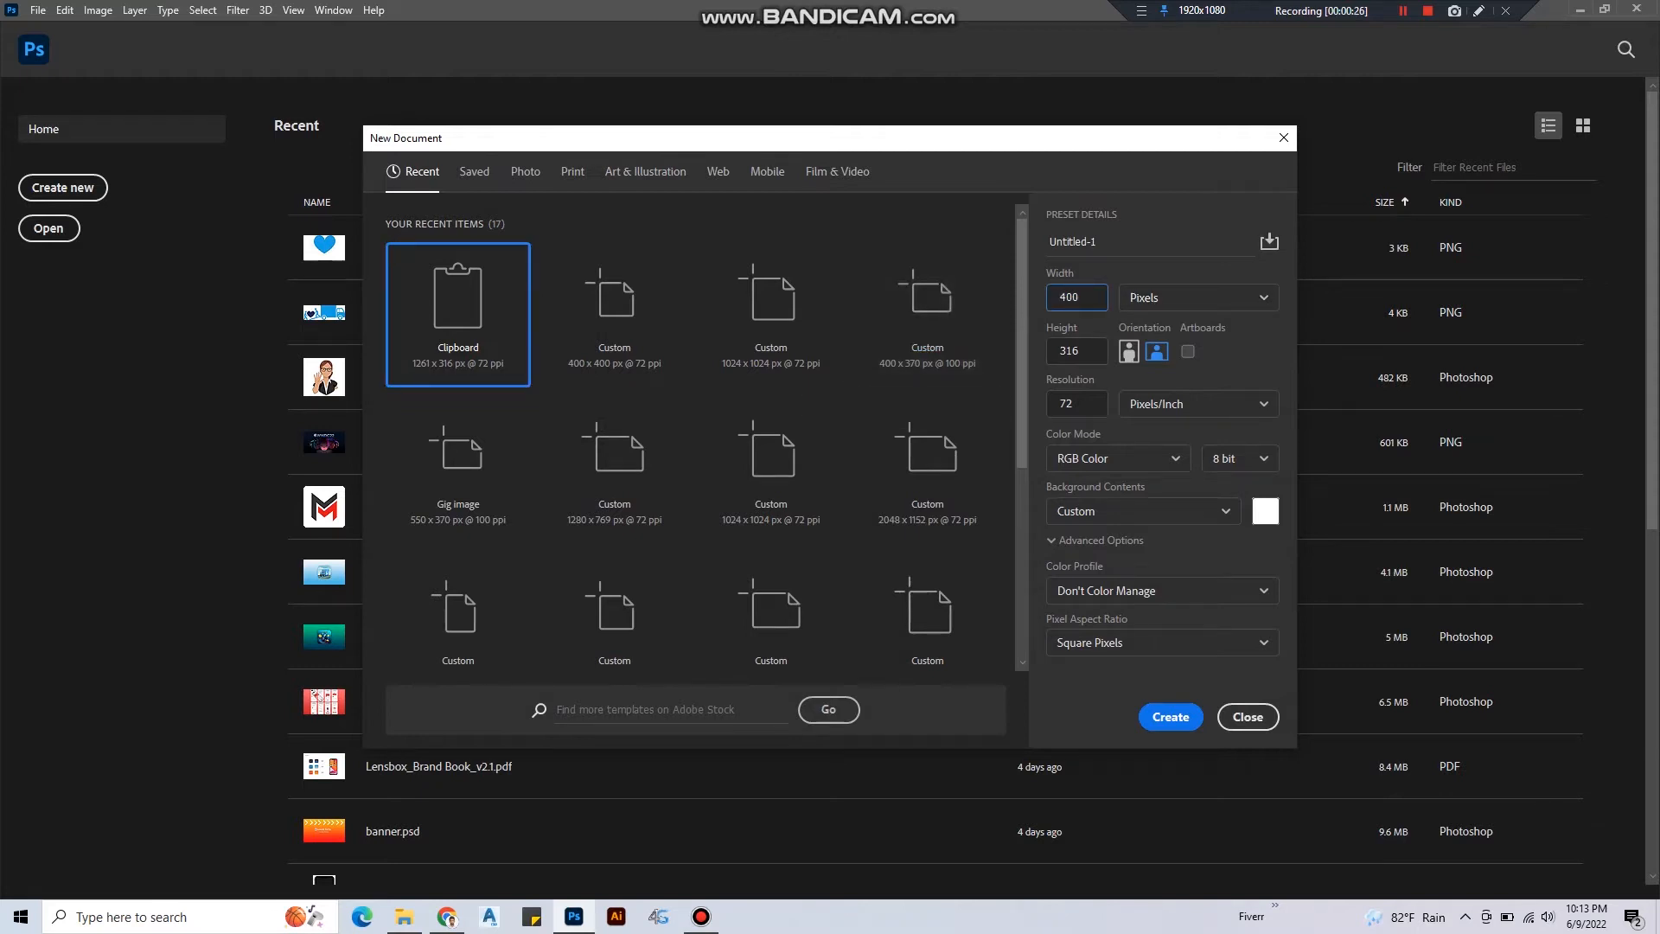
type("400")
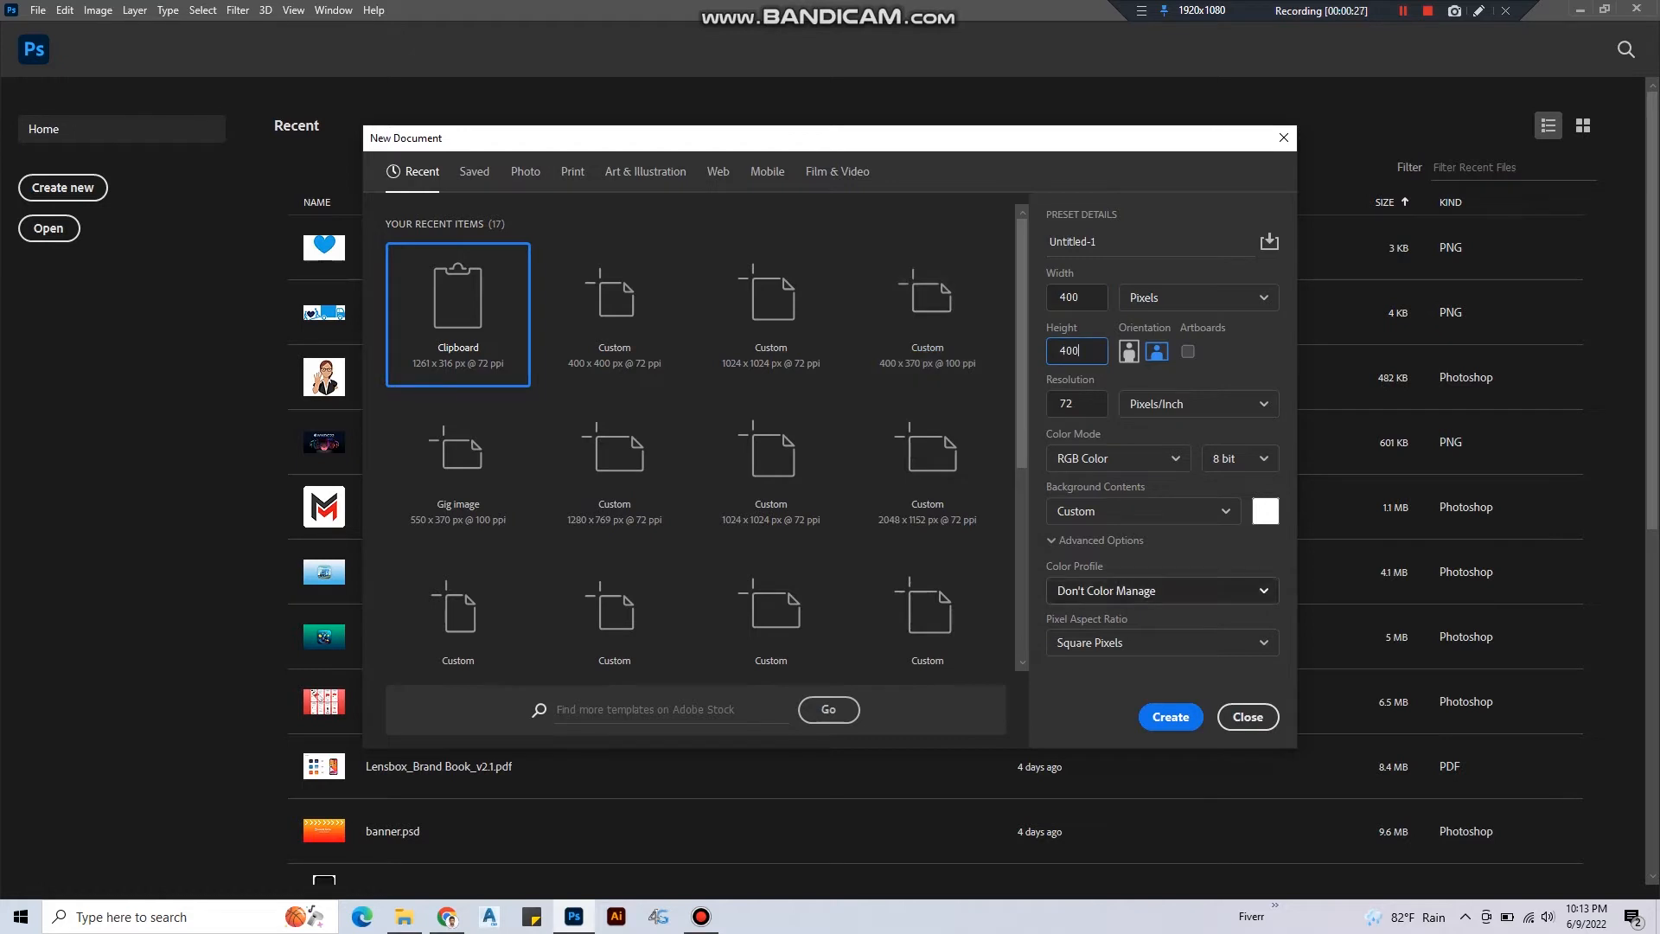
left_click(1169, 716)
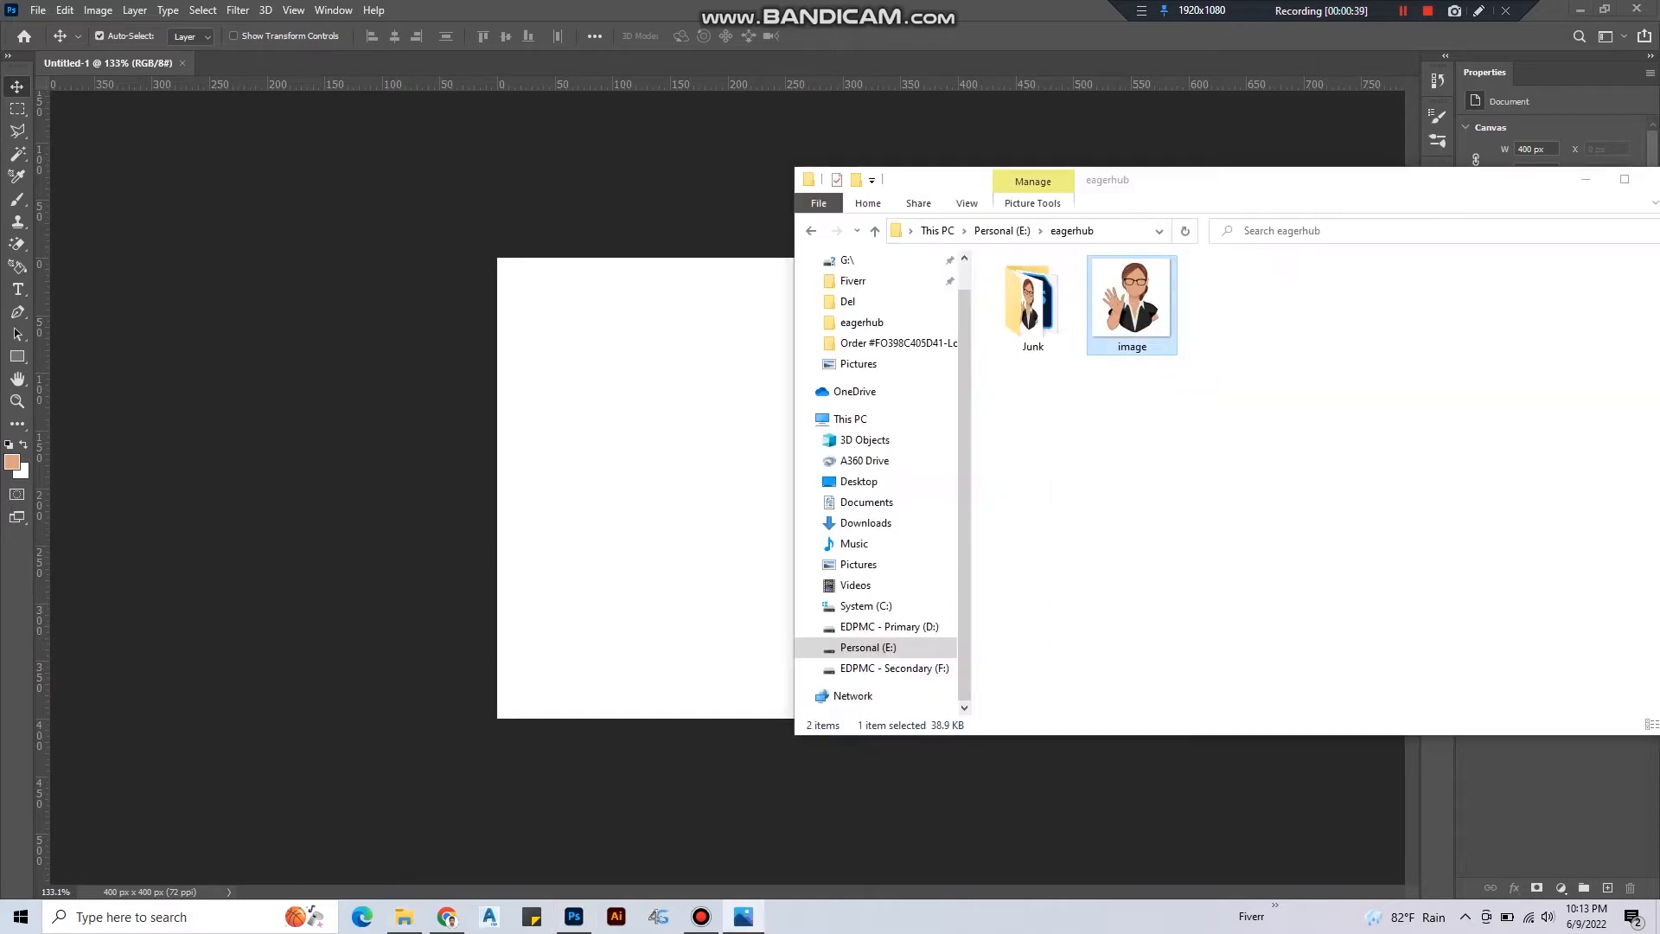
Drag the cartoon woman picture from the eagerhub folder onto the canvas and commit the placement.
double_click(1130, 298)
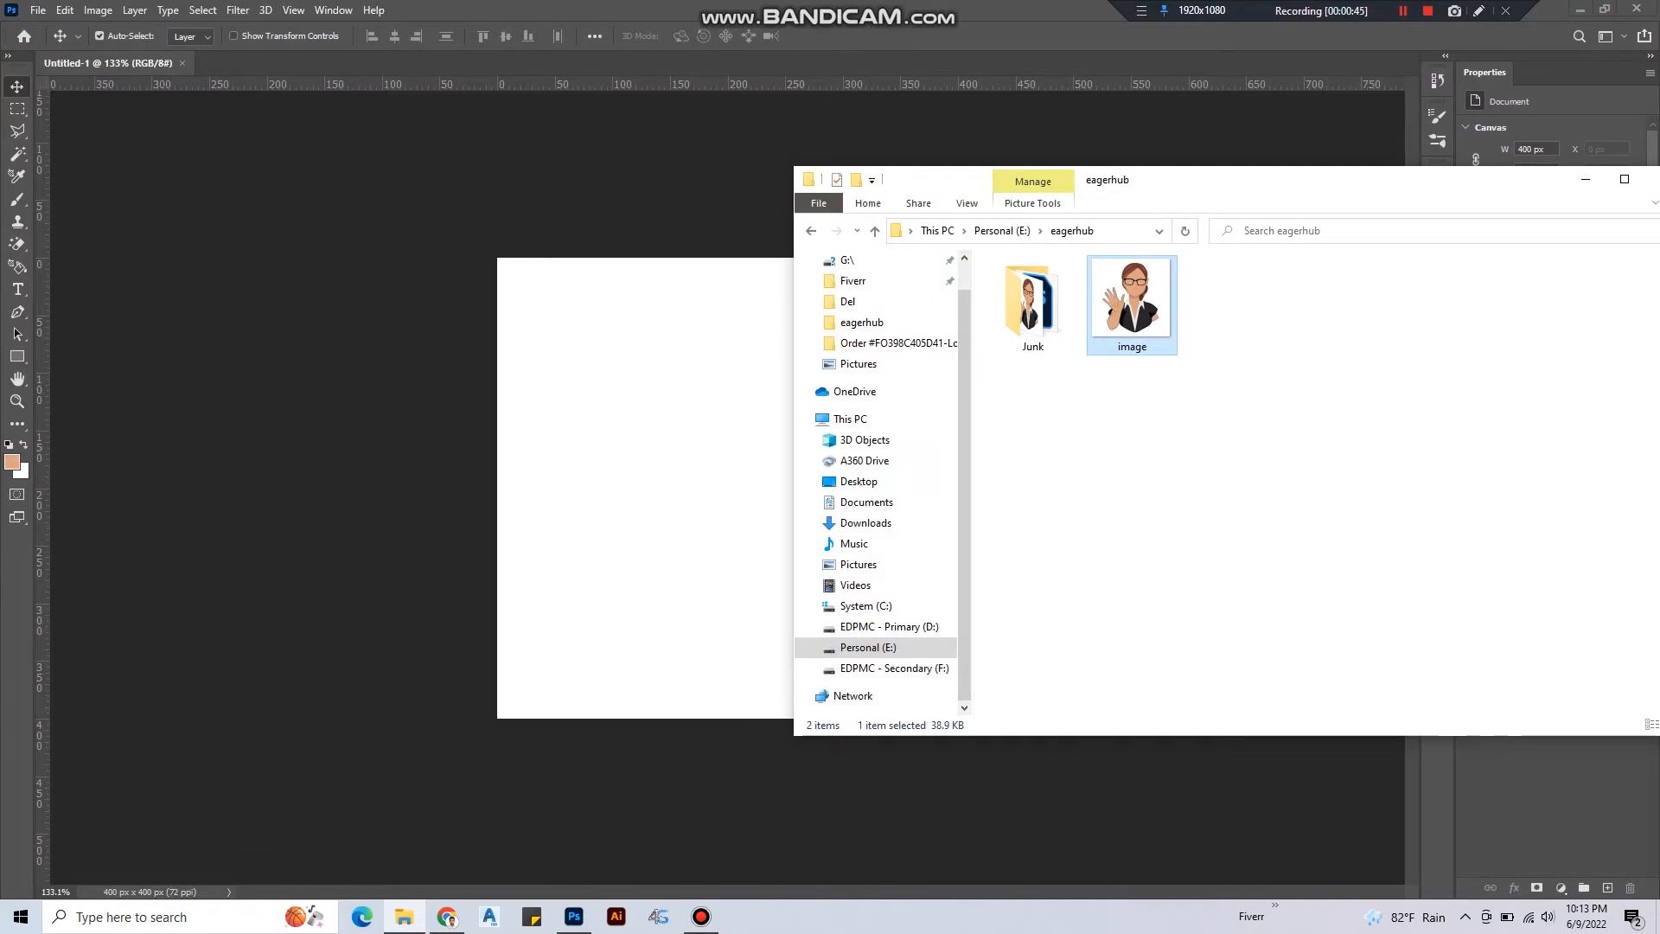
left_click_drag(878, 178, 1206, 149)
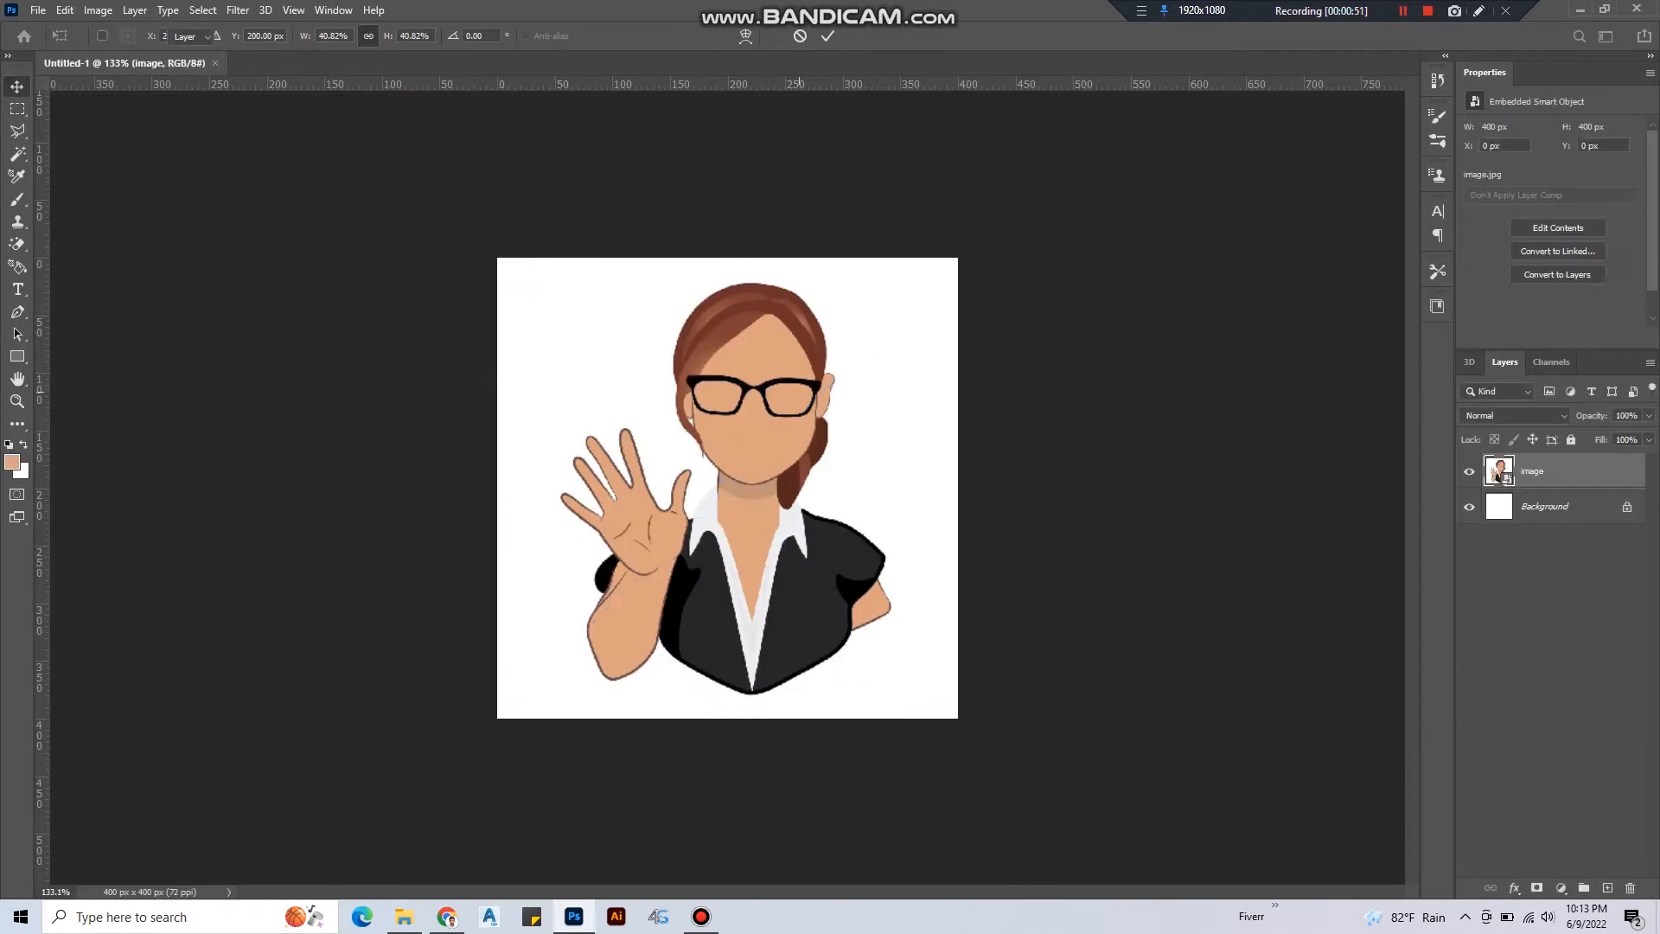
left_click(12, 87)
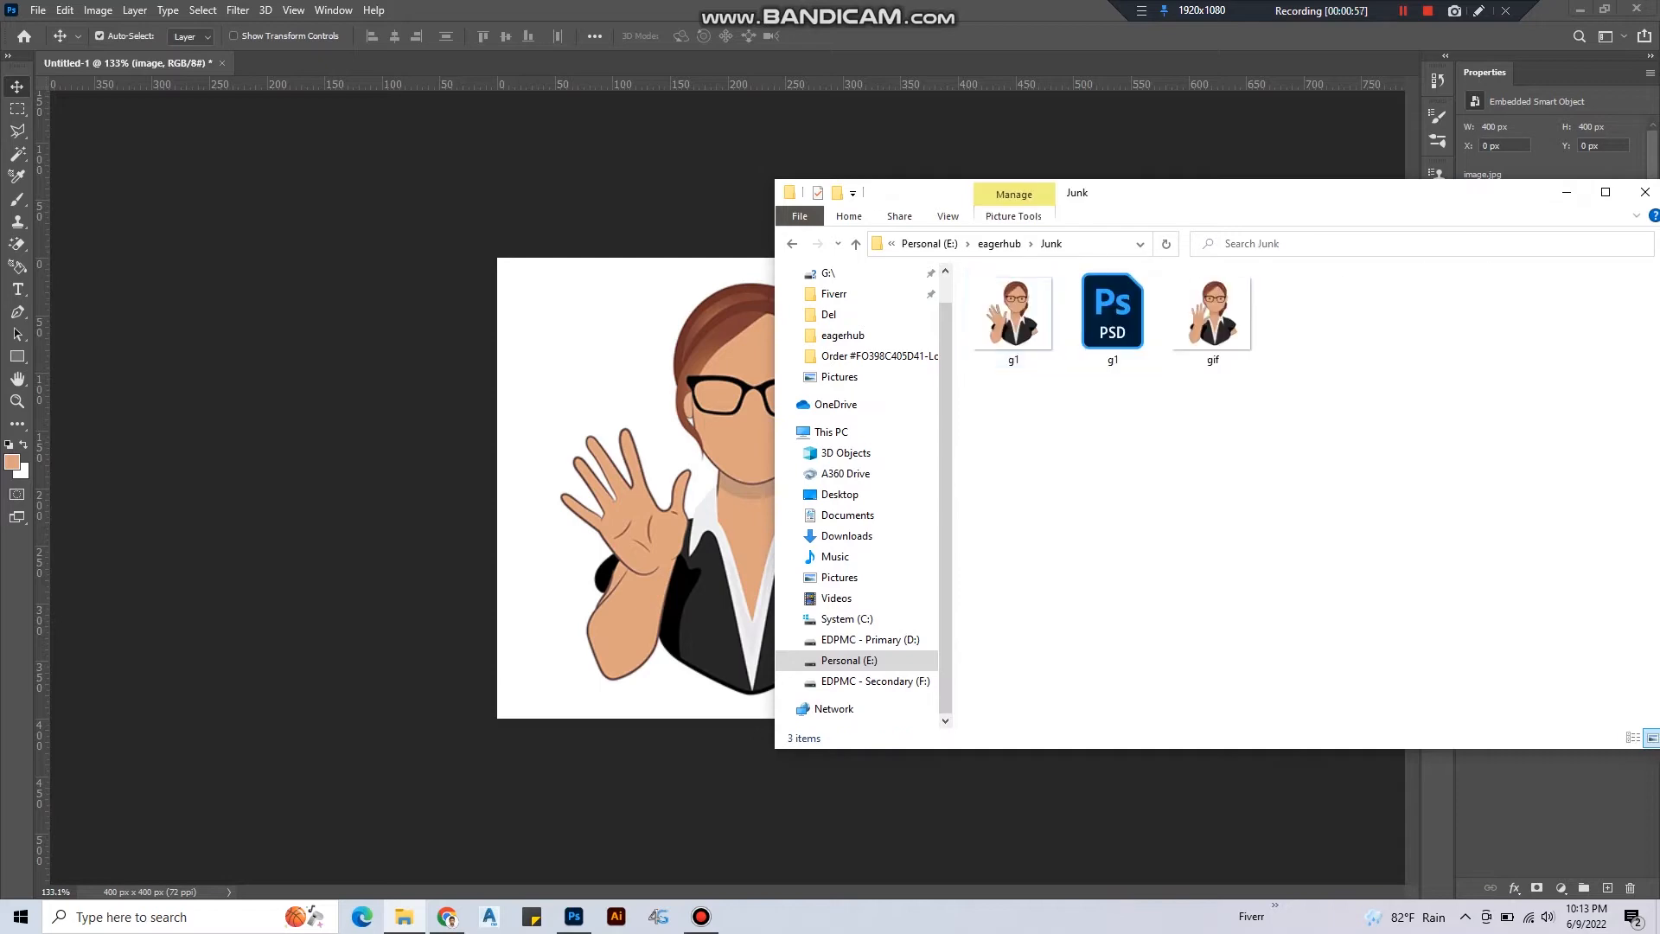
left_click(1212, 312)
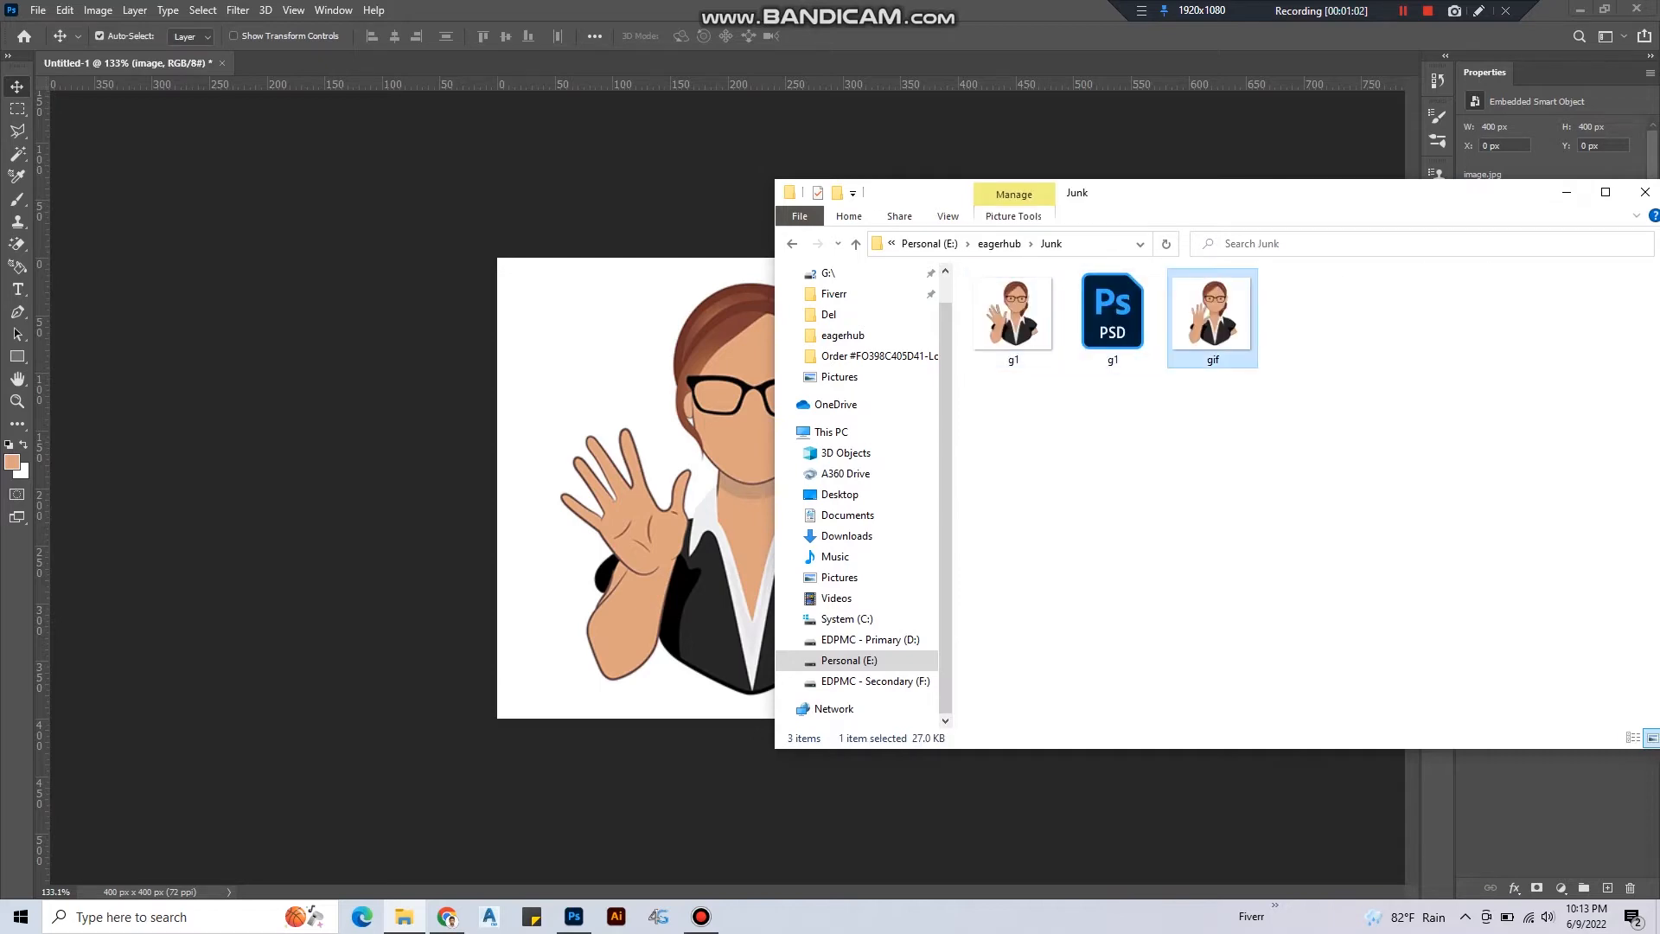
double_click(1211, 312)
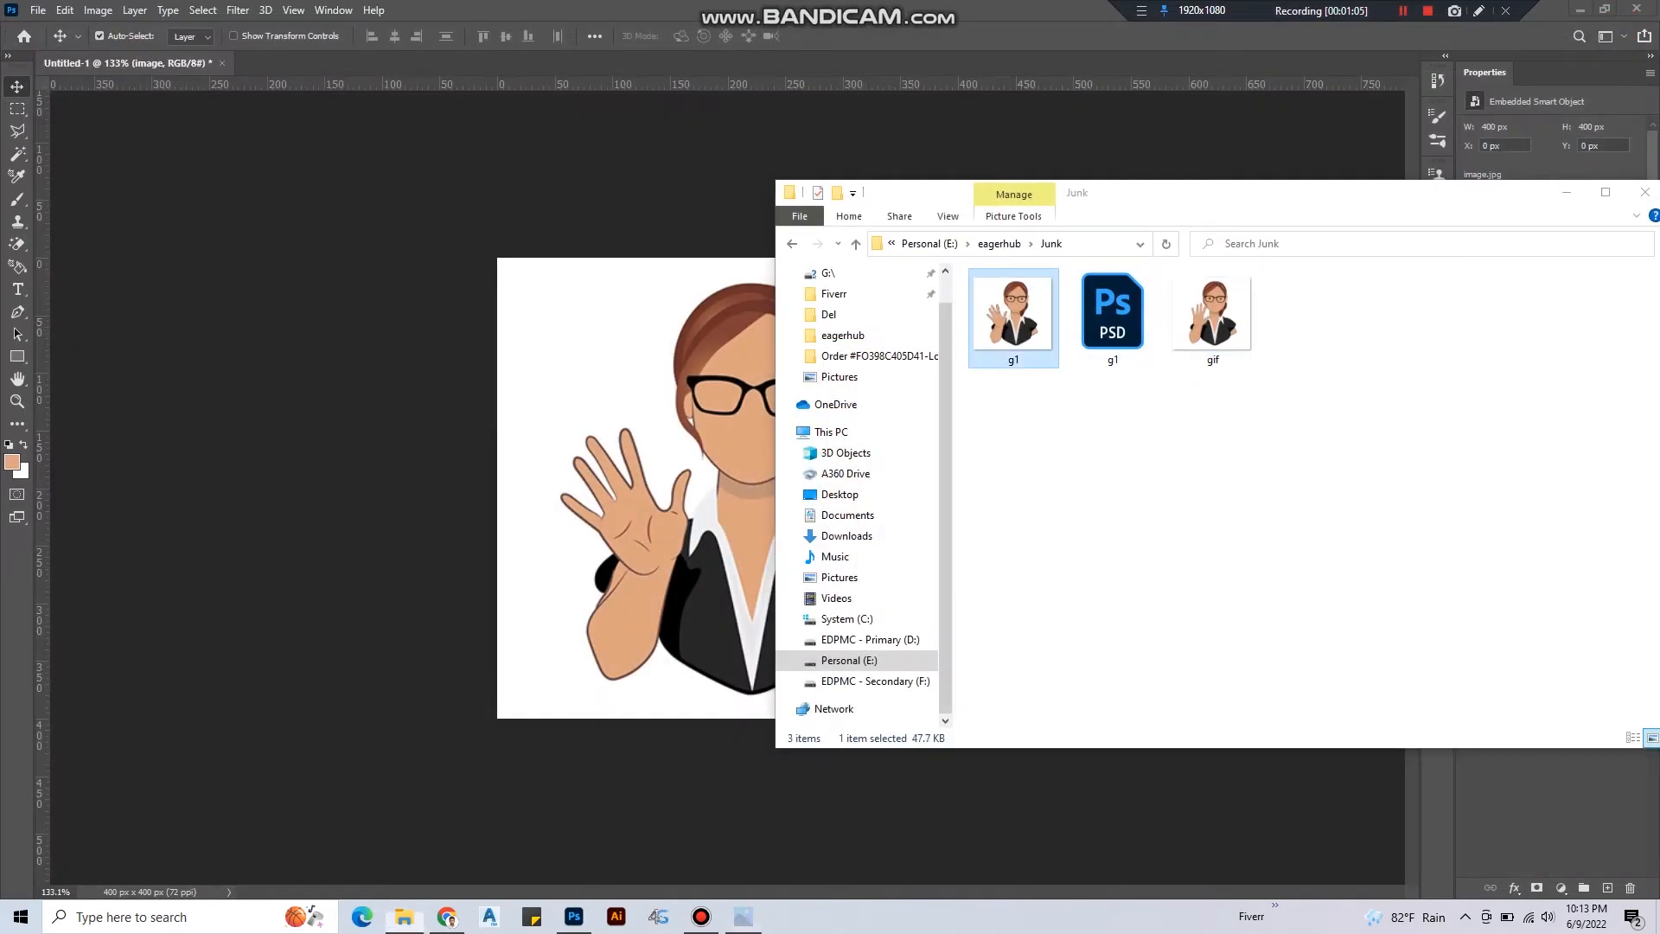
double_click(1212, 311)
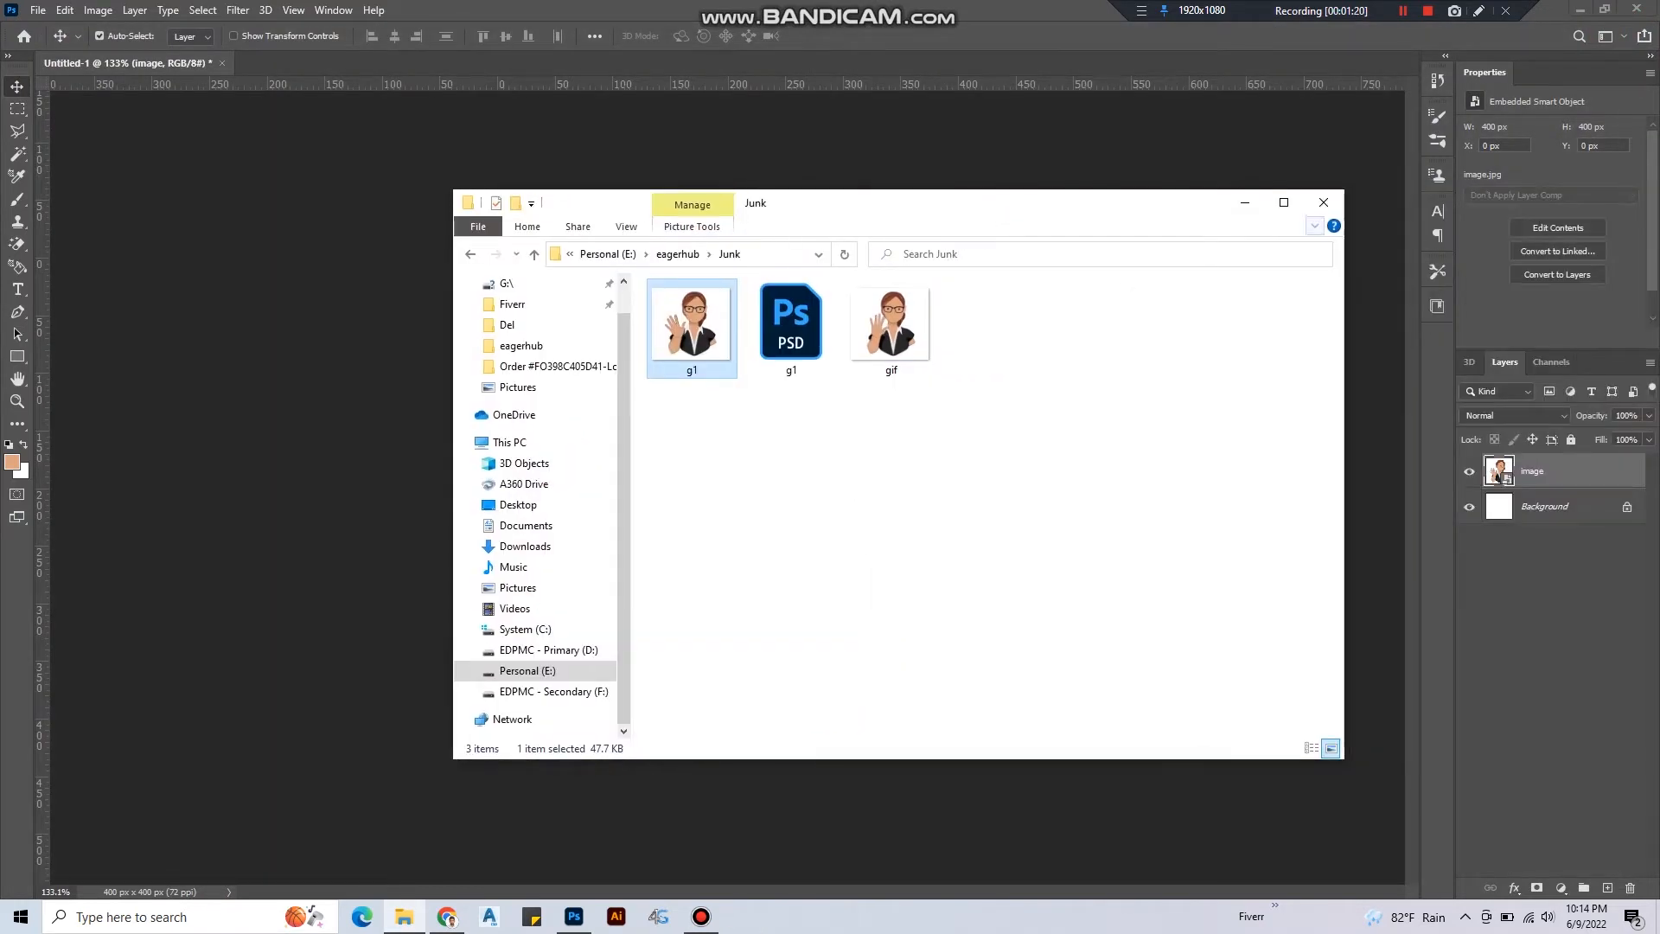
left_click(1323, 202)
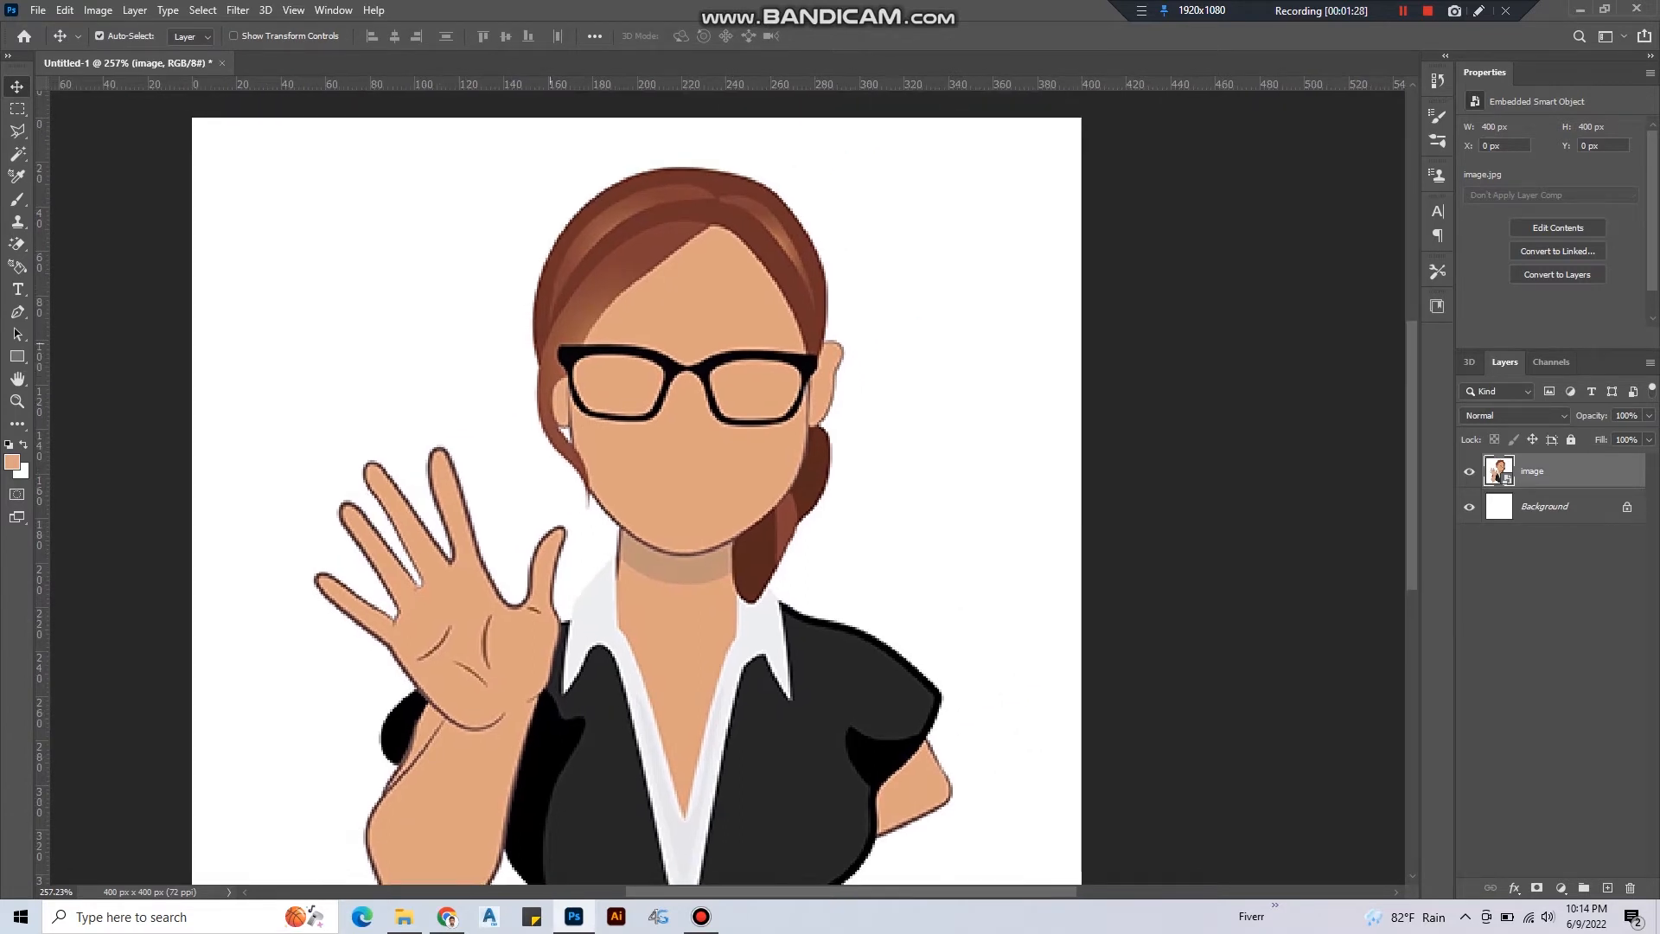
Zoom in and paint two small near-black pupils inside the glasses with the Brush tool.
scroll("down", 3)
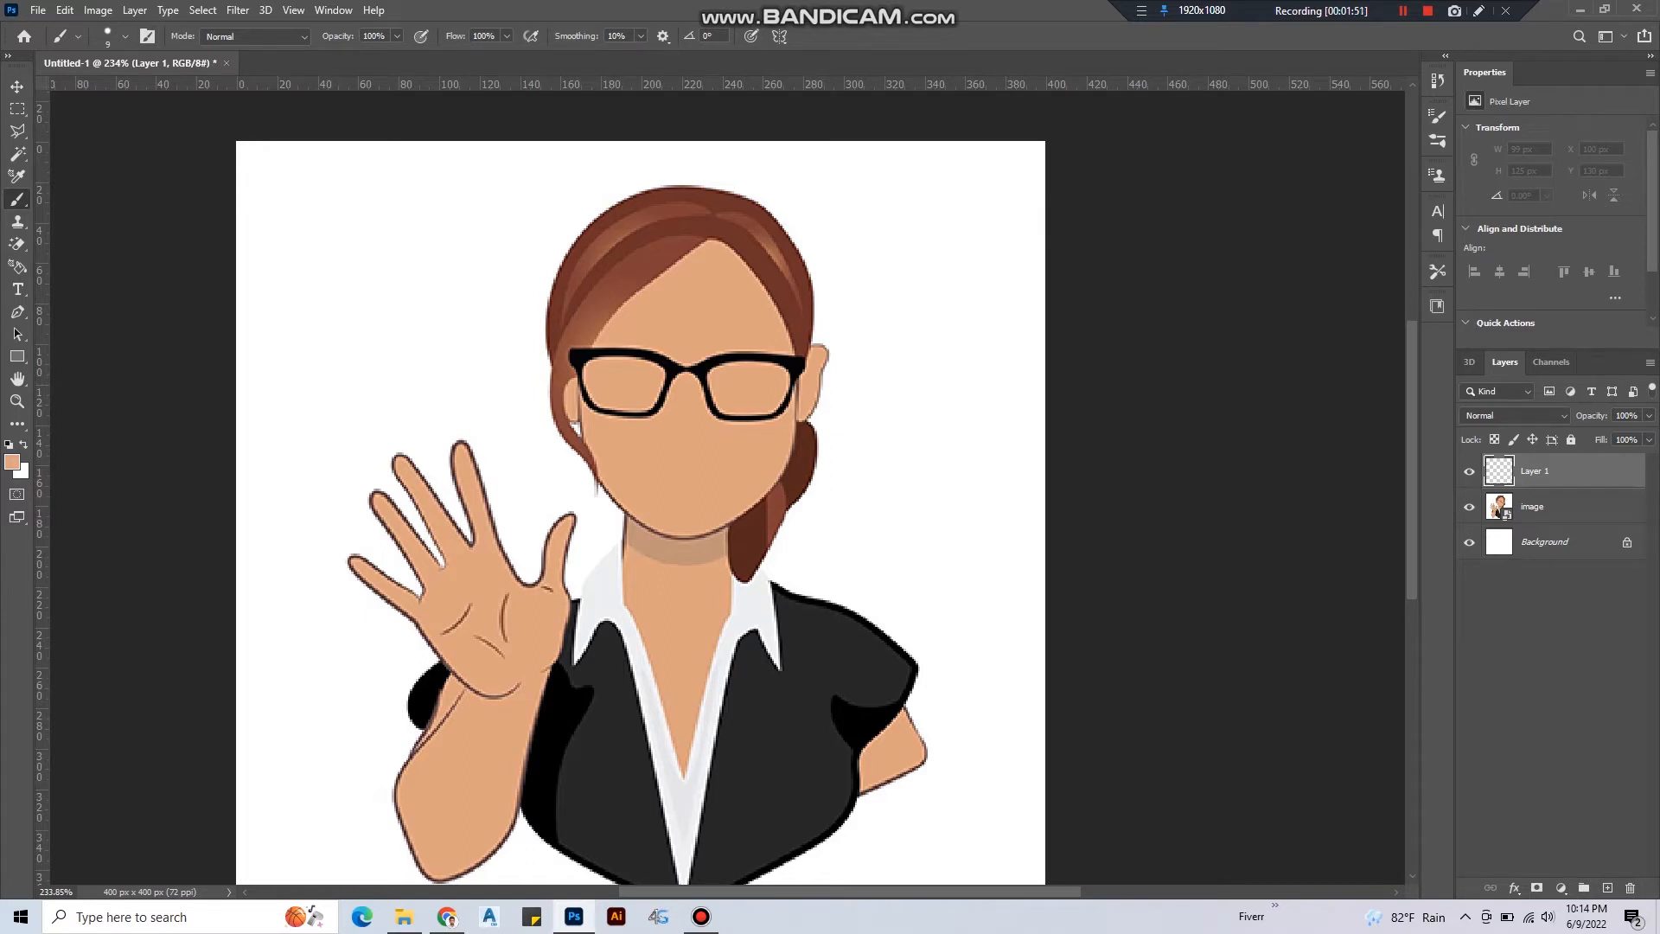
left_click(88, 36)
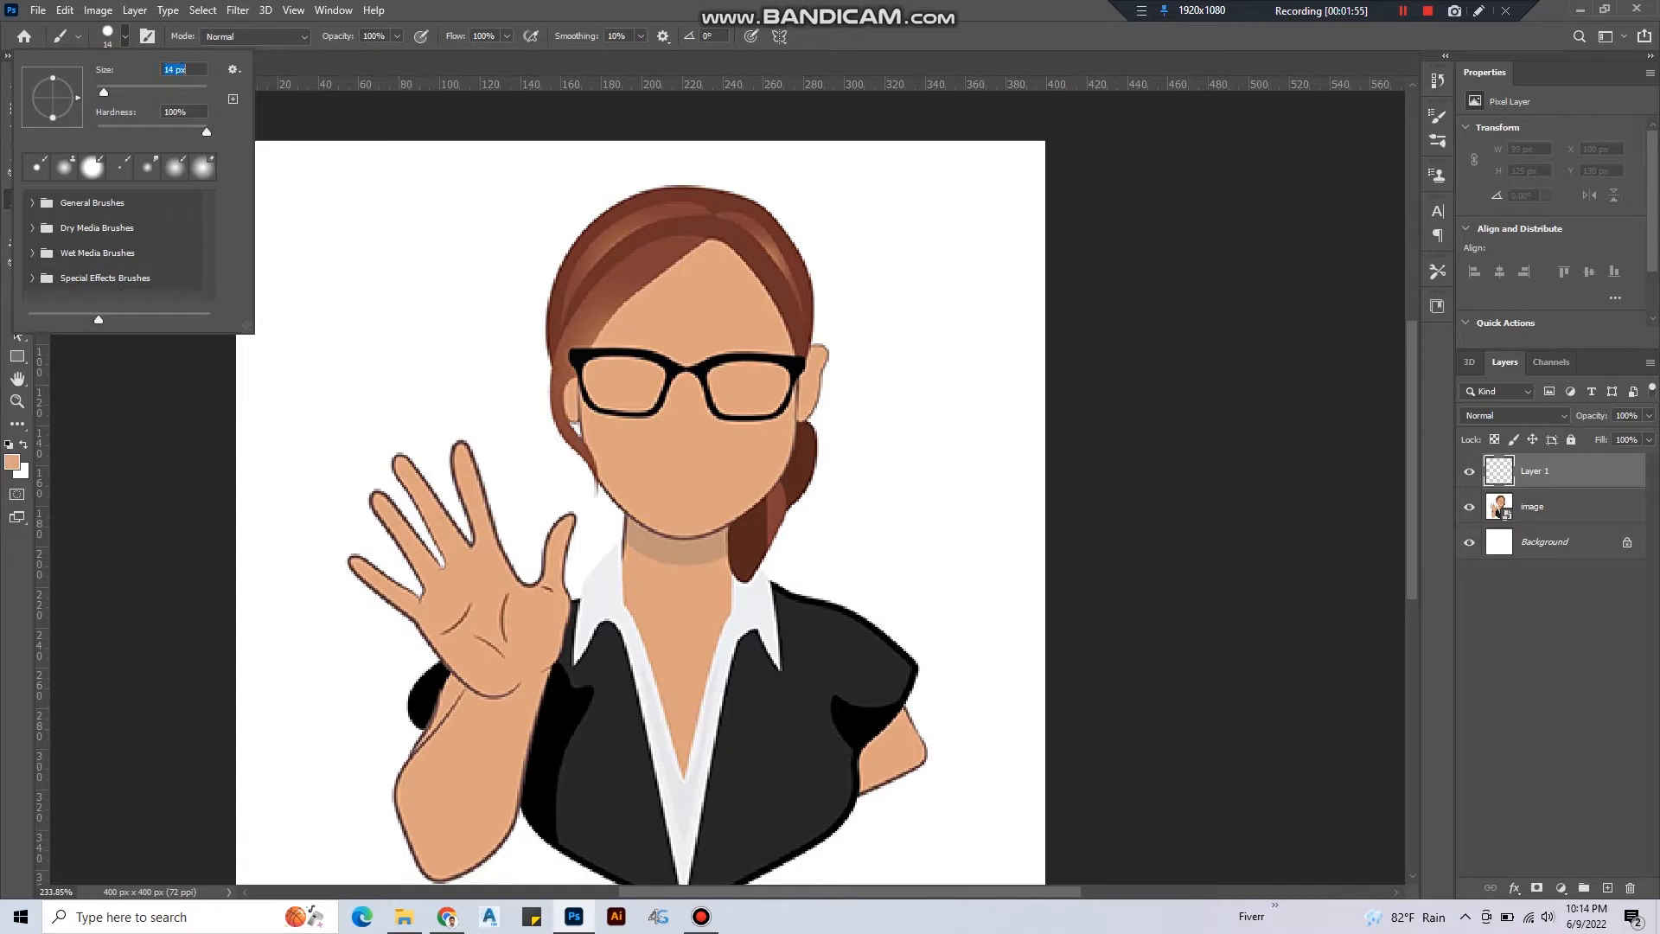
left_click(14, 465)
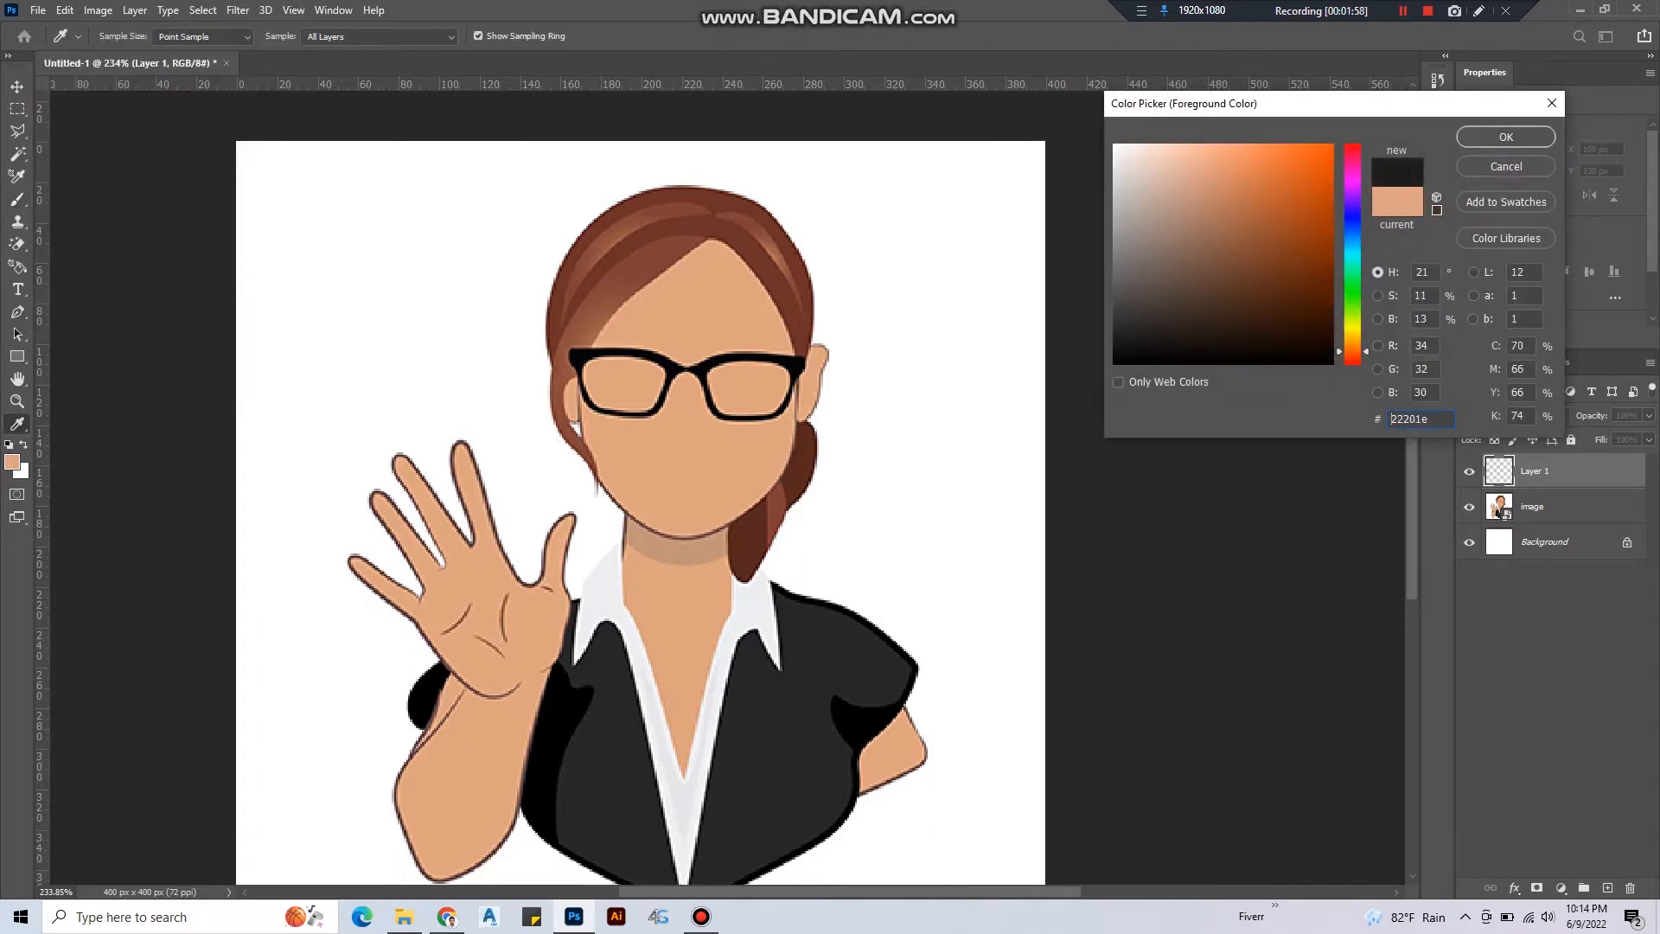
left_click(1504, 137)
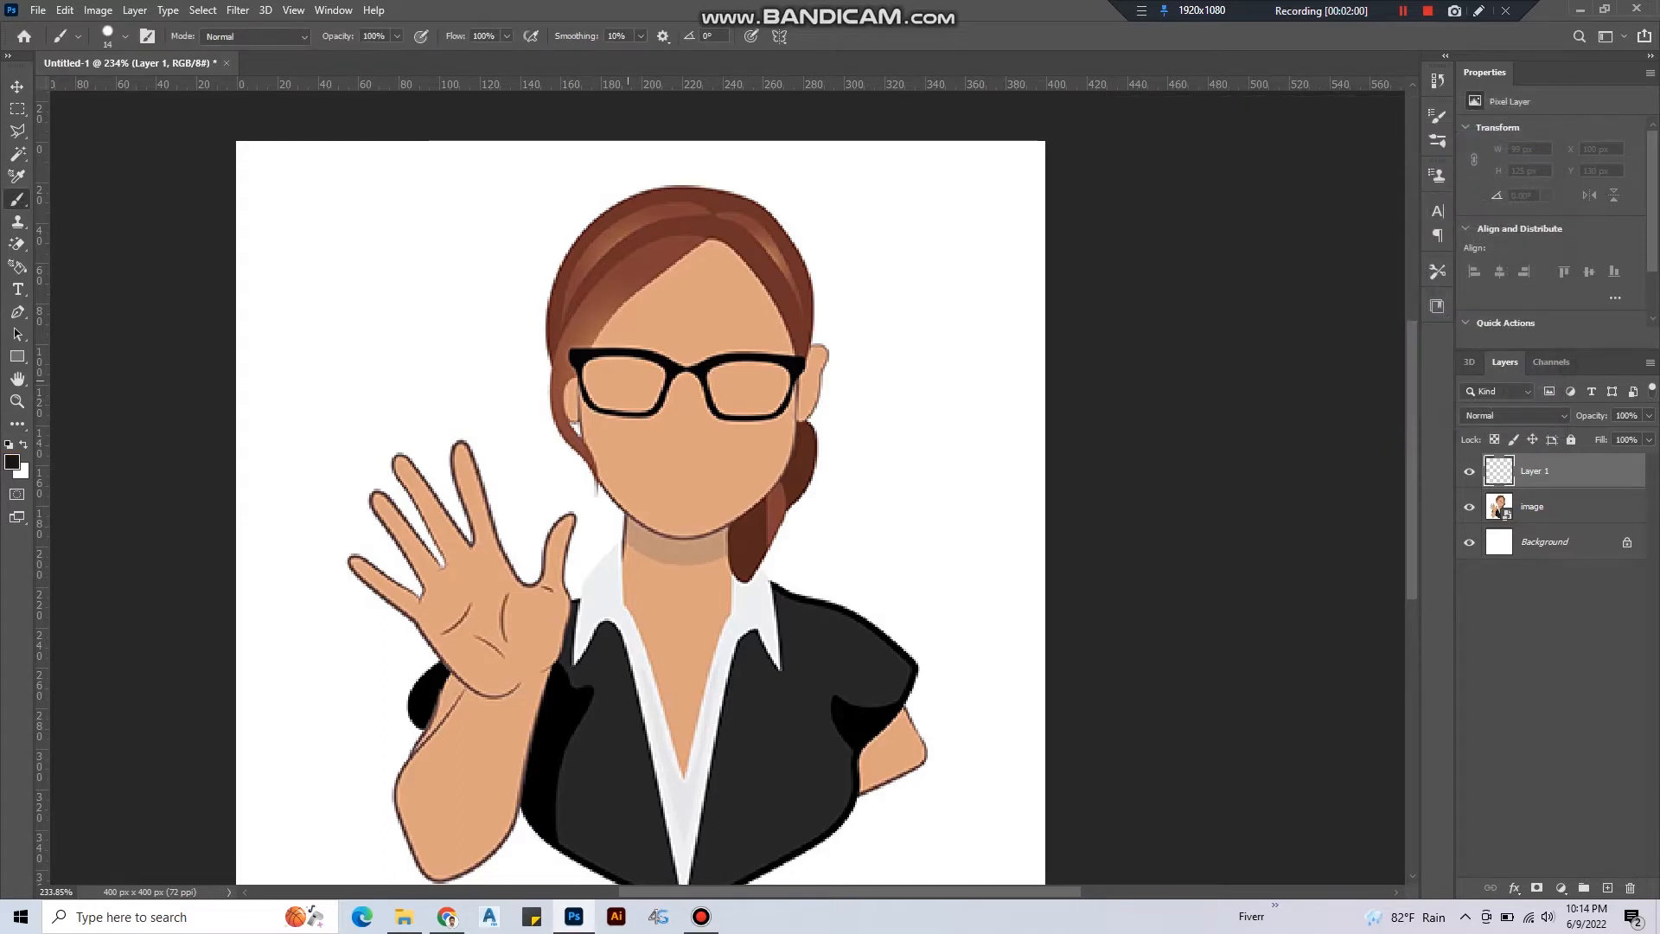
left_click(624, 398)
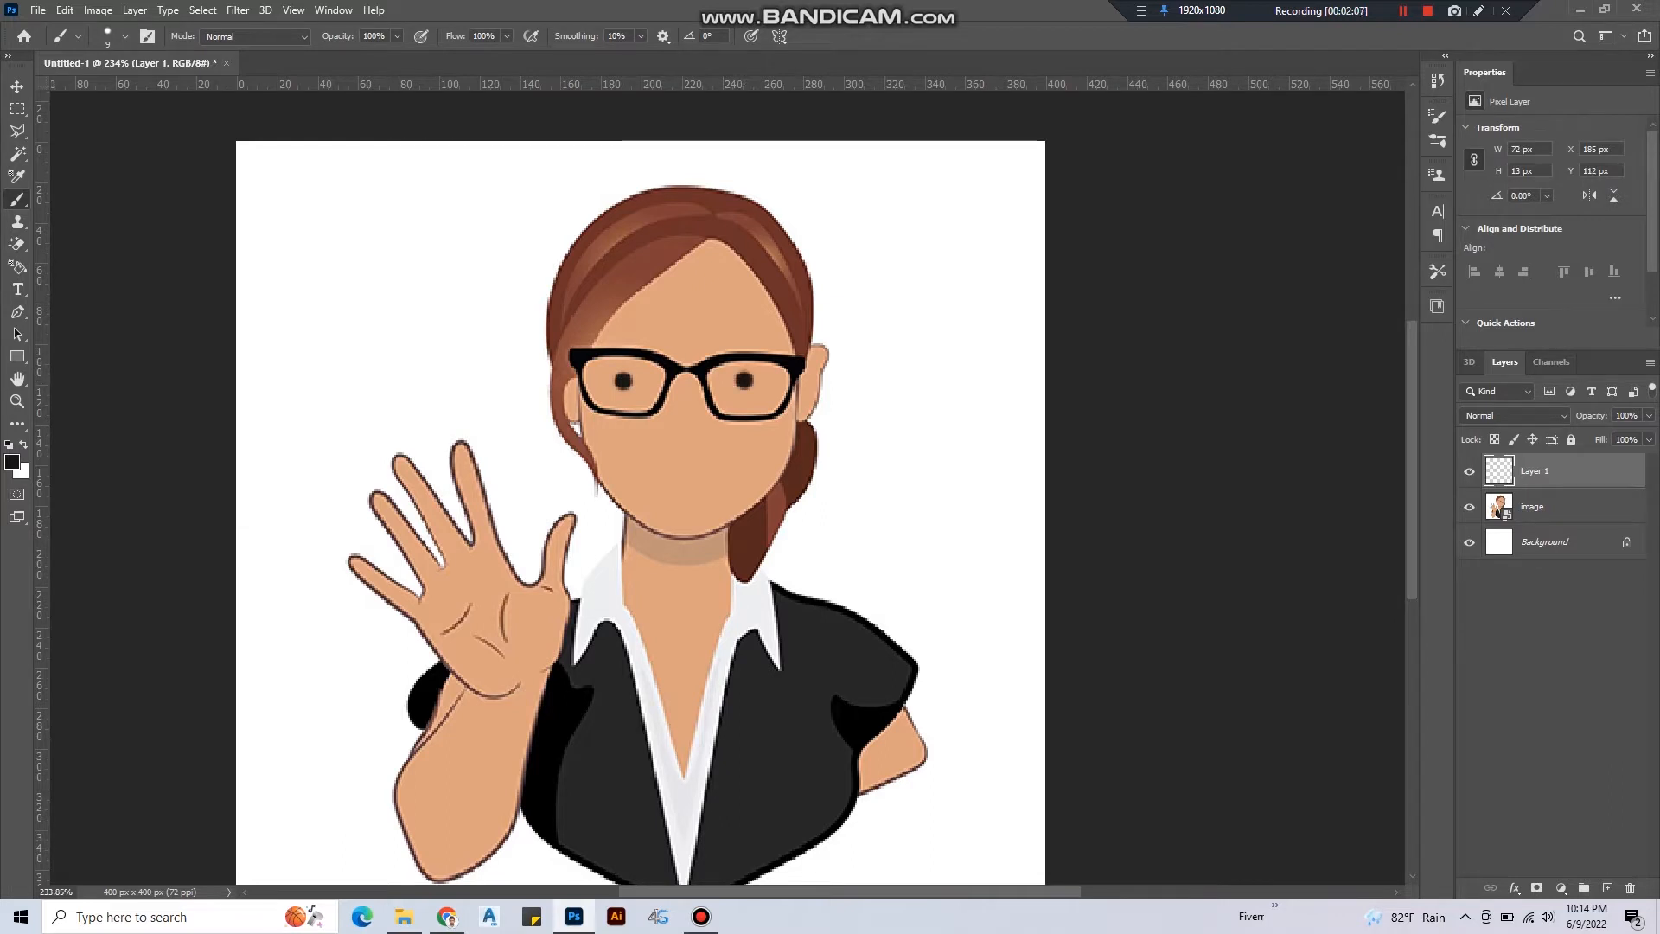
left_click(13, 88)
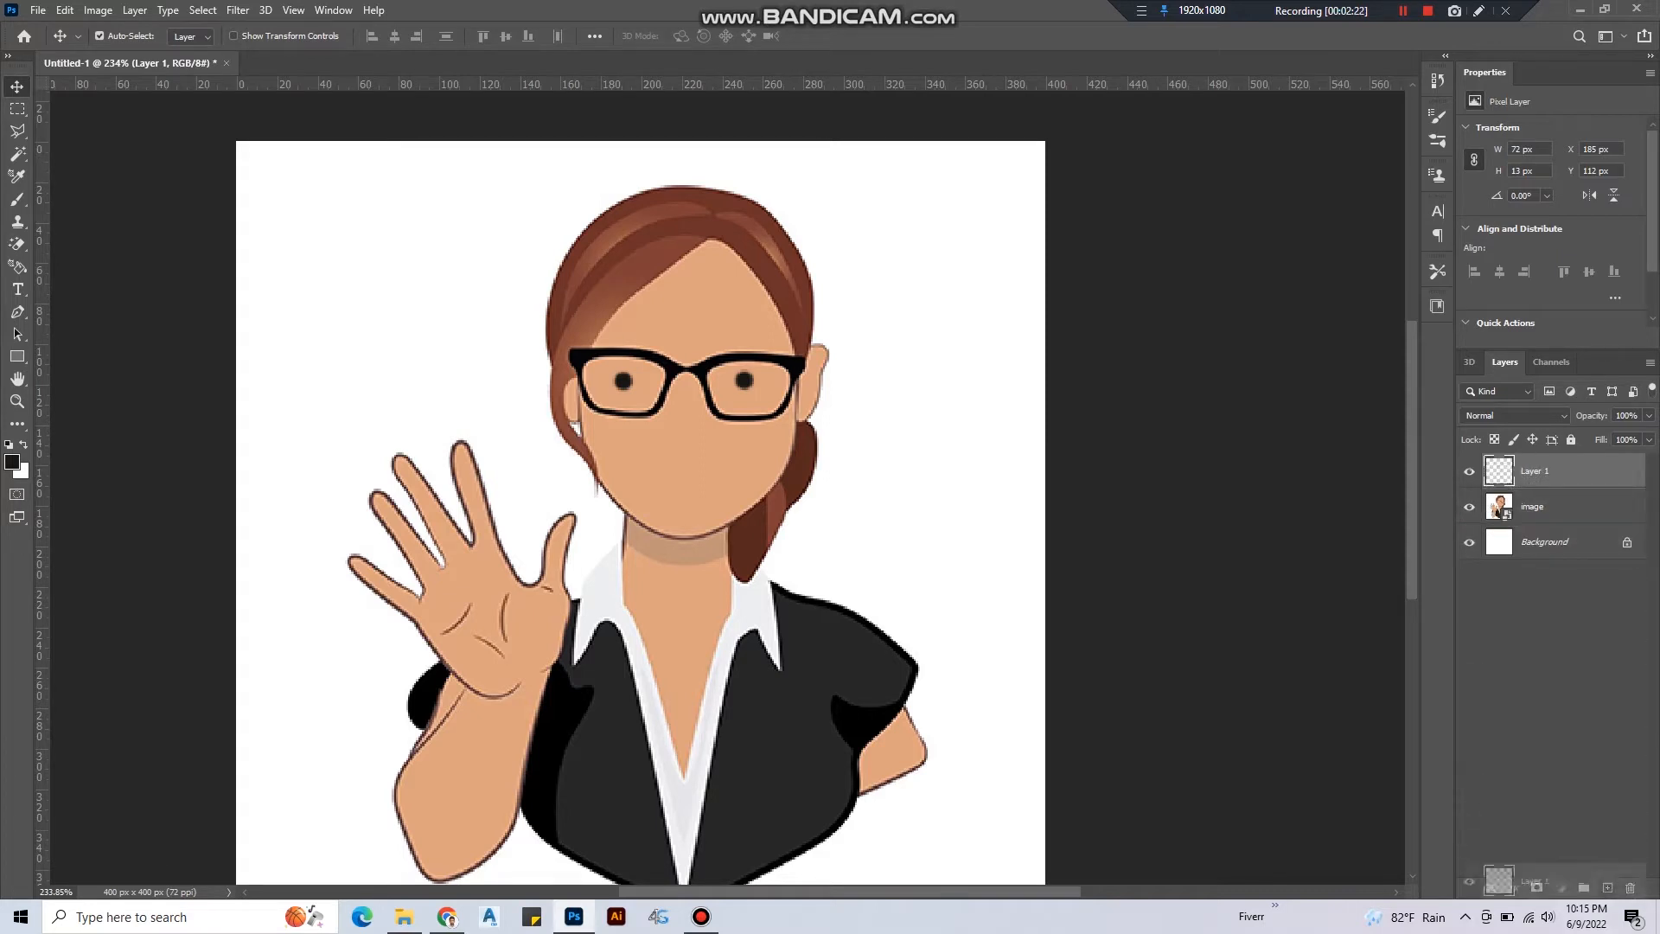
Duplicate the pupils layer and add a Color Overlay in its Layer Style.
key("Ctrl+J")
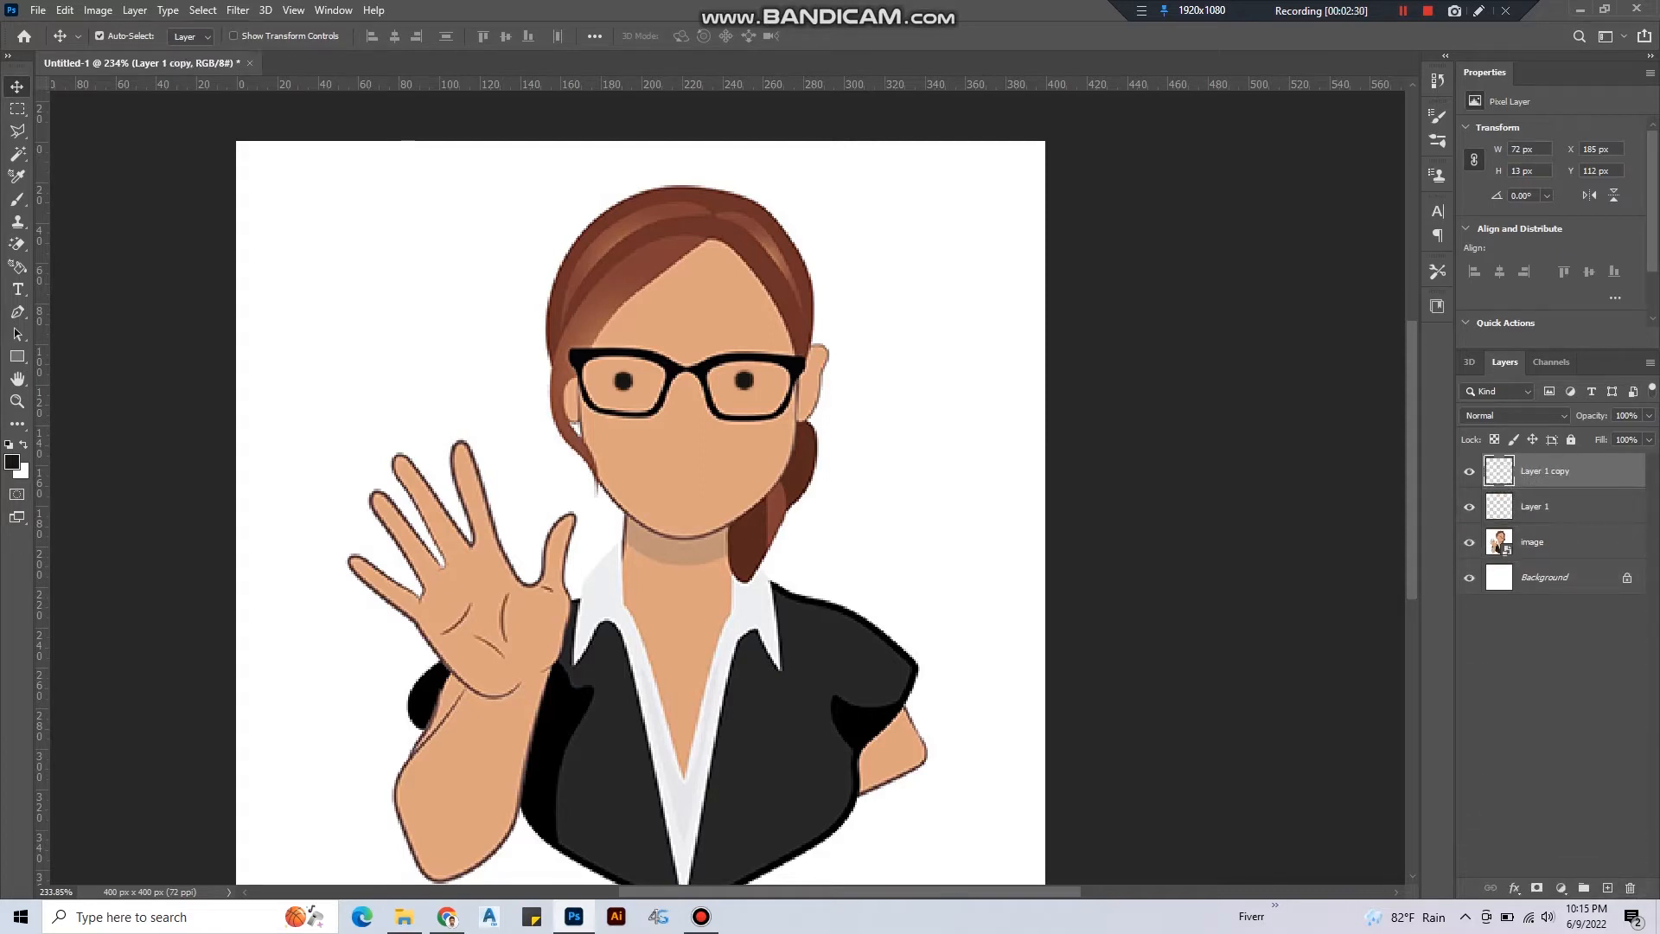
right_click(1543, 470)
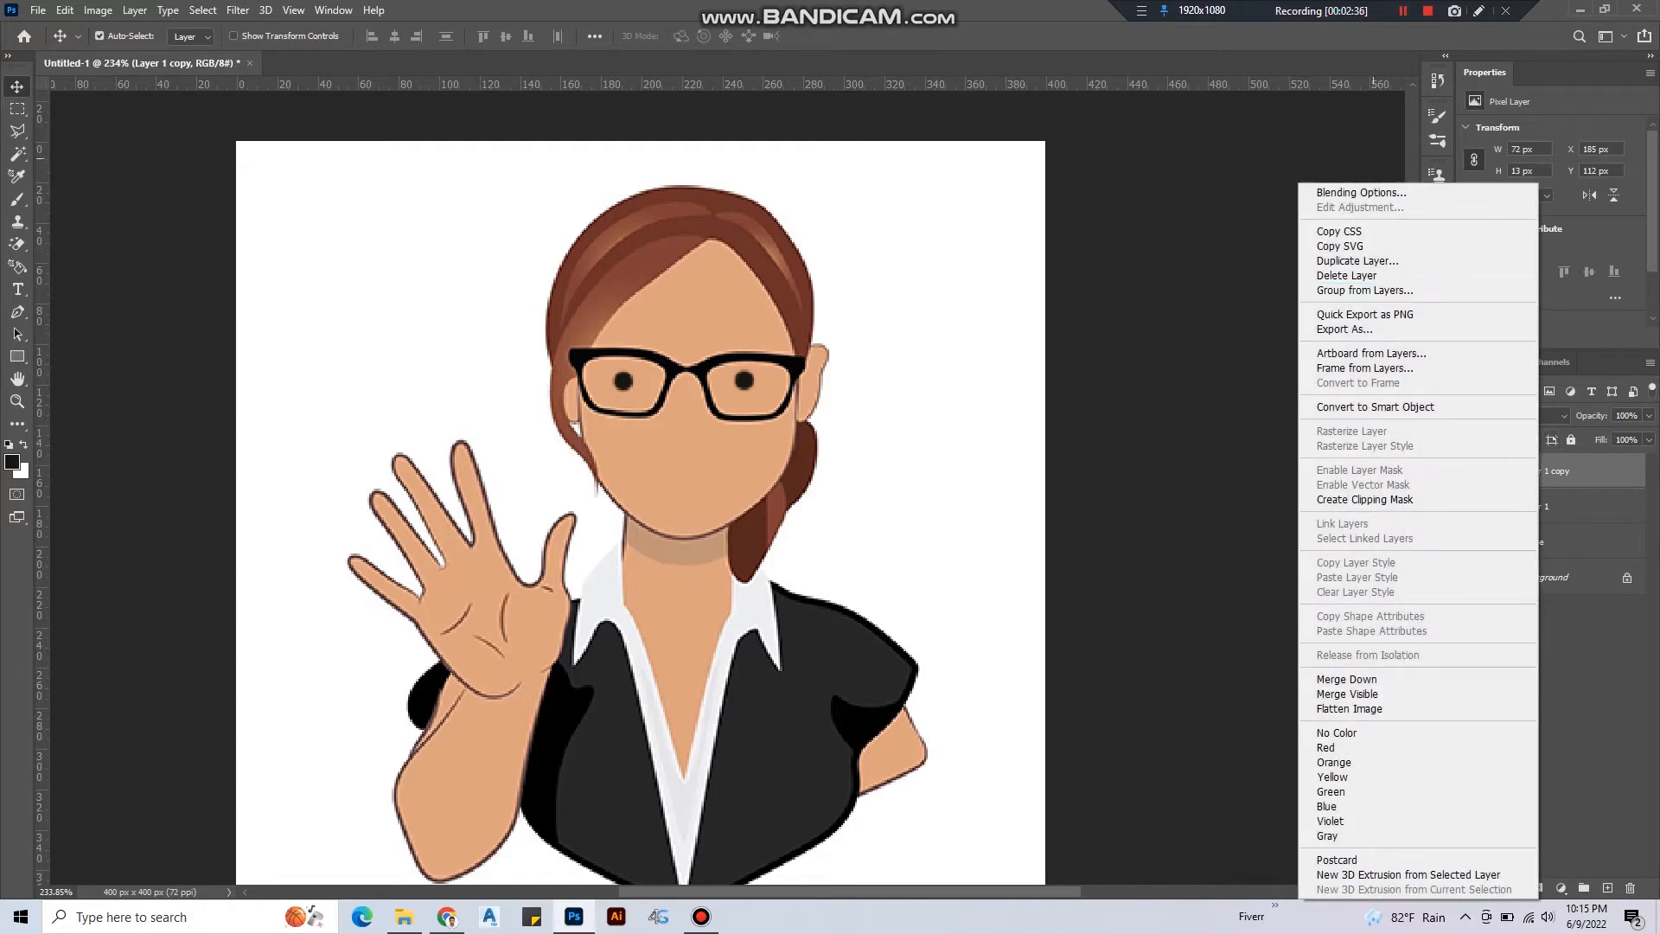
left_click(1361, 192)
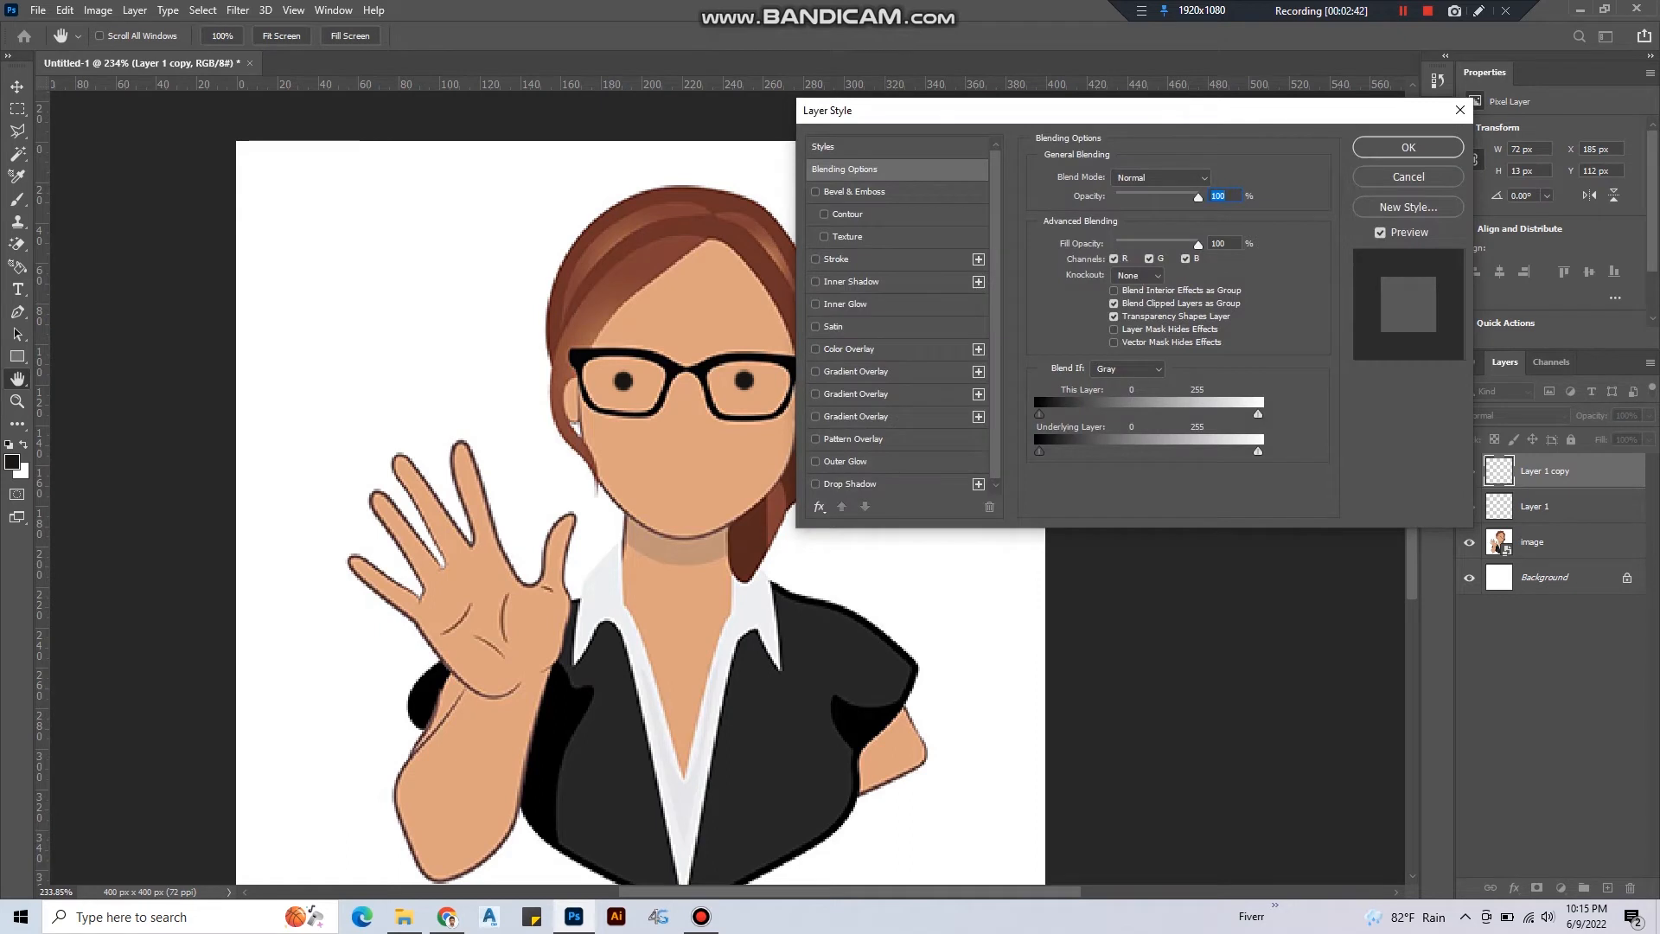
left_click(816, 349)
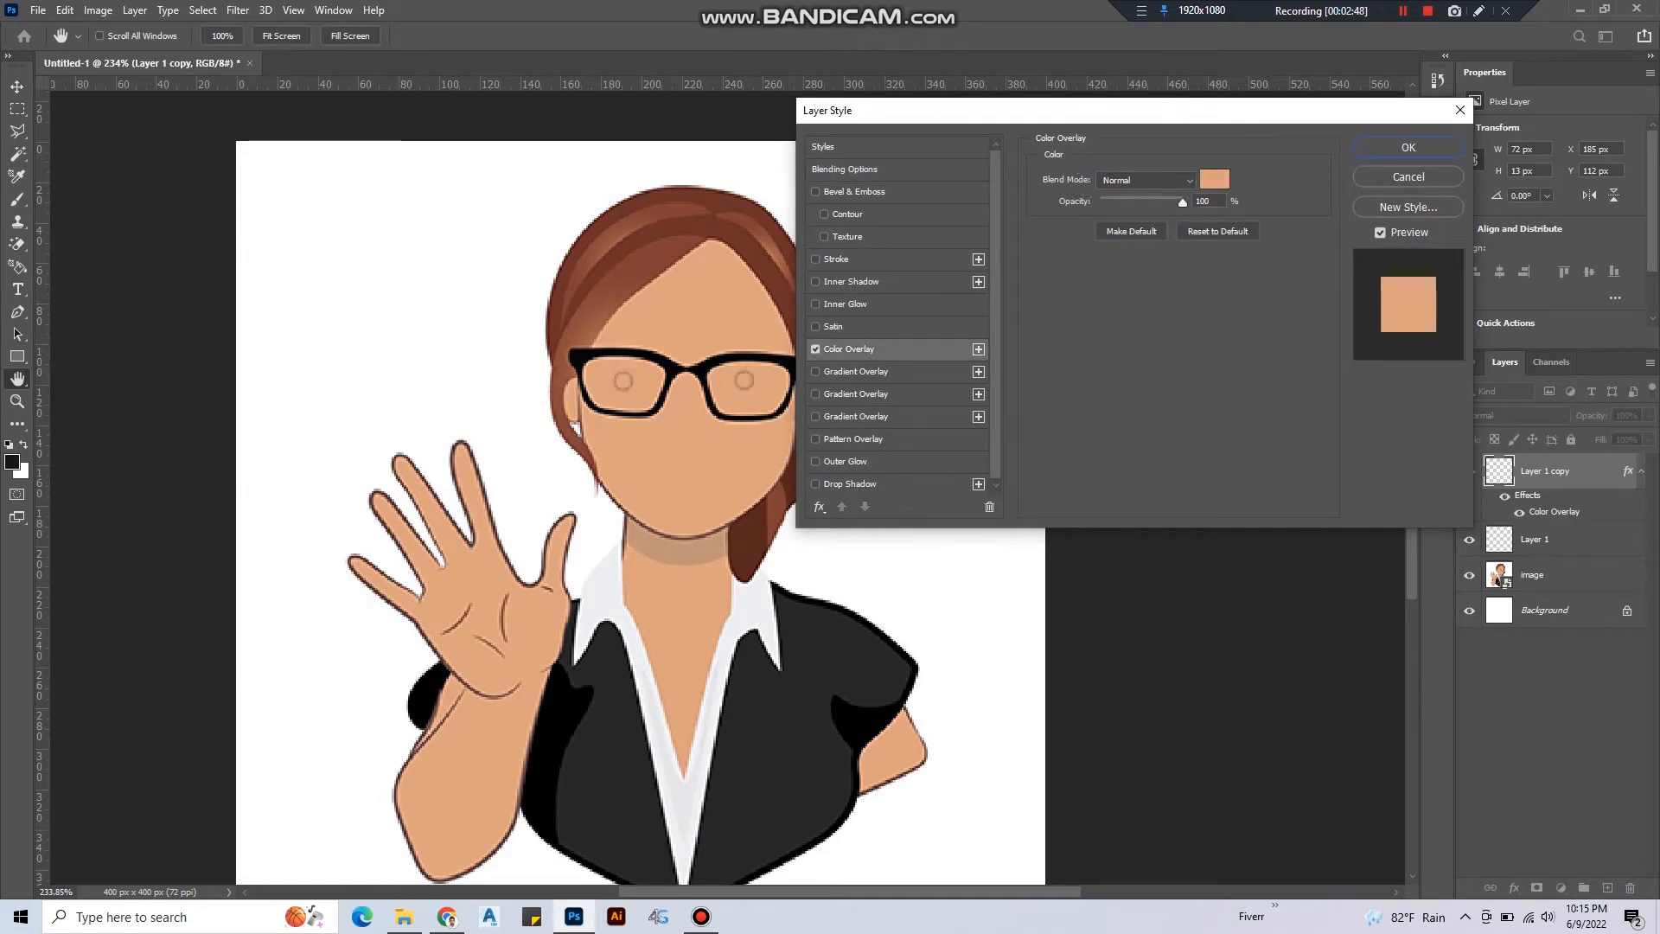
left_click(1235, 178)
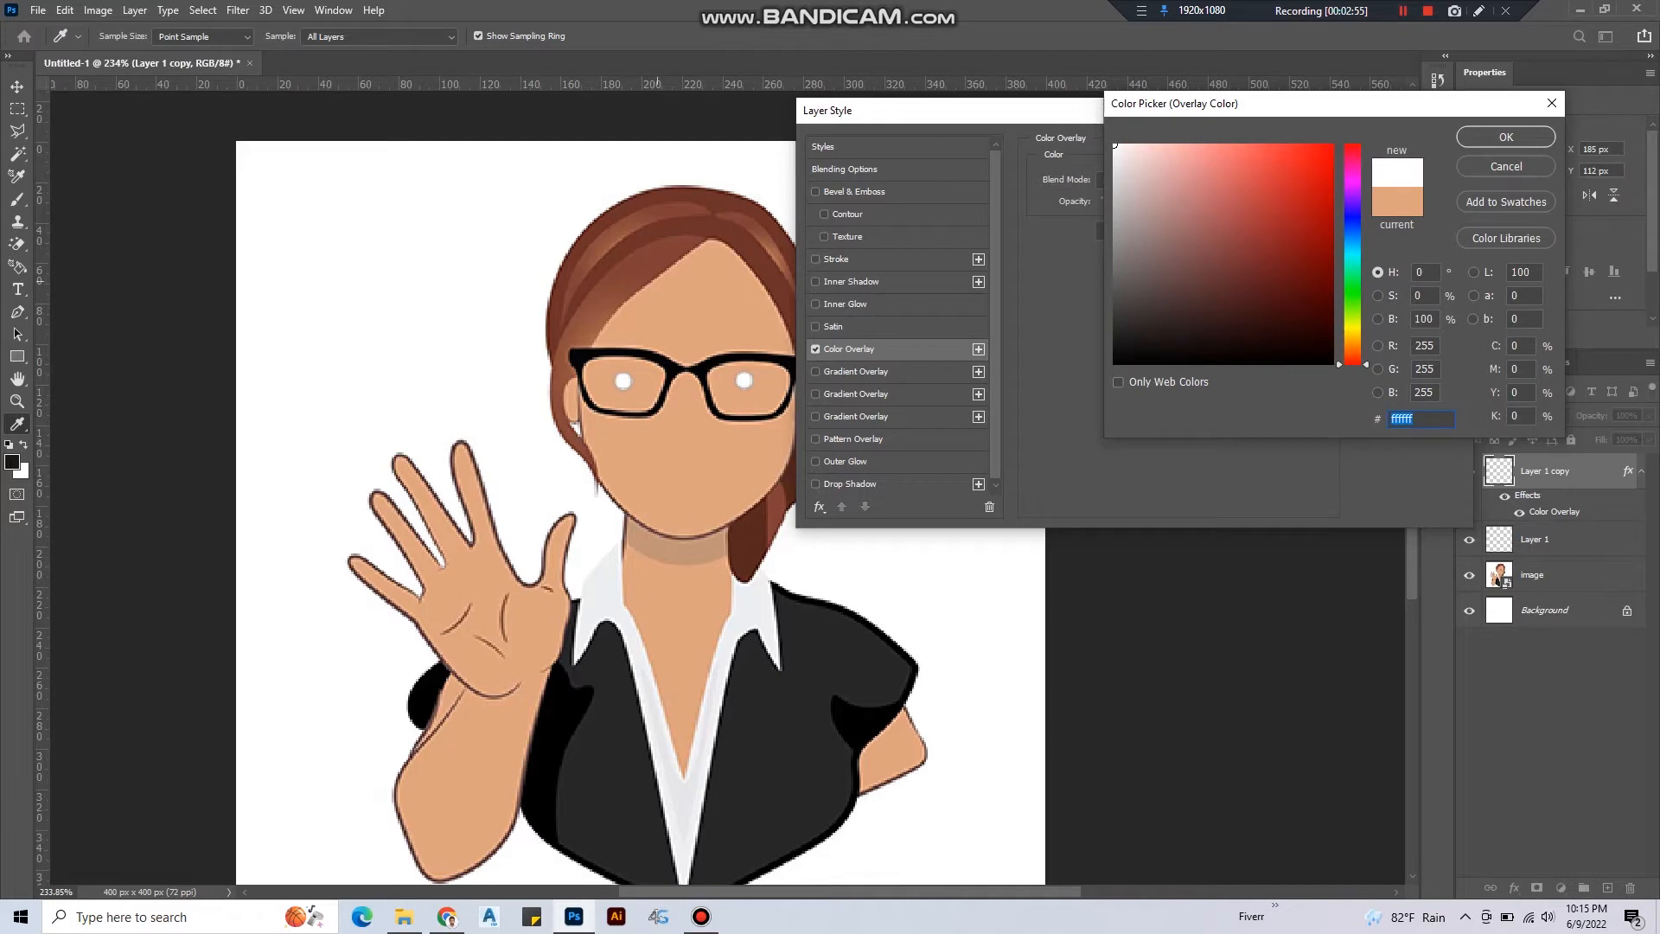
Sample the face's skin tone for the overlay colour and apply it so the pupils disappear.
left_click(1239, 253)
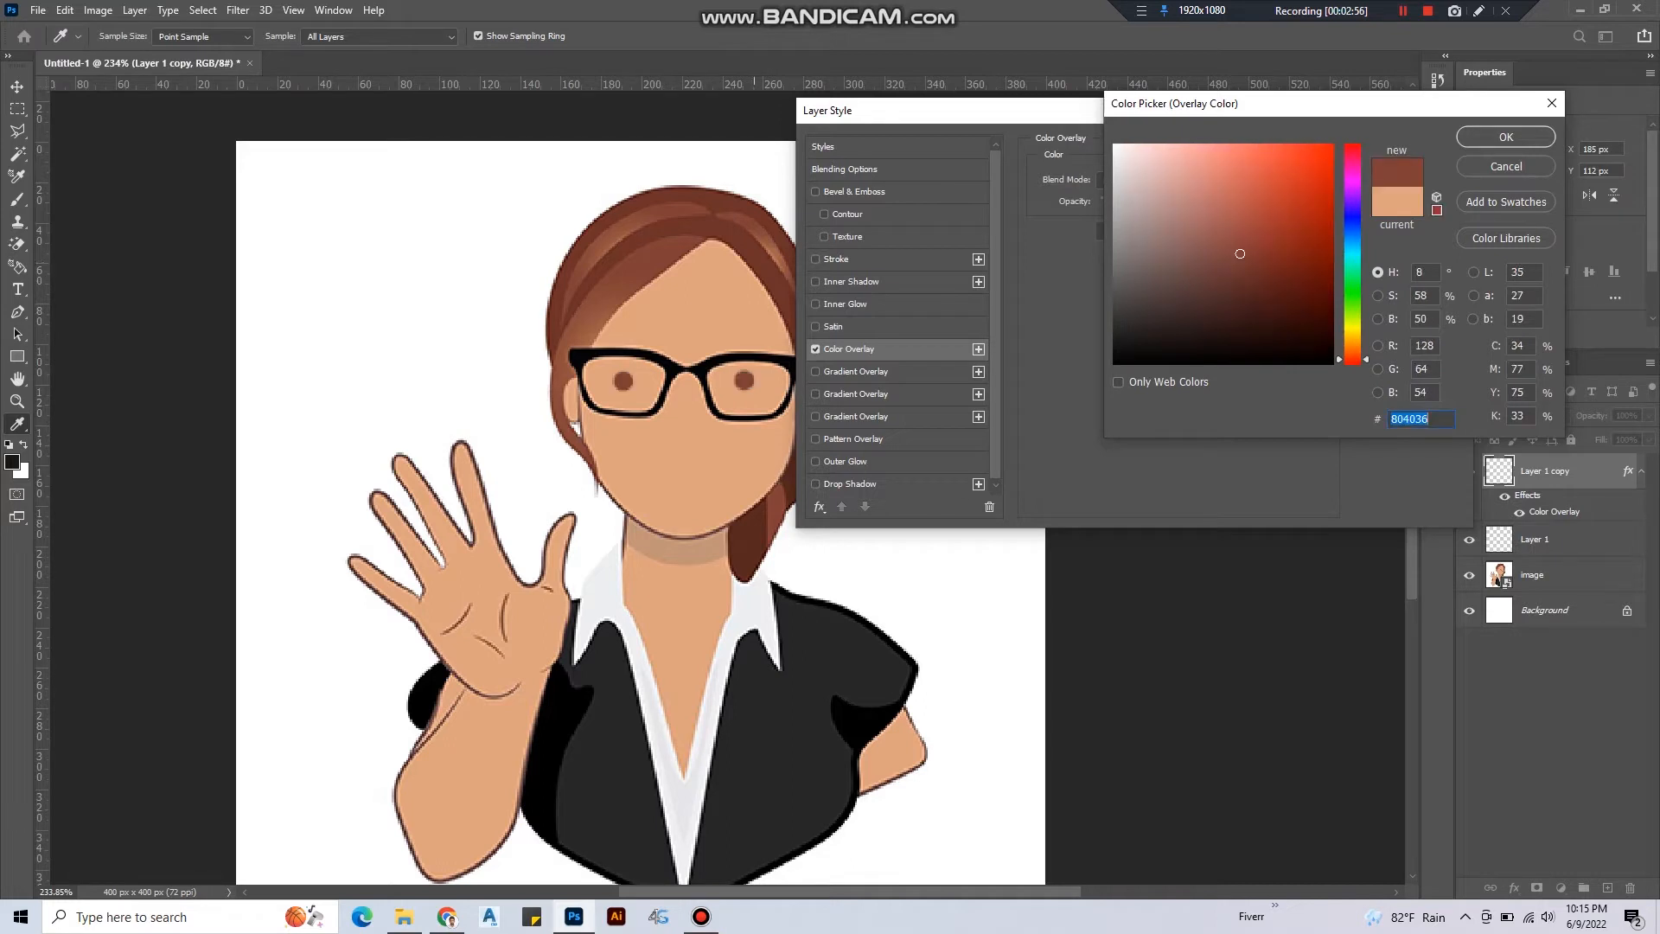
left_click(1200, 174)
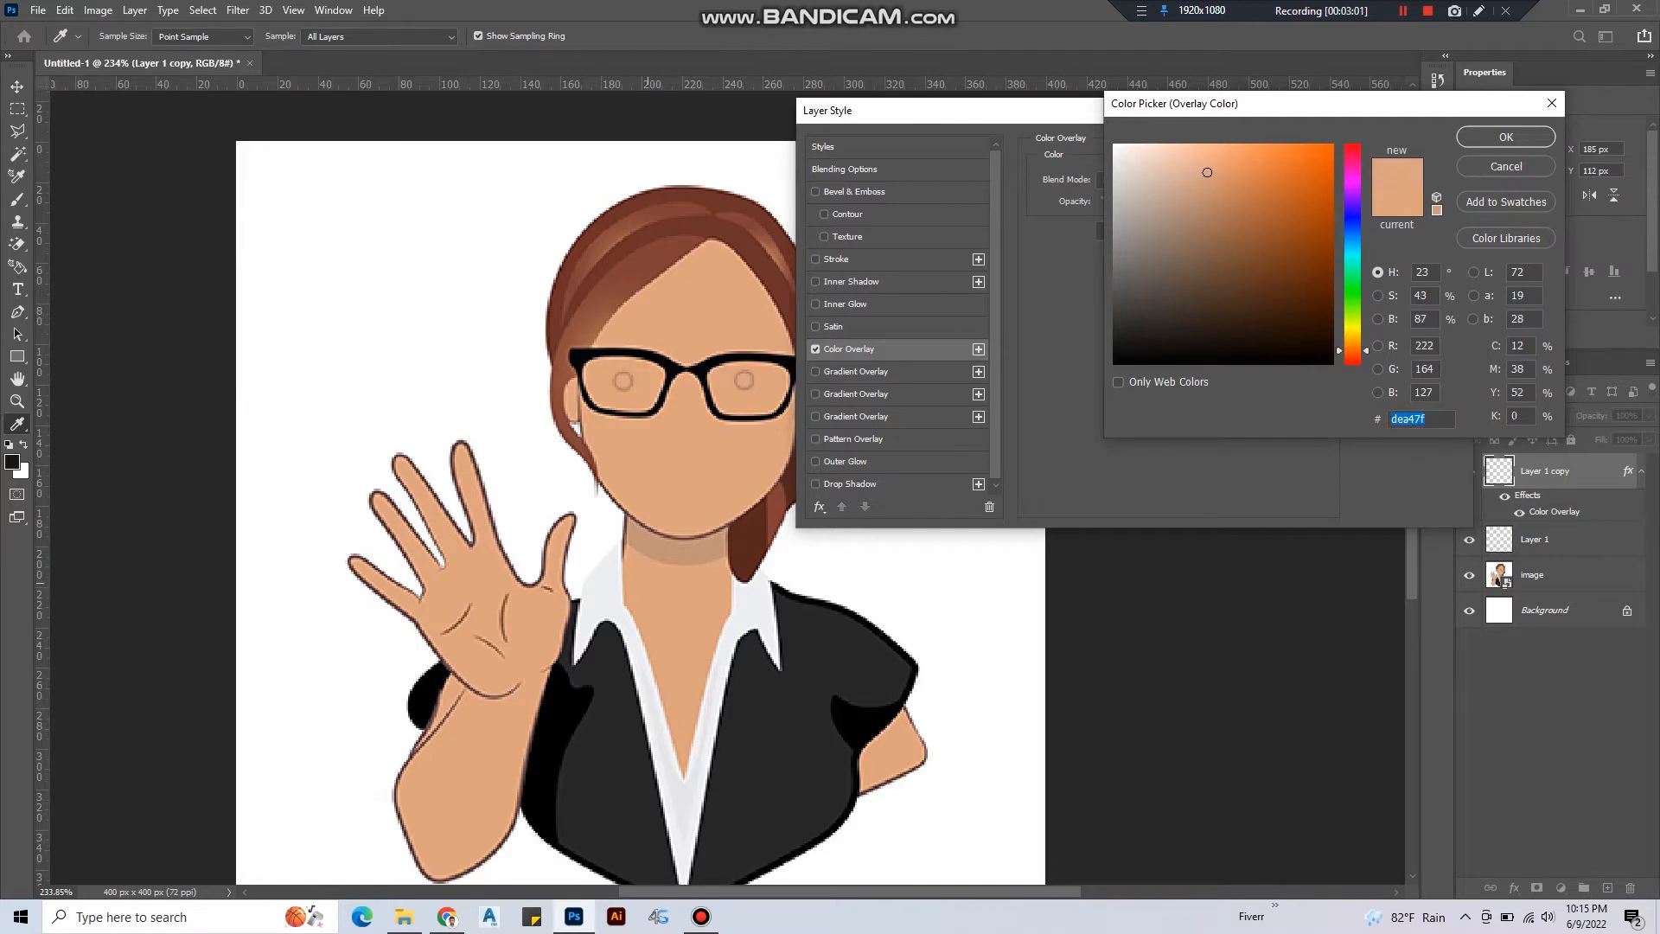
type("272727")
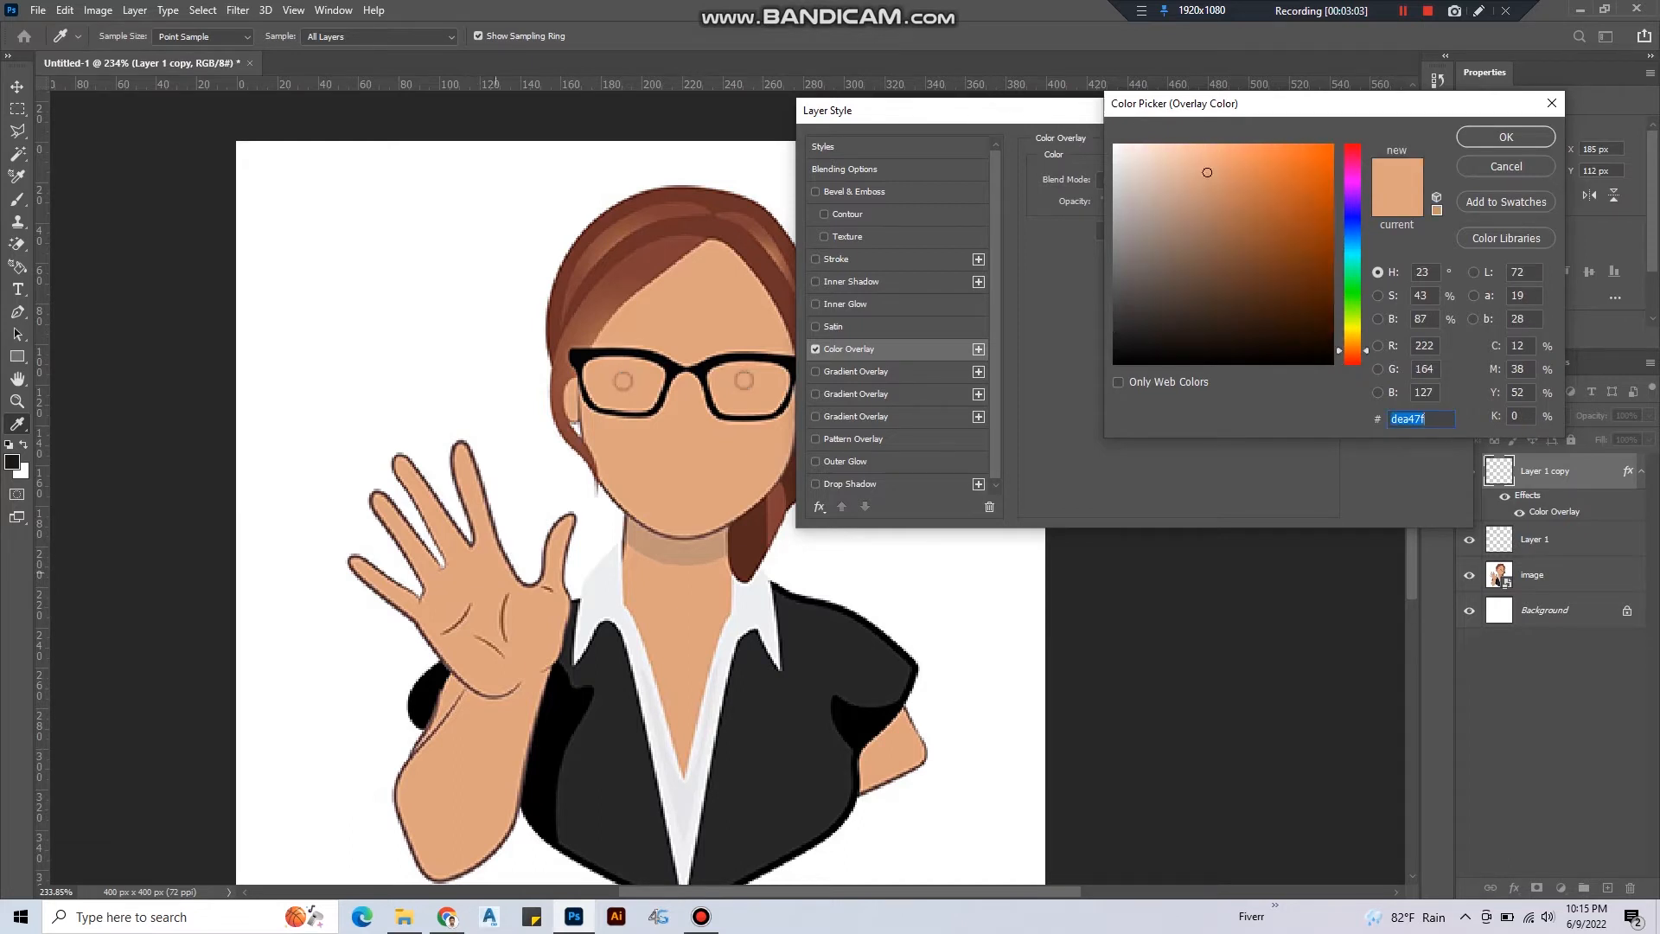
left_click(1200, 173)
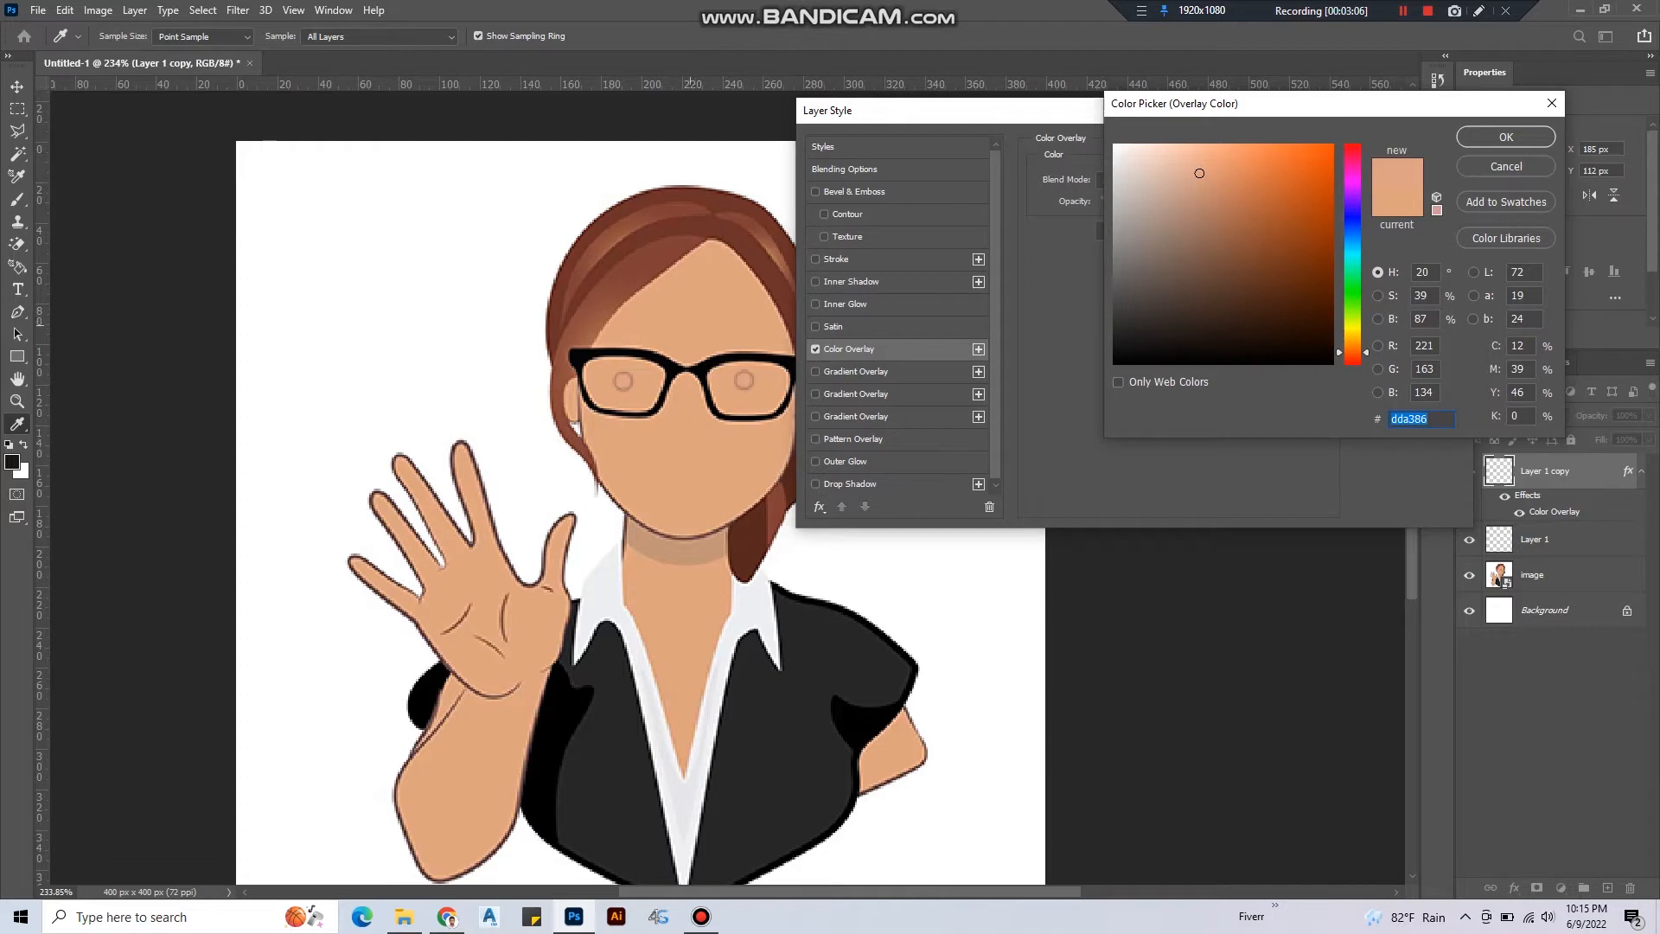
left_click(1206, 171)
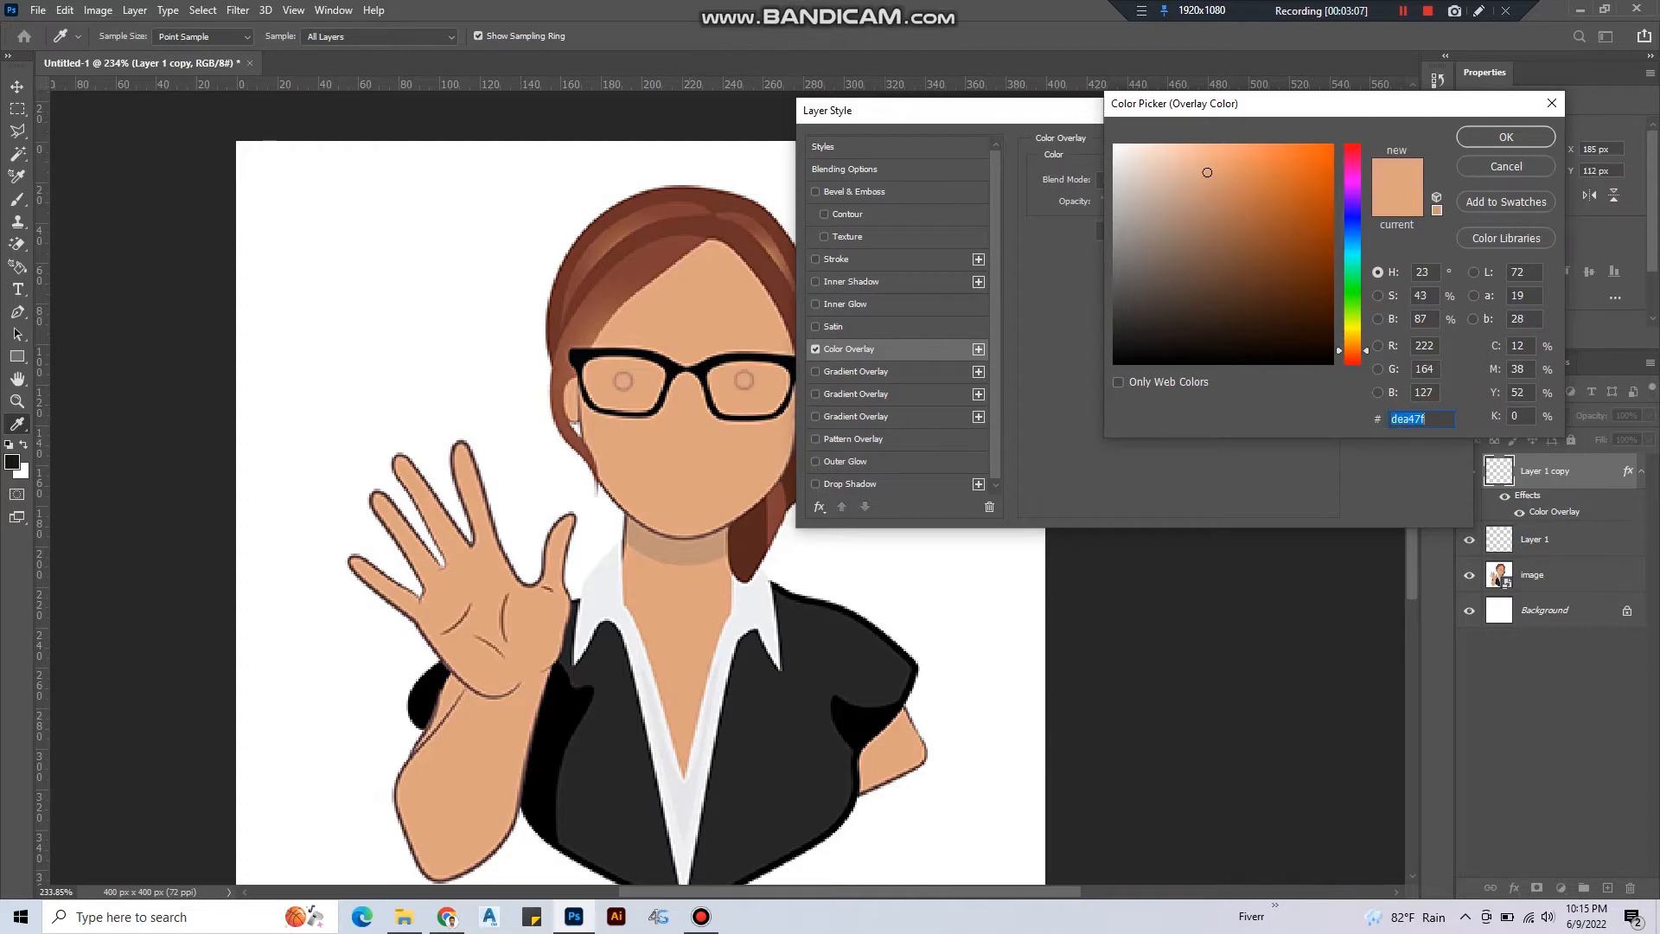
left_click(1504, 136)
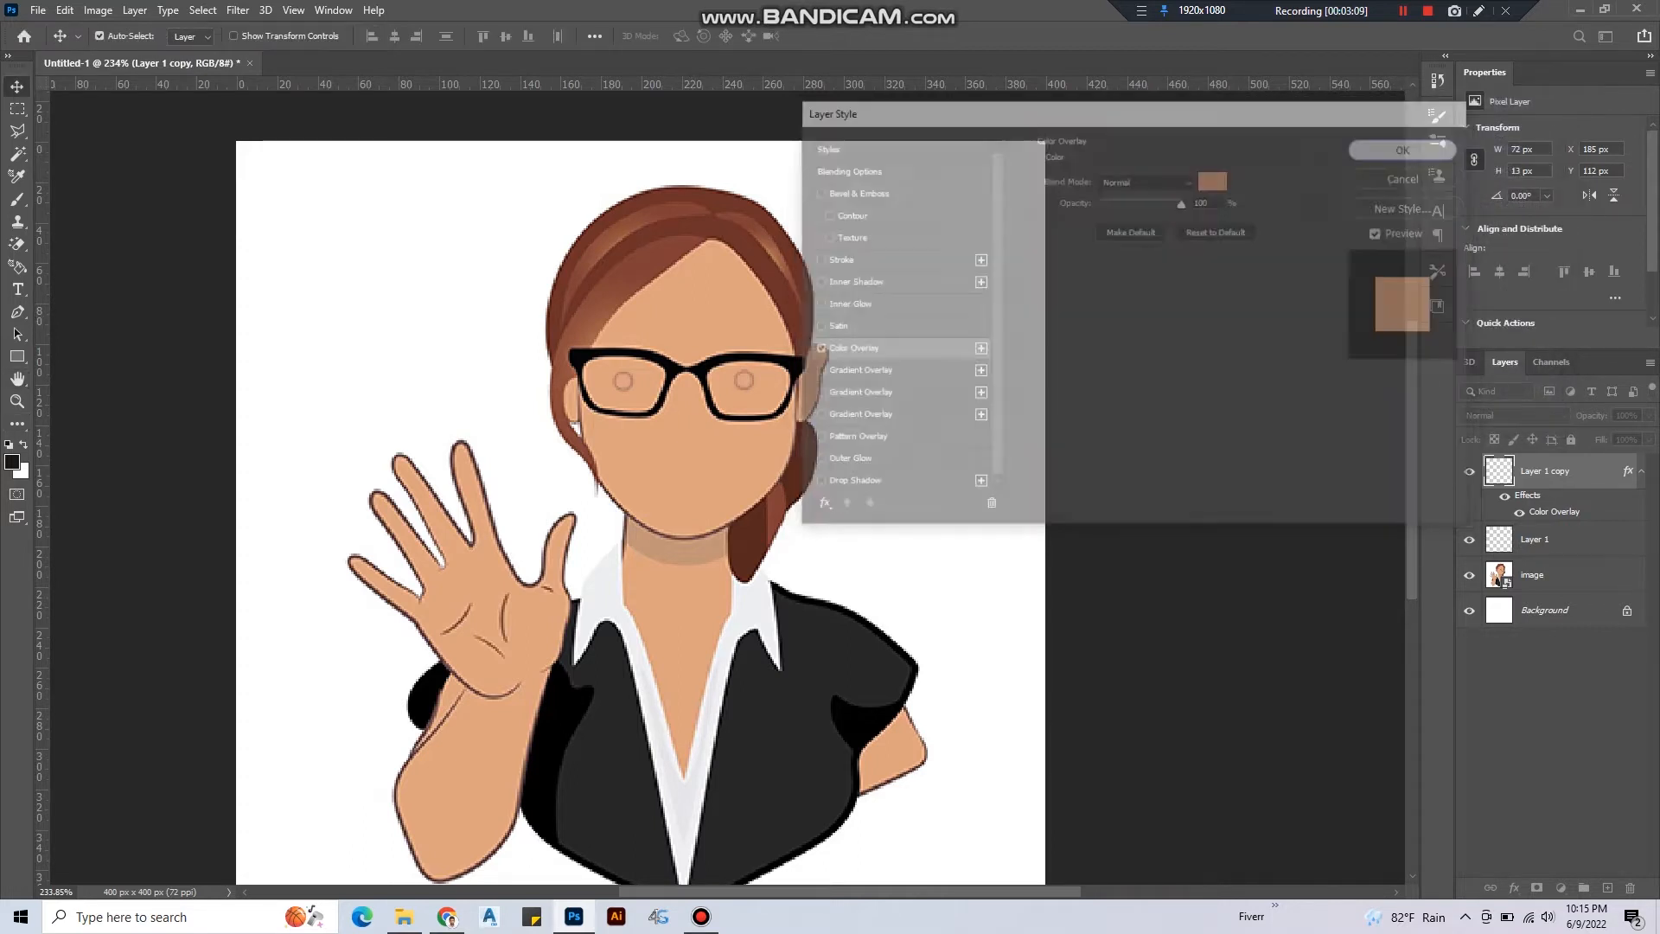
left_click(1402, 148)
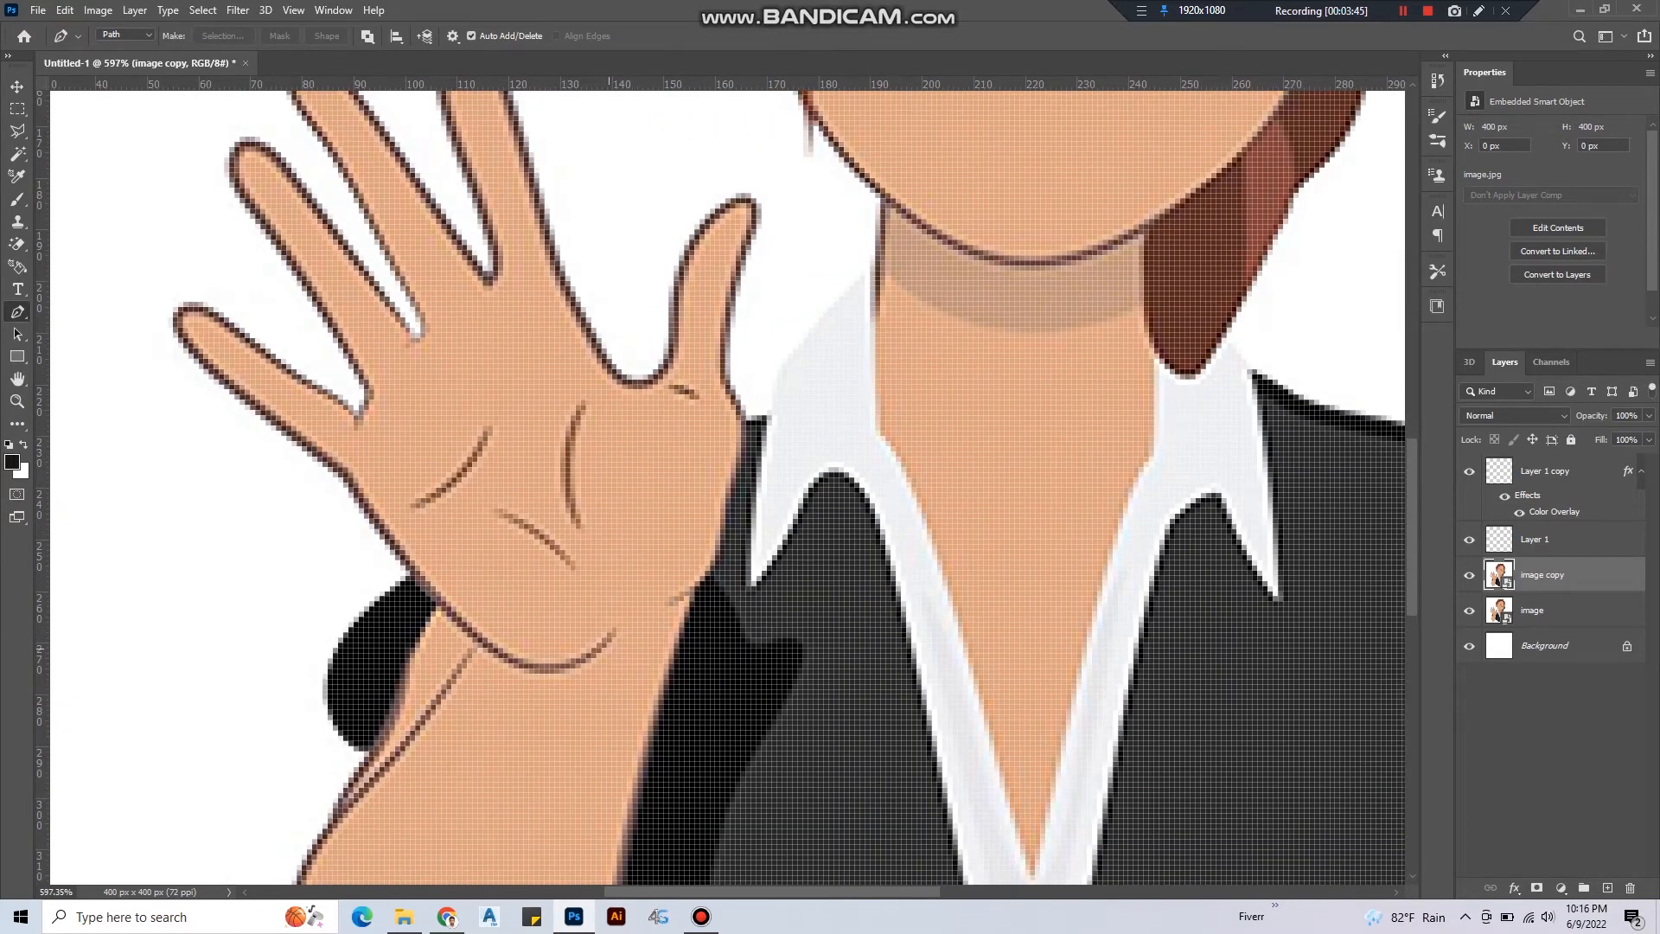
Start a Pen Tool path at the wrist and curve it along the wrist edge.
left_click(615, 636)
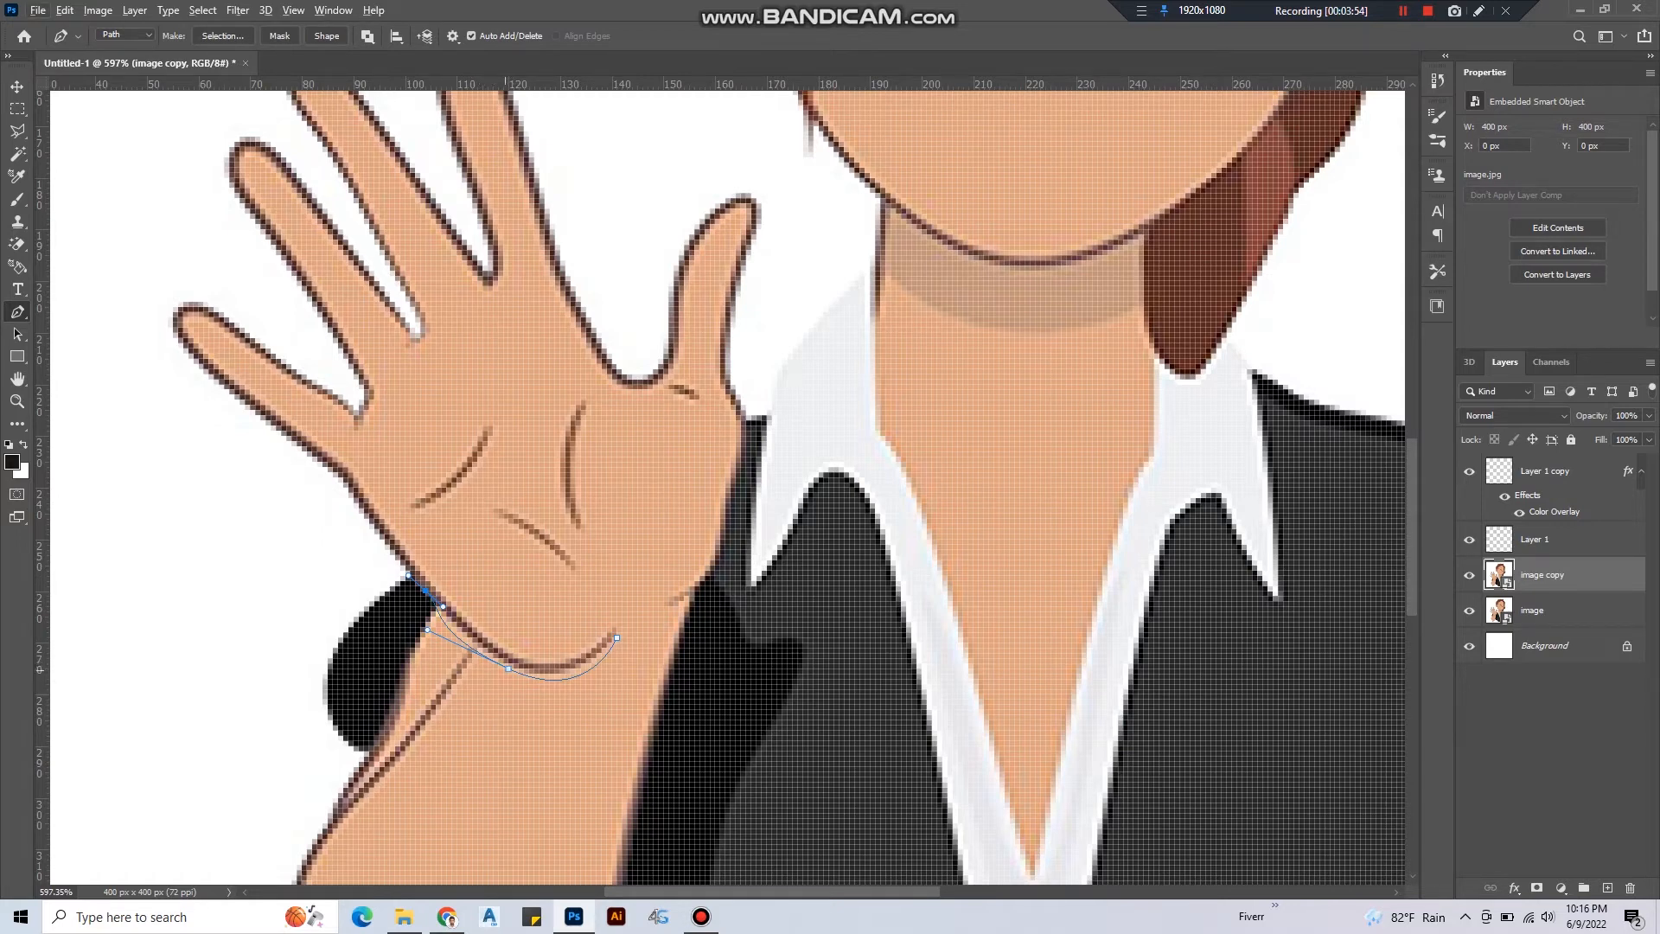
left_click_drag(508, 667, 590, 700)
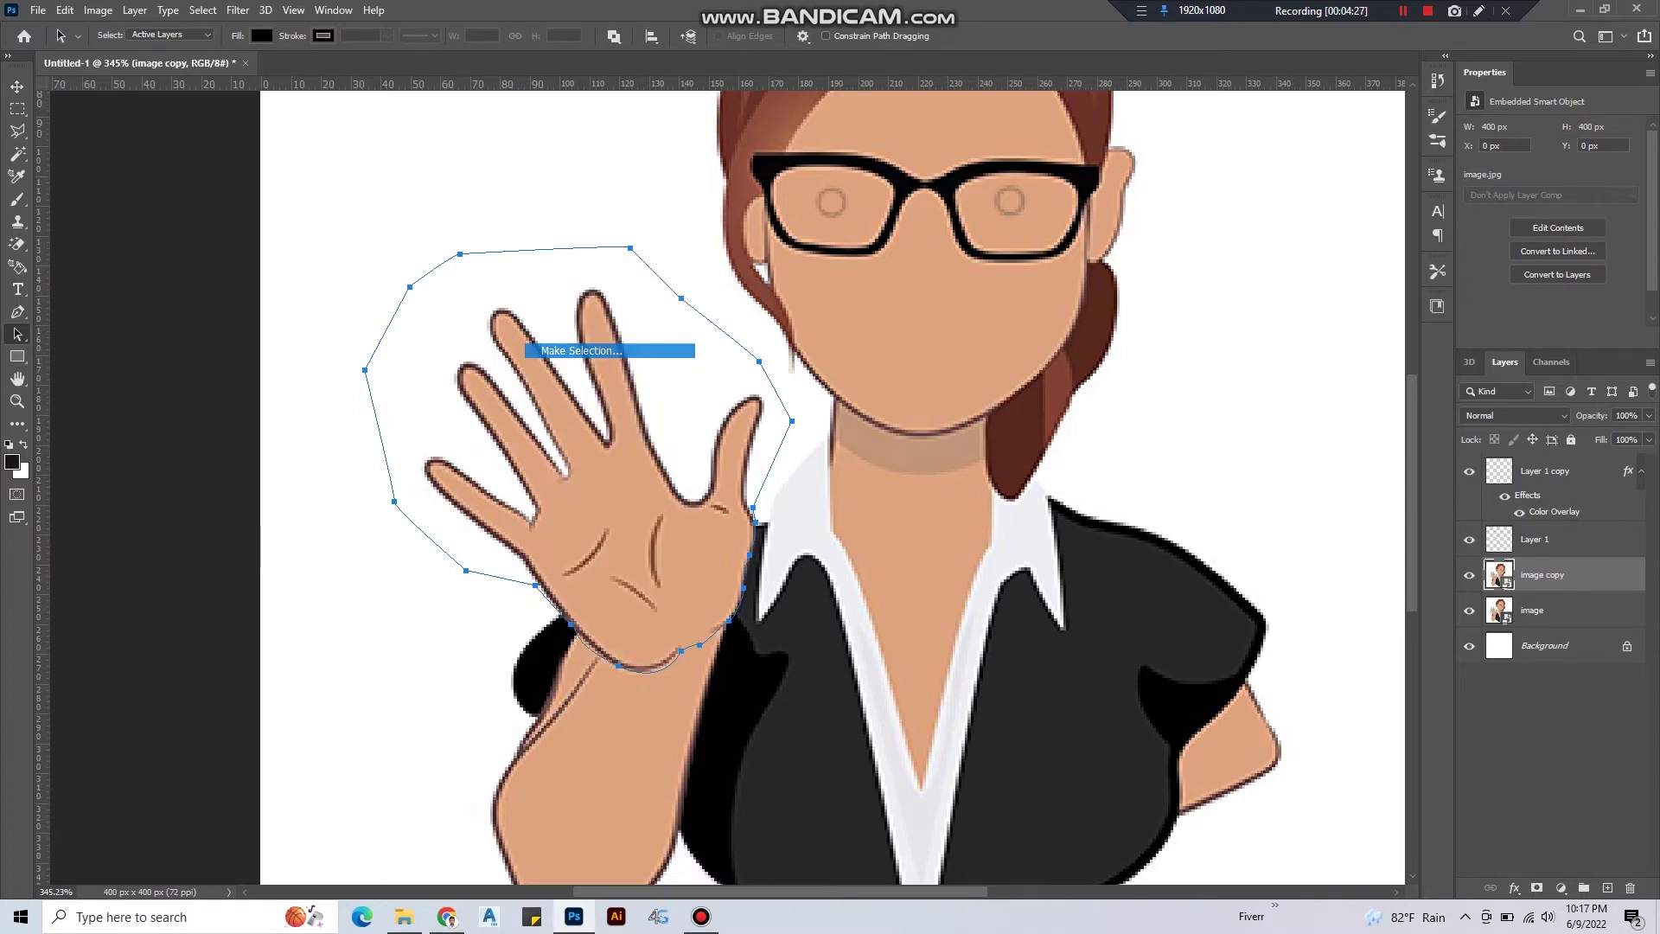
Make a selection from the hand path and switch to the Rectangular Marquee Tool.
left_click(581, 349)
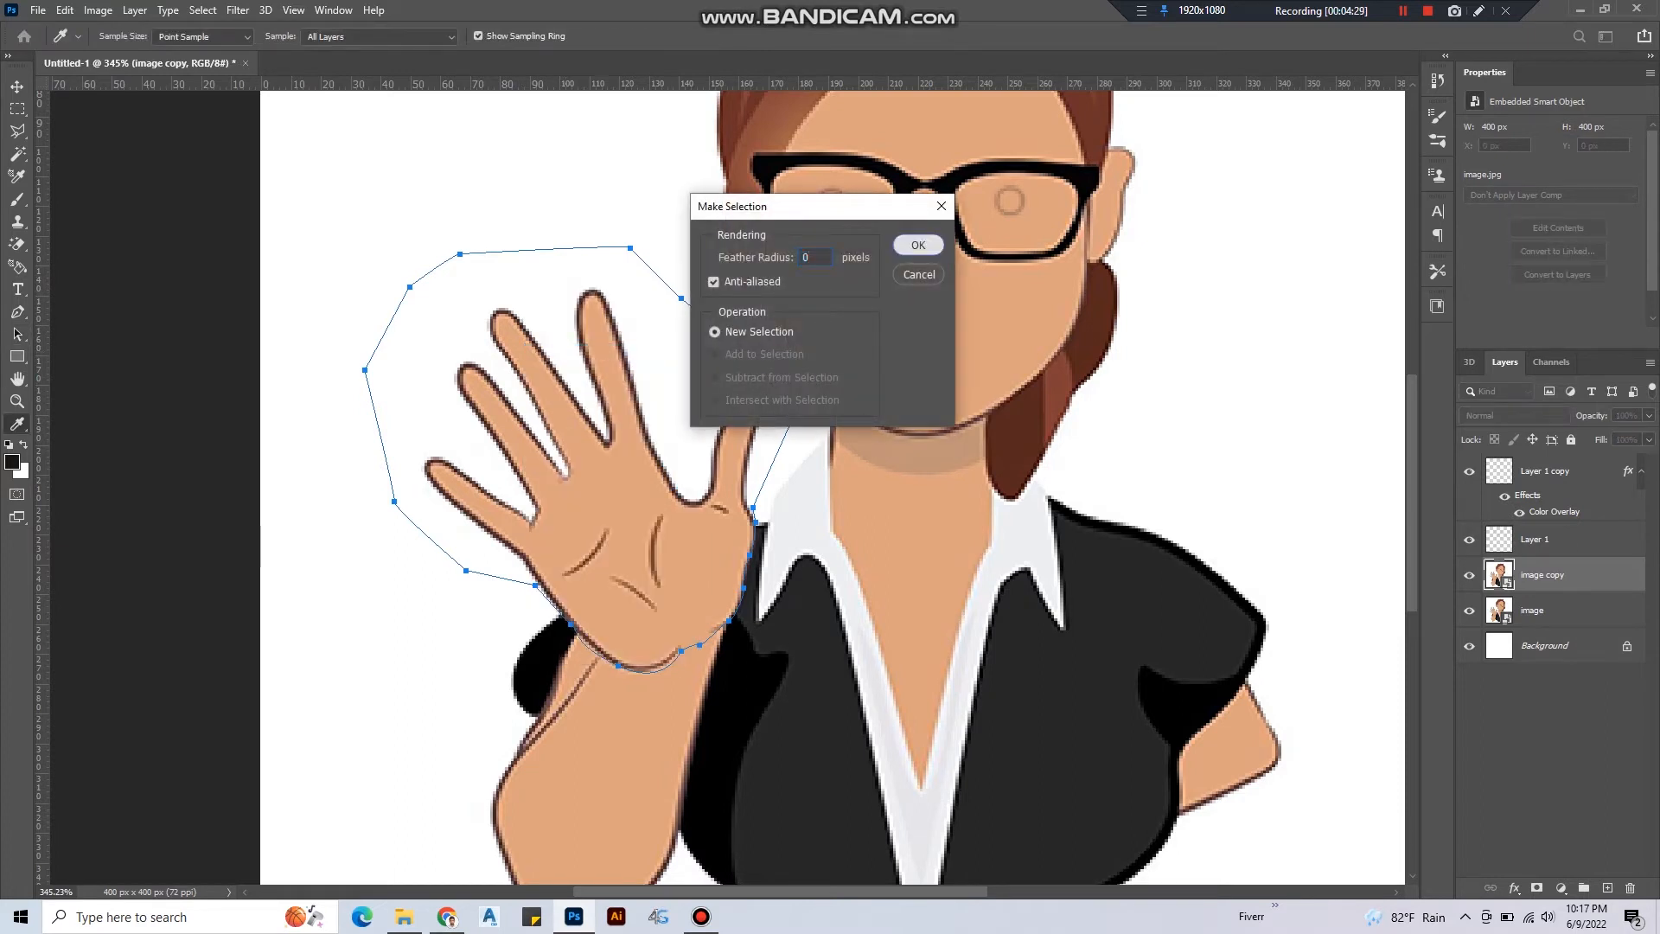
left_click(918, 246)
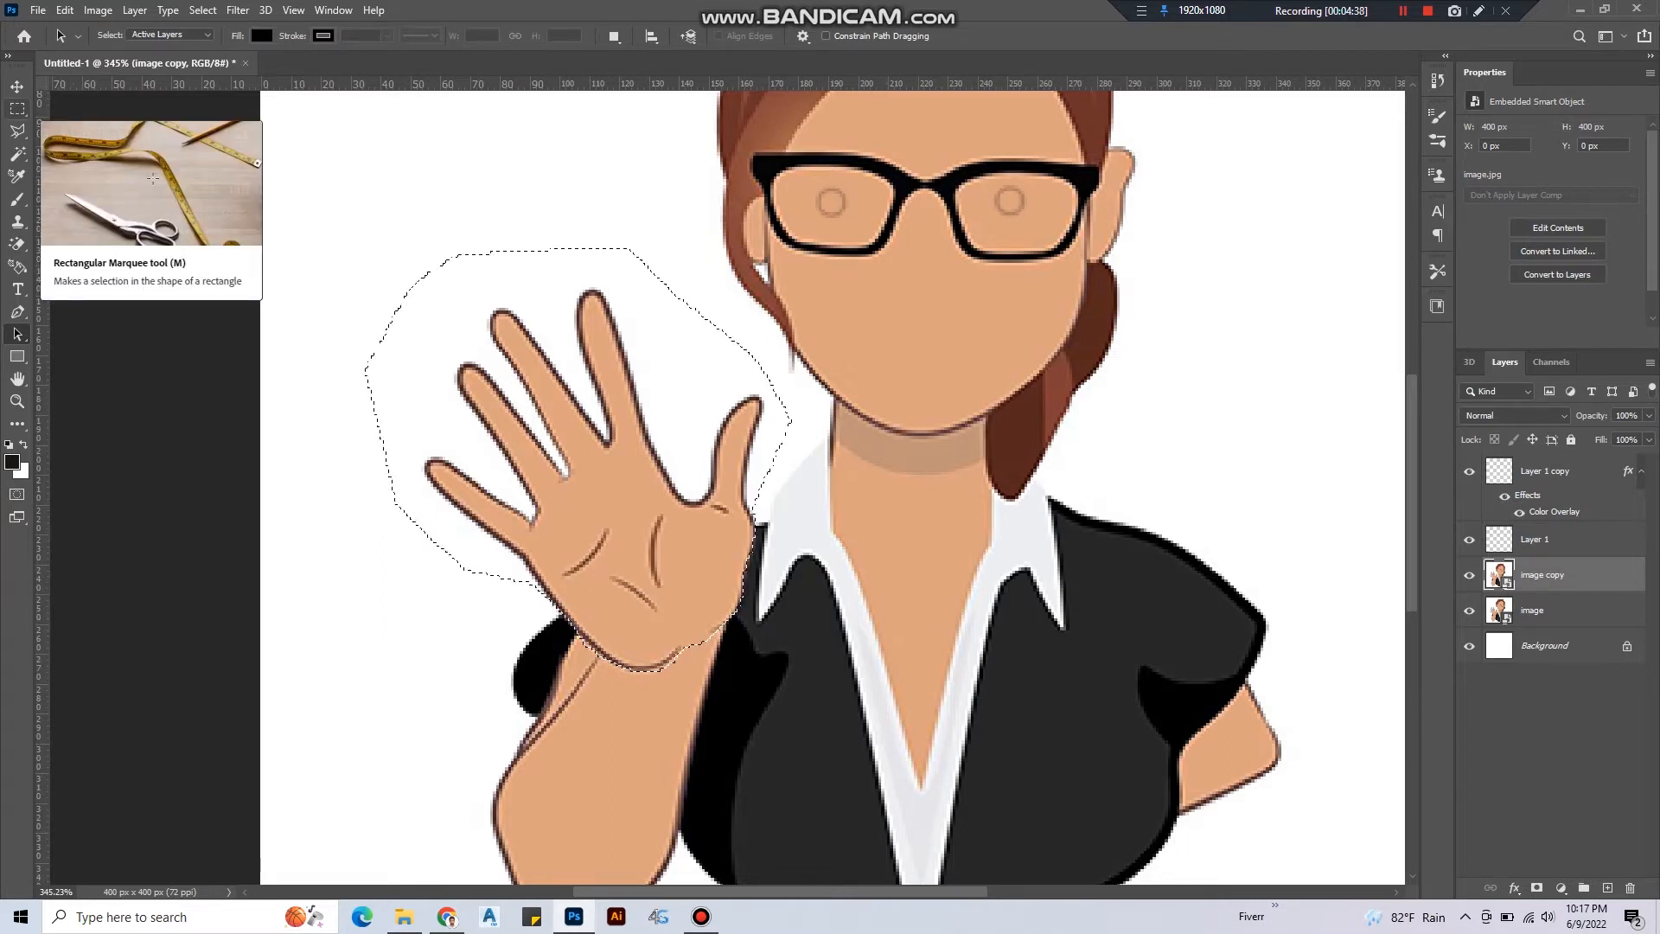
left_click(13, 110)
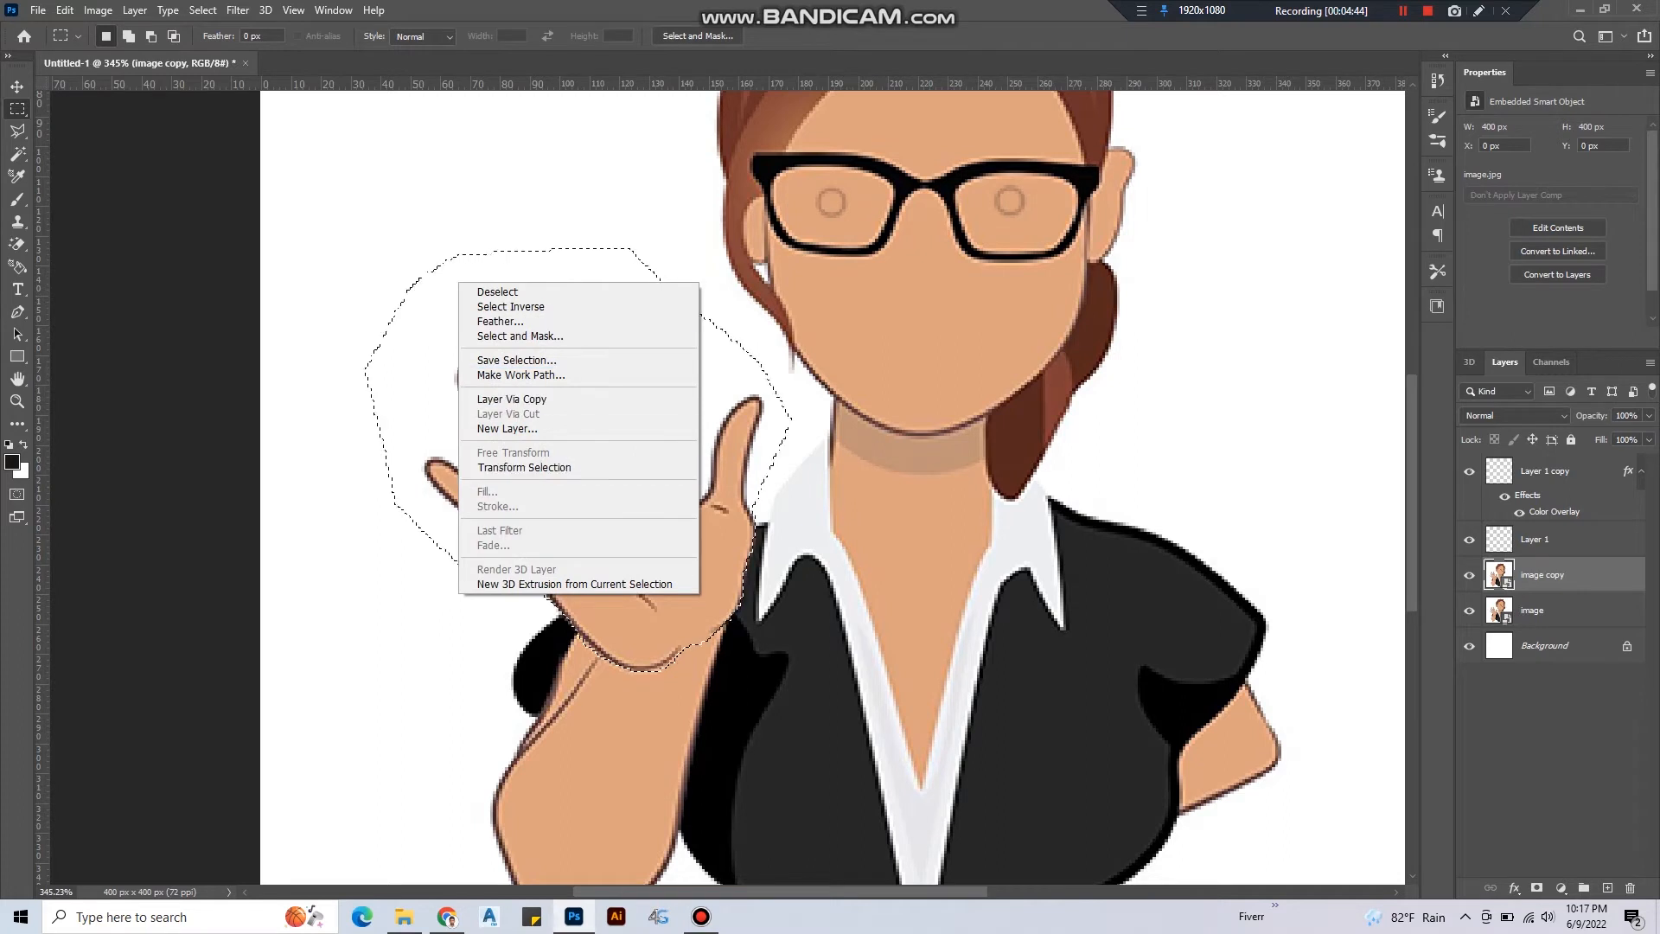
mouse_move(512, 398)
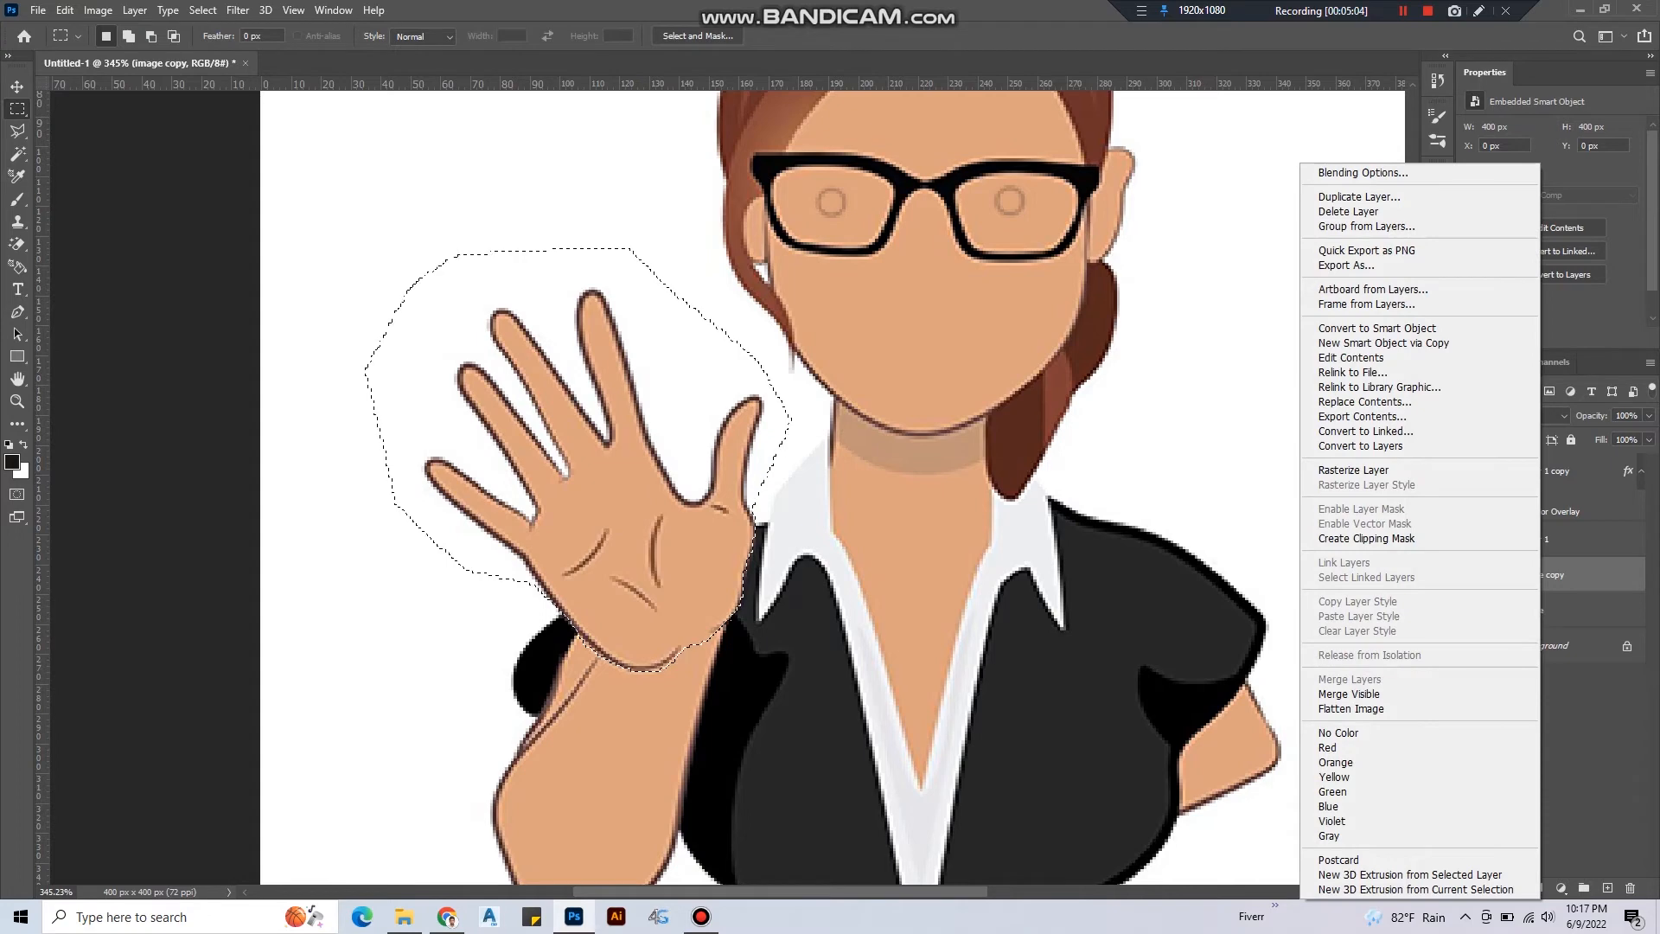
mouse_move(1383, 342)
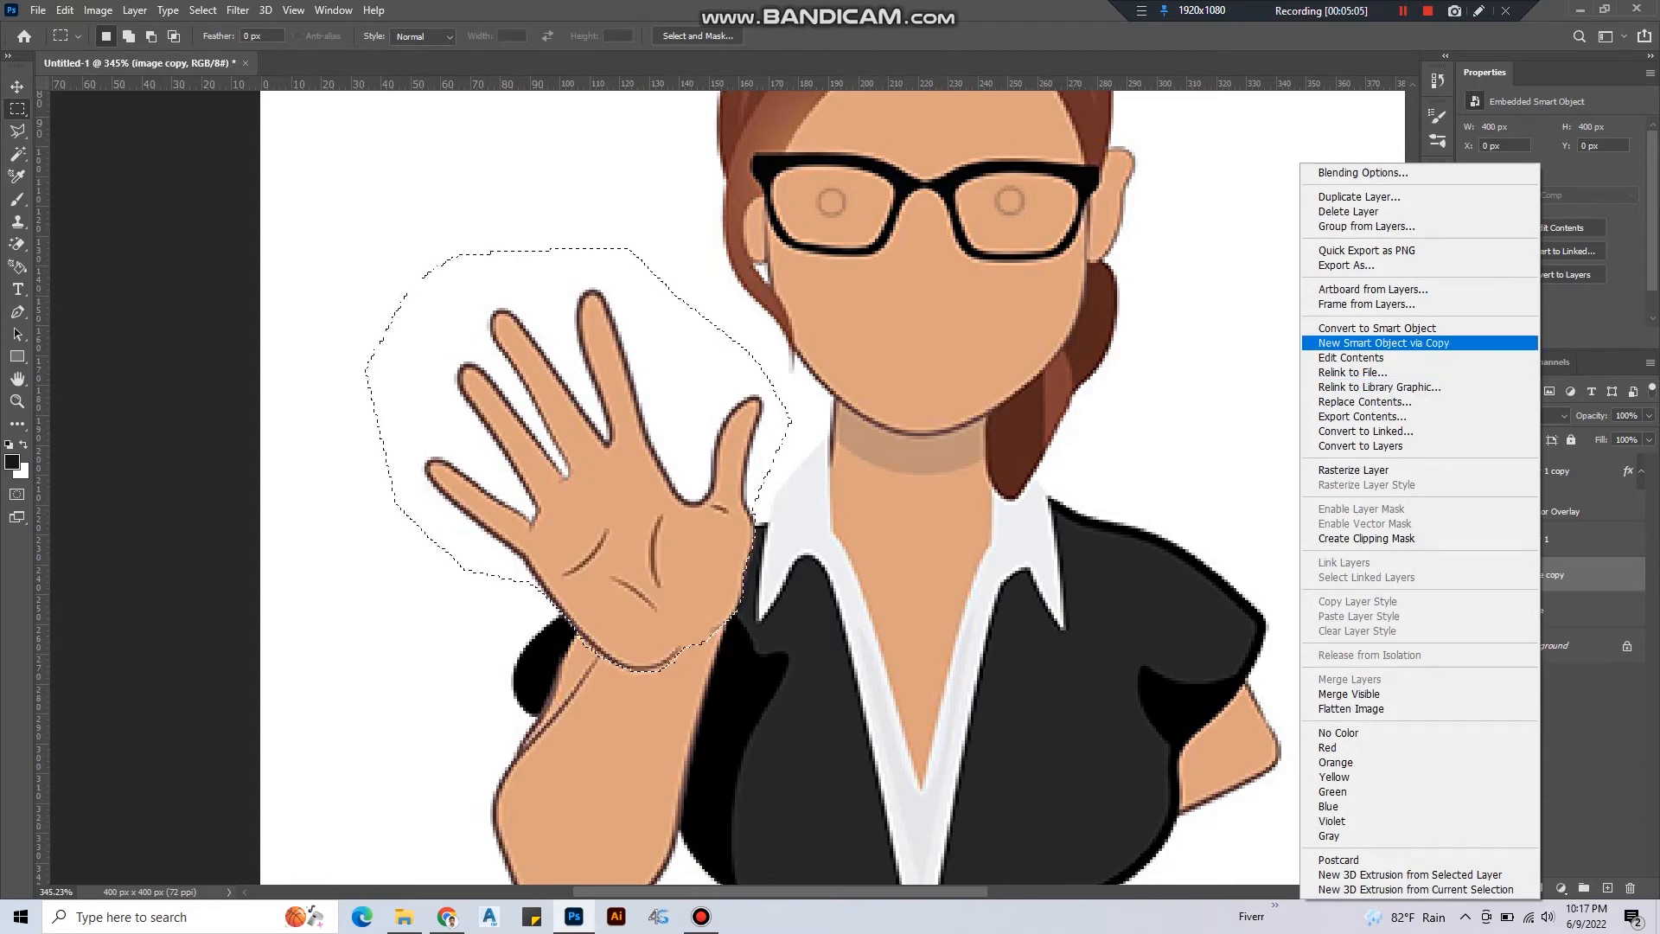
mouse_move(1364, 401)
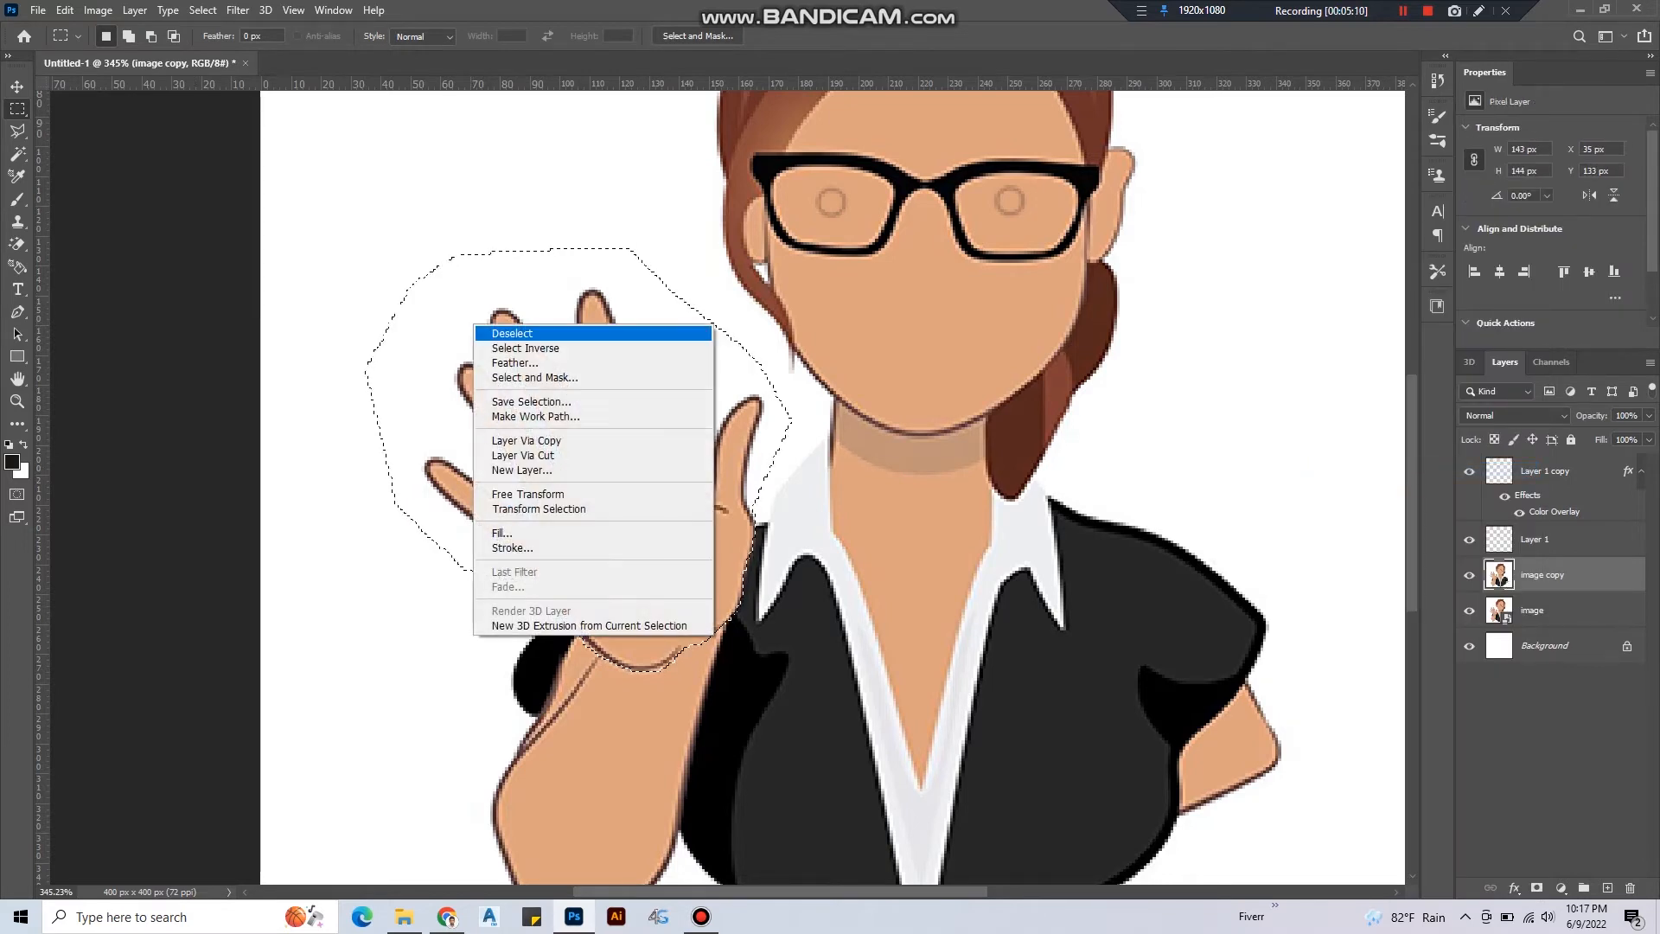
mouse_move(520, 470)
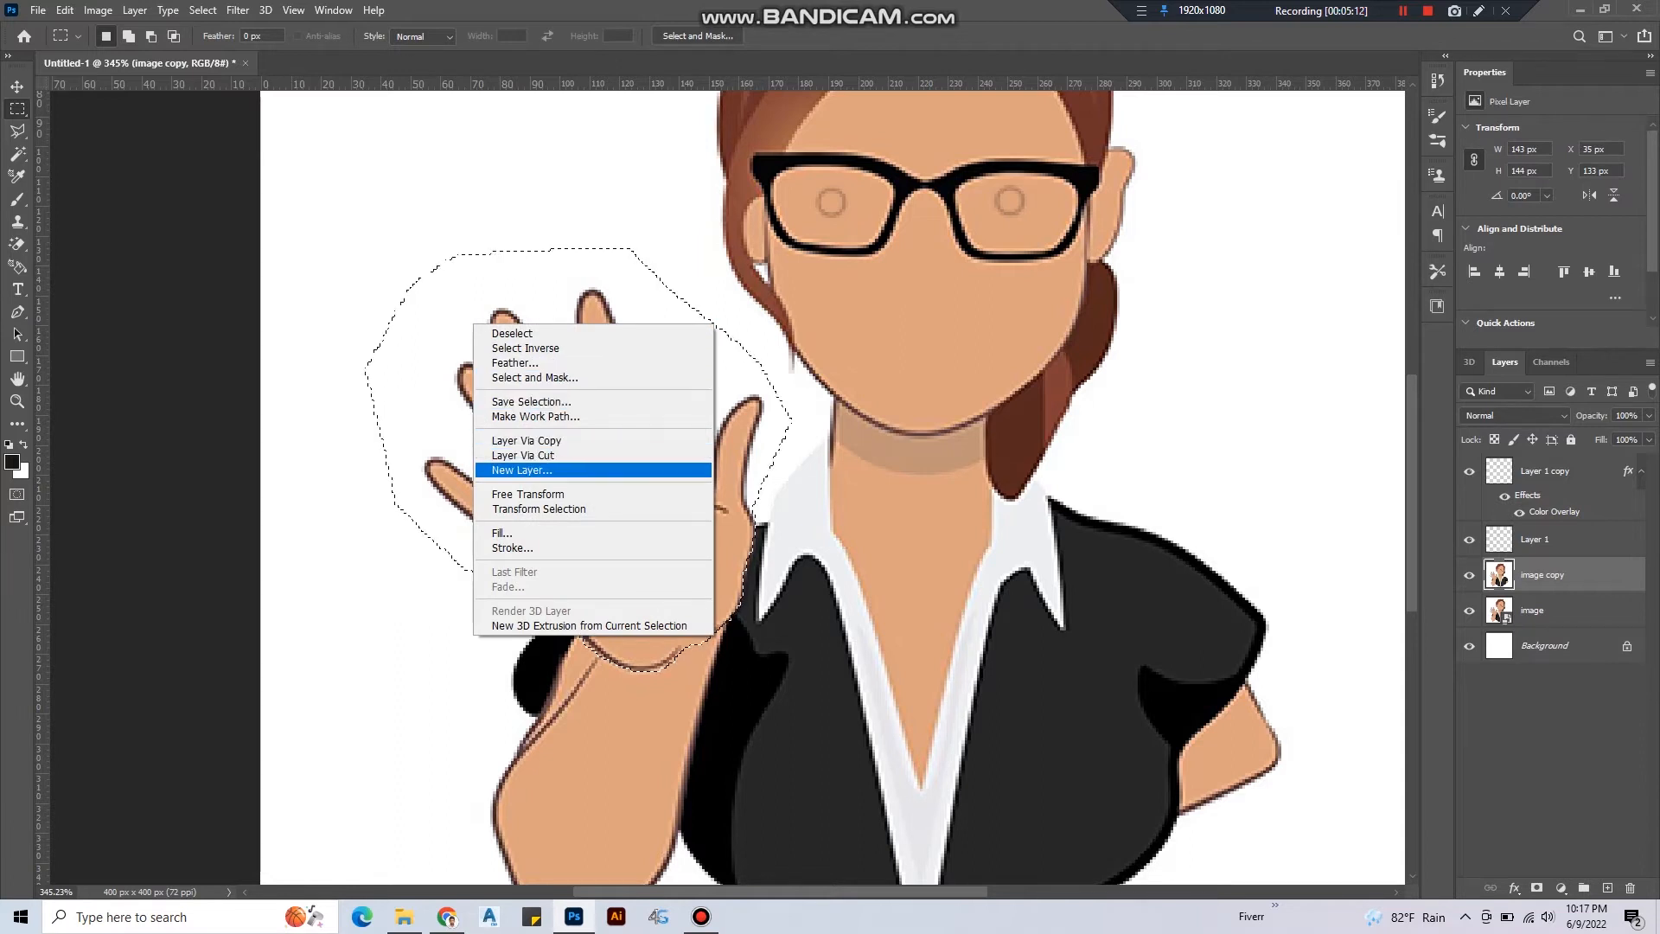
Copy the selected hand onto a new layer via Layer Via Copy.
left_click(520, 470)
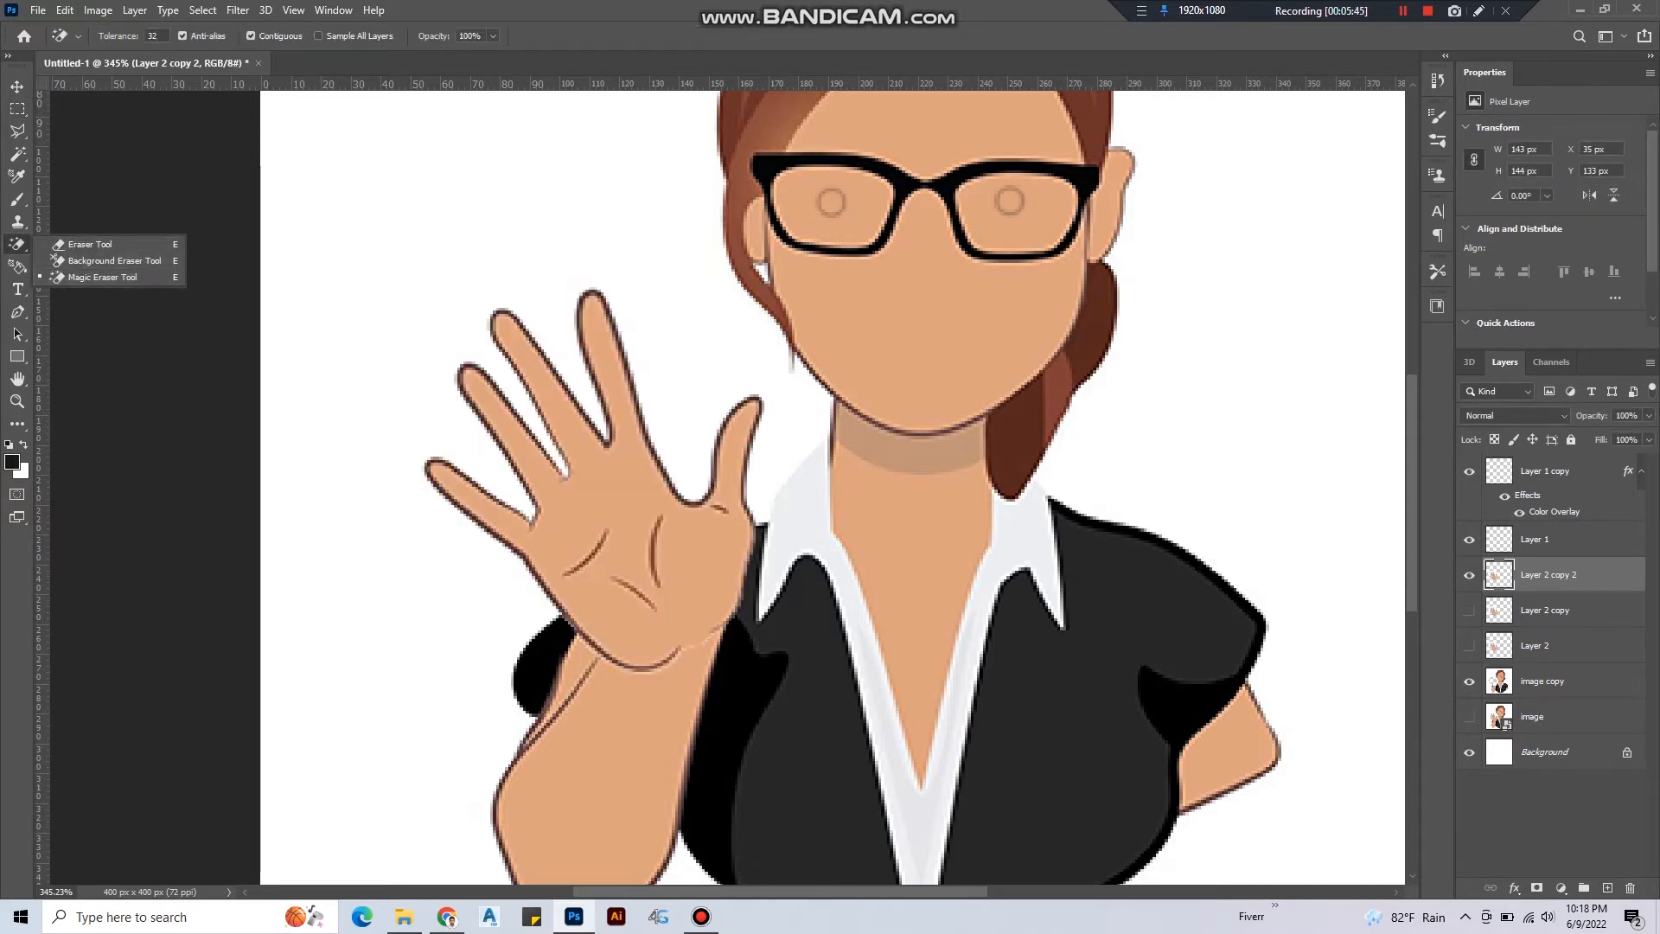
Test-move a copied hand up toward the face, leaving only Layer 2 copy visible.
left_click(17, 245)
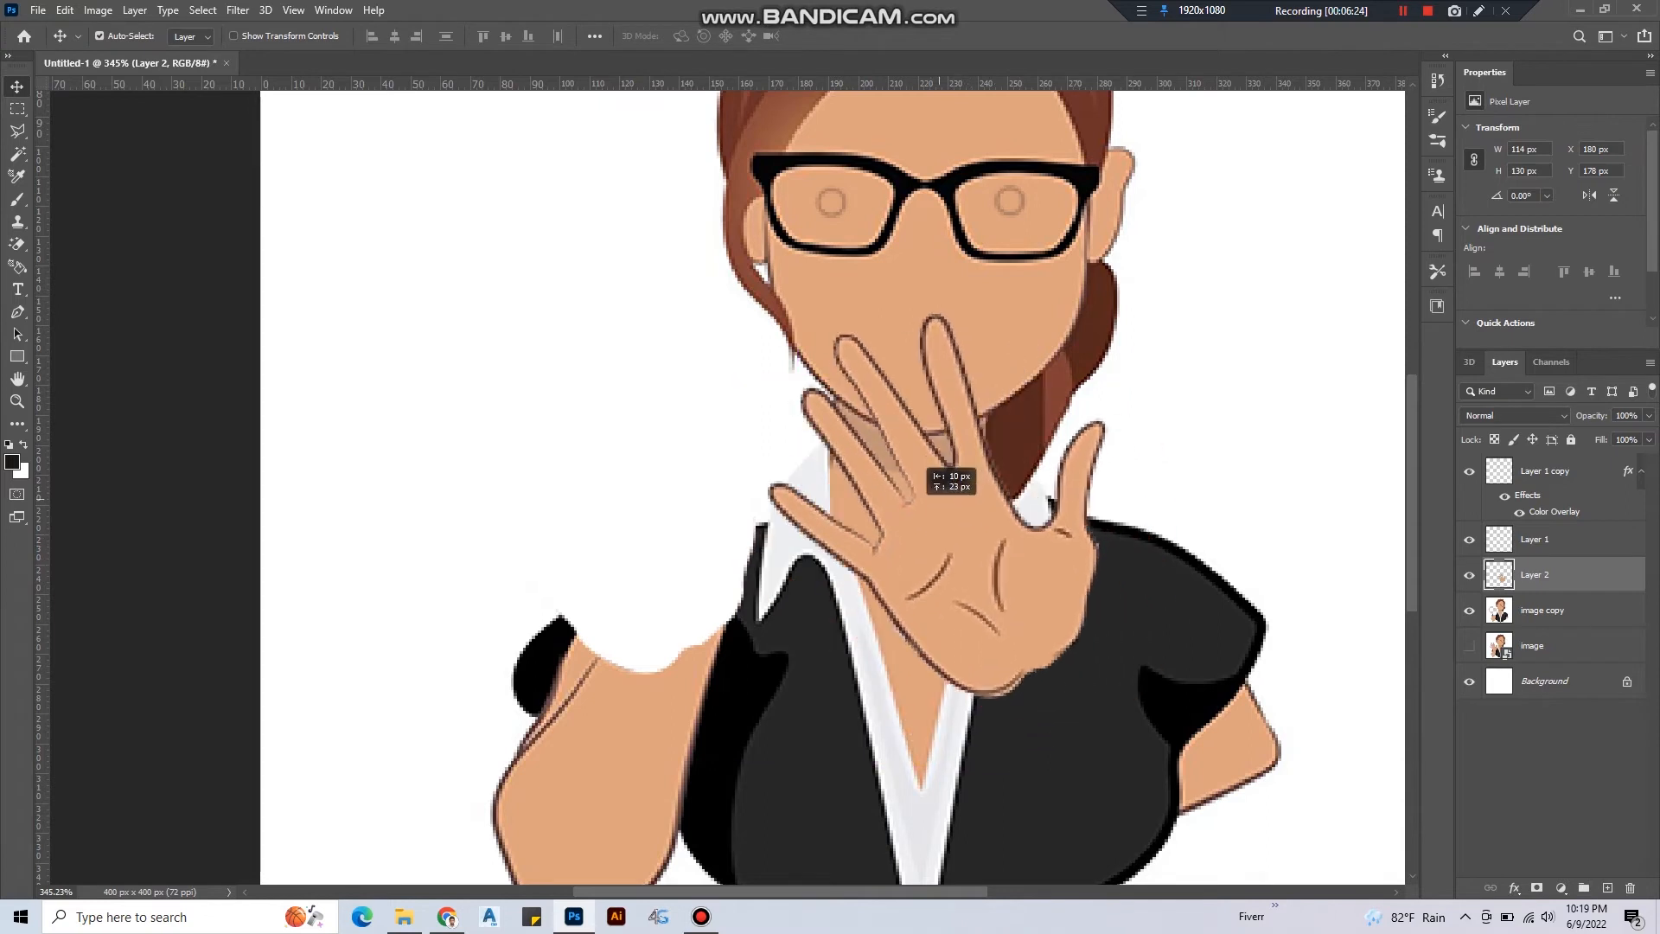
left_click_drag(942, 477, 943, 451)
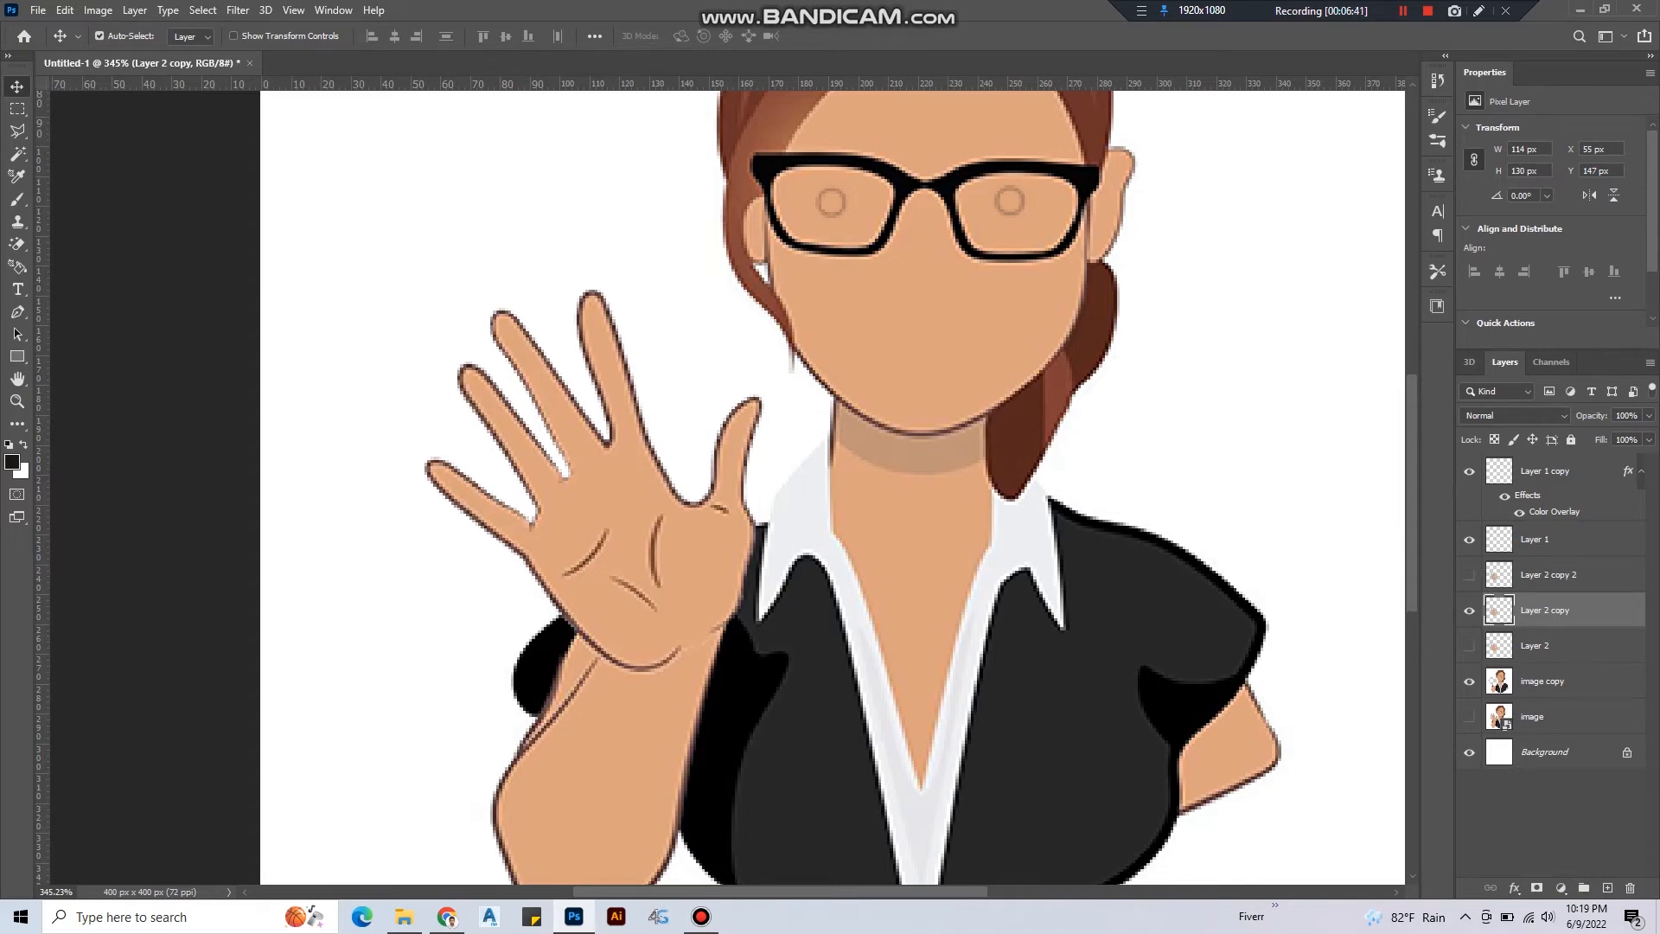
Free Transform the Layer 2 copy hand and rotate it about 17.5 degrees.
key("Ctrl+t")
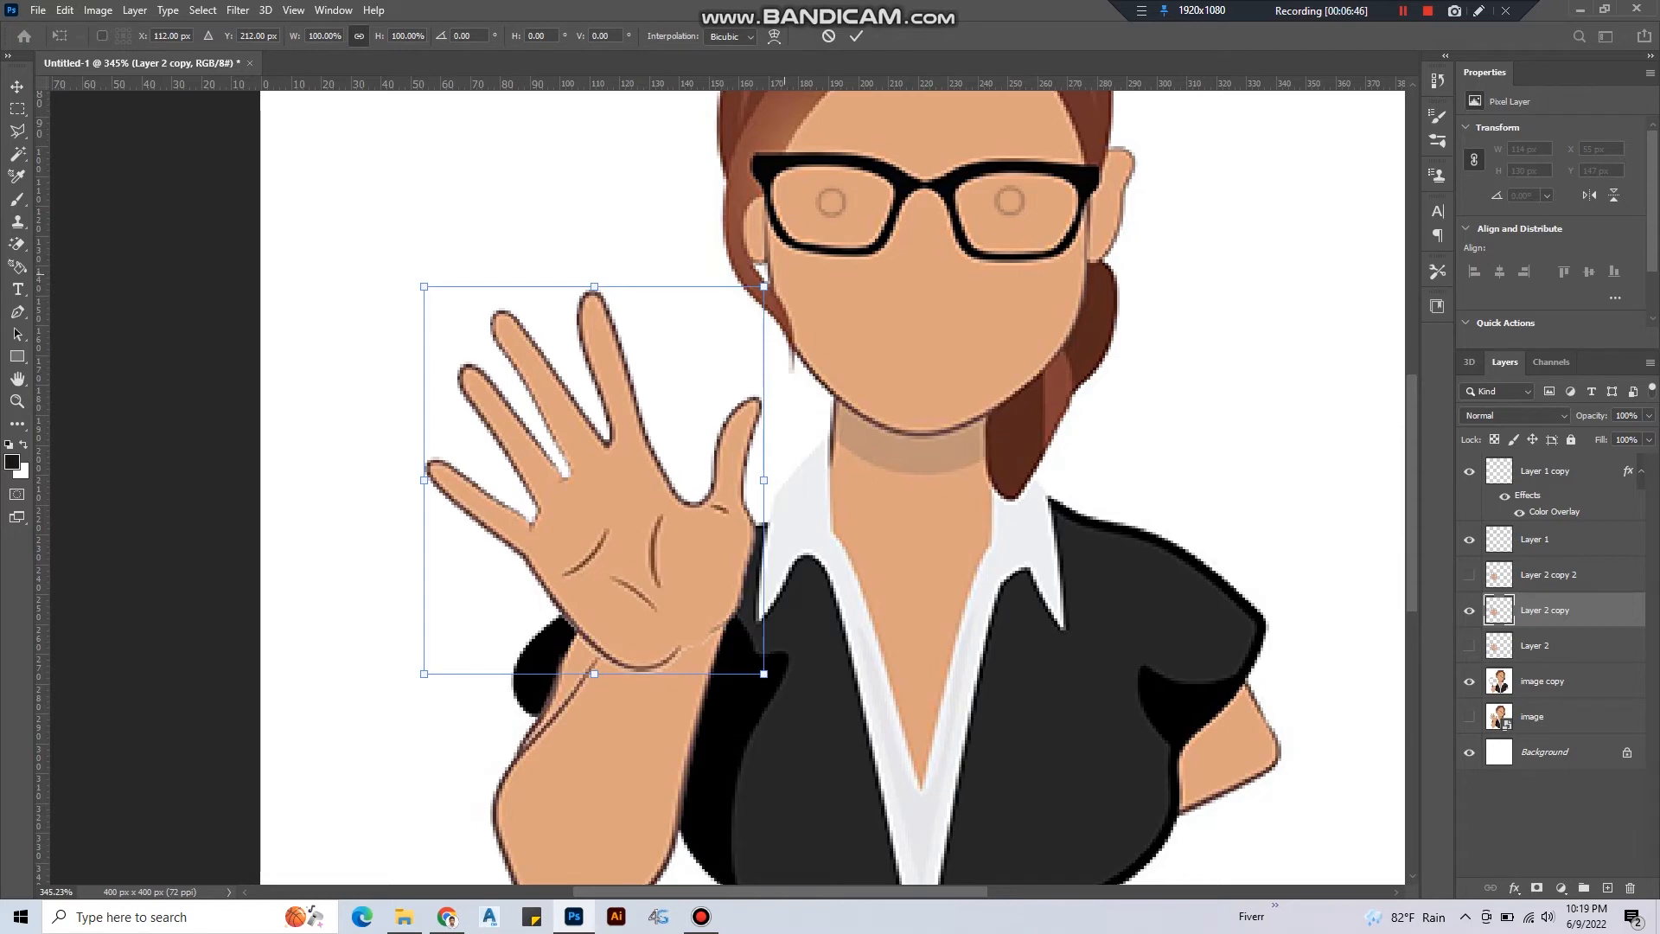
left_click_drag(762, 285, 773, 280)
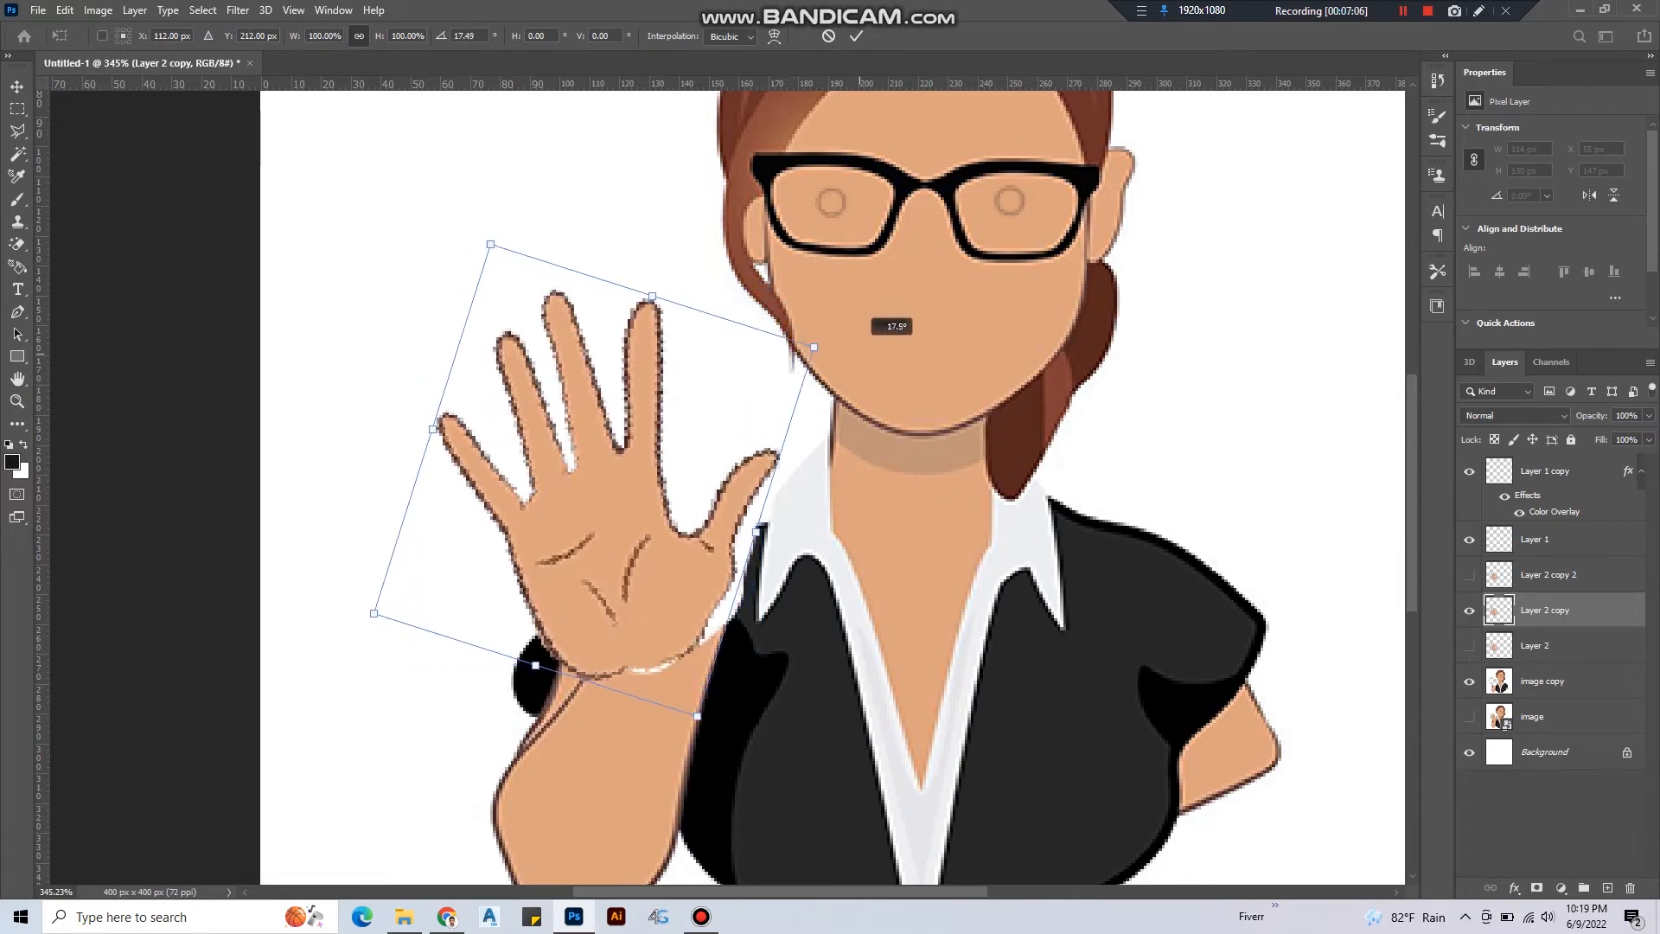
left_click_drag(813, 346, 824, 367)
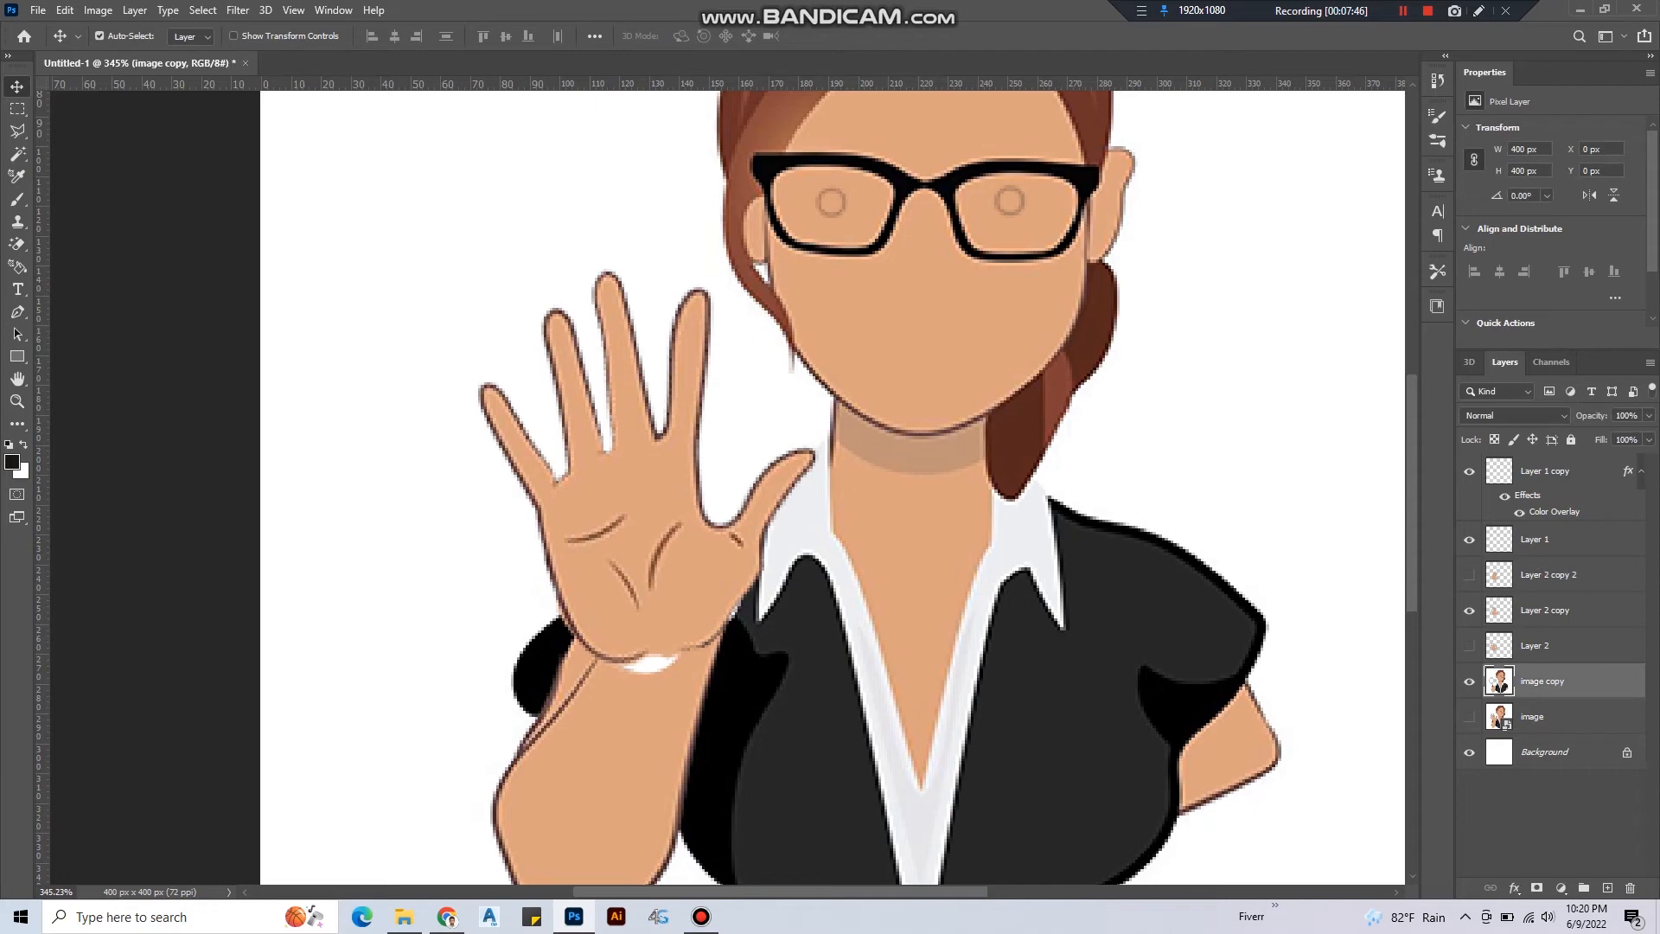
Select the image copy layer as the active layer for the new Layer 3.
left_click(1605, 889)
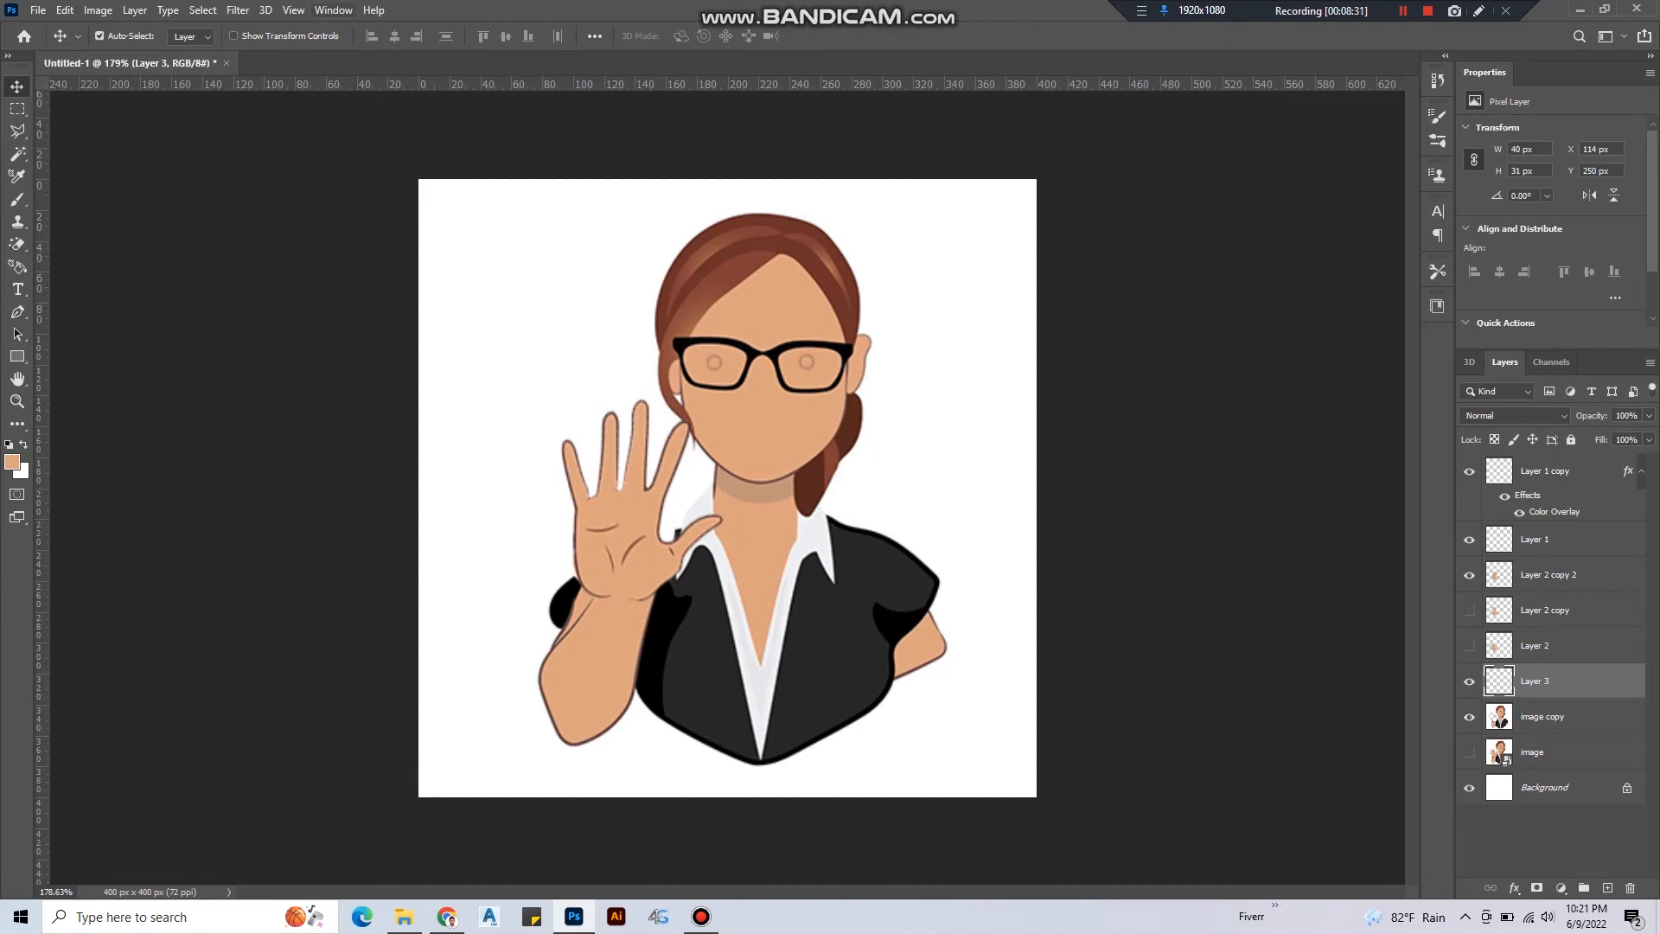
Start a frame animation in the Timeline and duplicate frames until four exist.
left_click(338, 9)
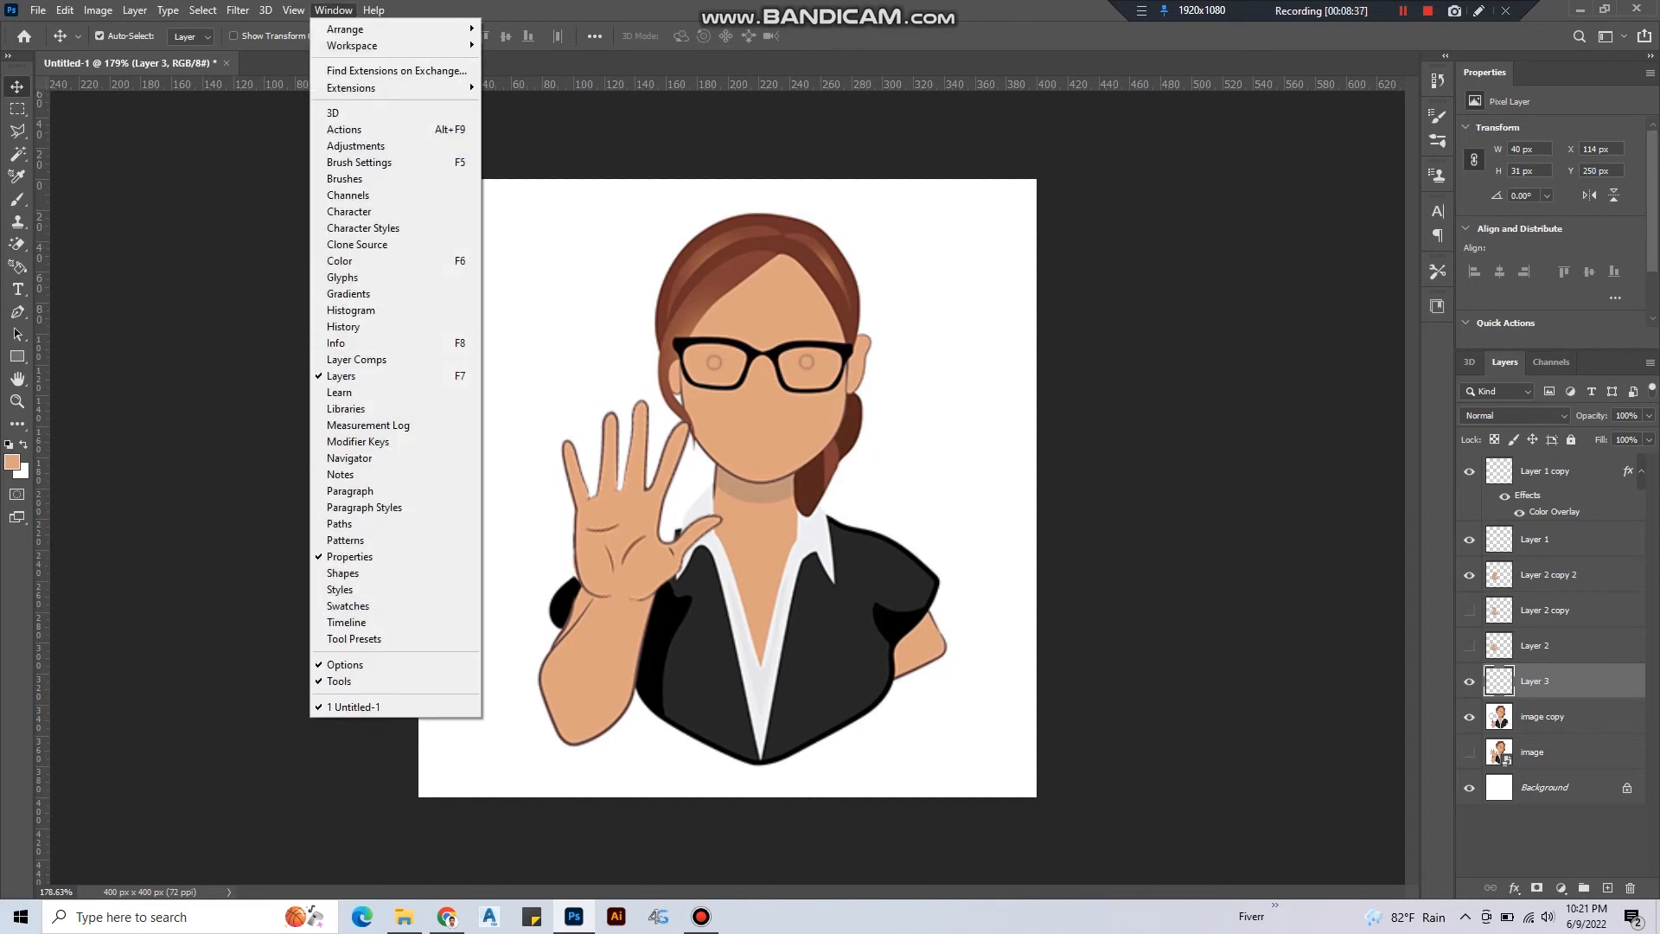
mouse_move(344, 539)
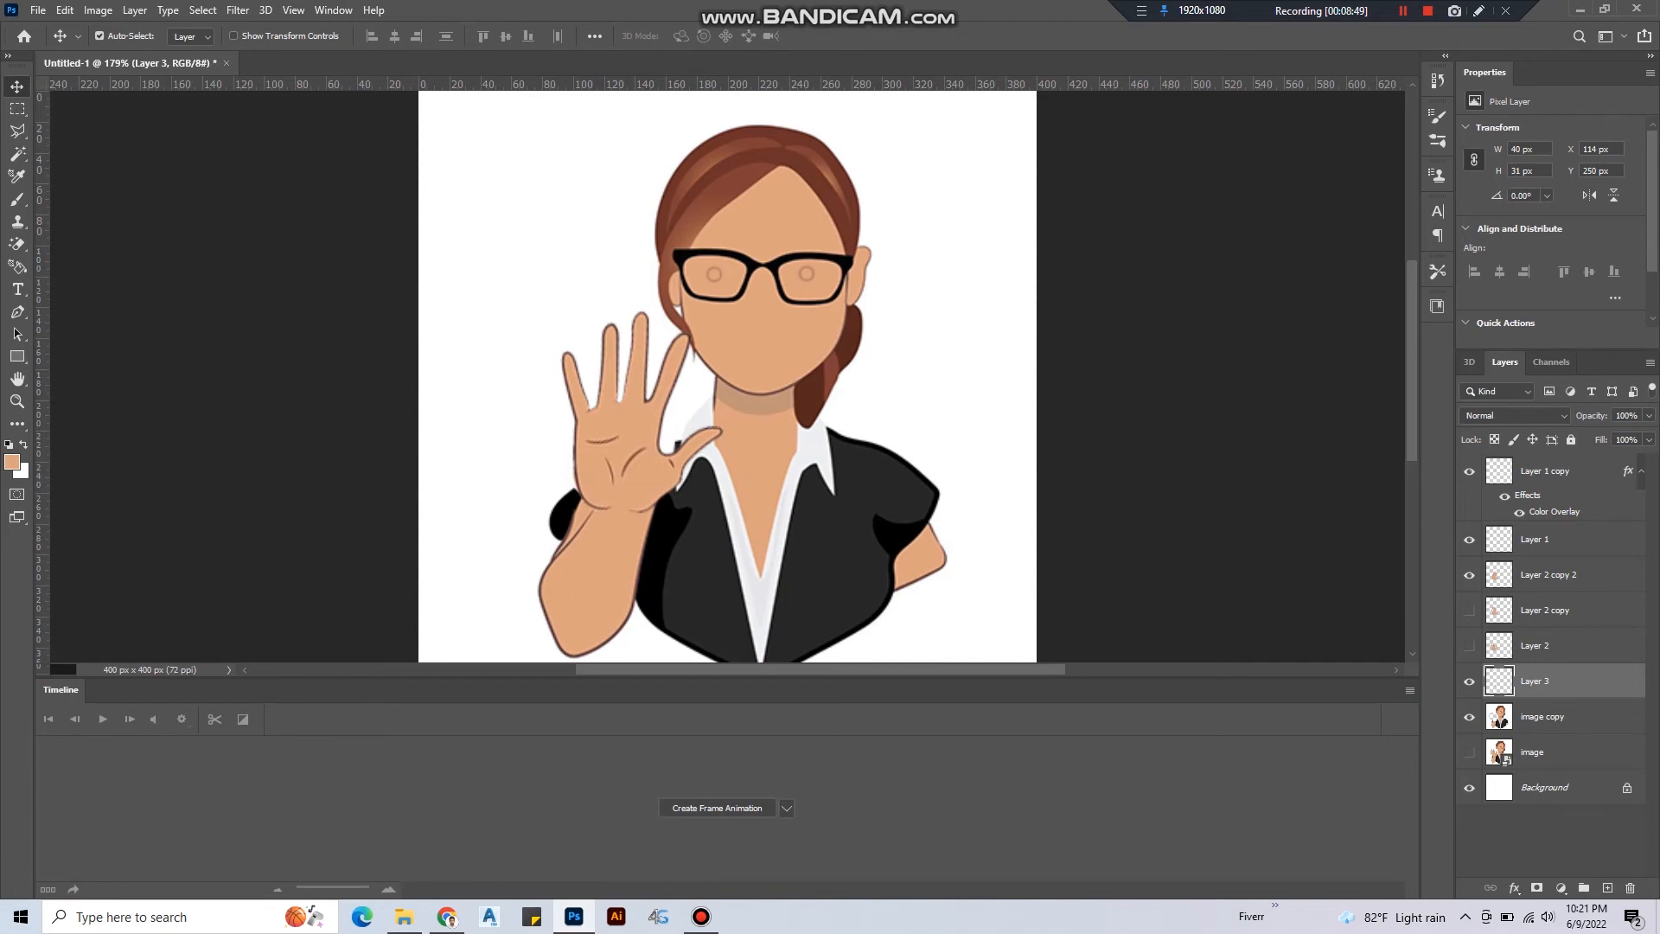
left_click(716, 807)
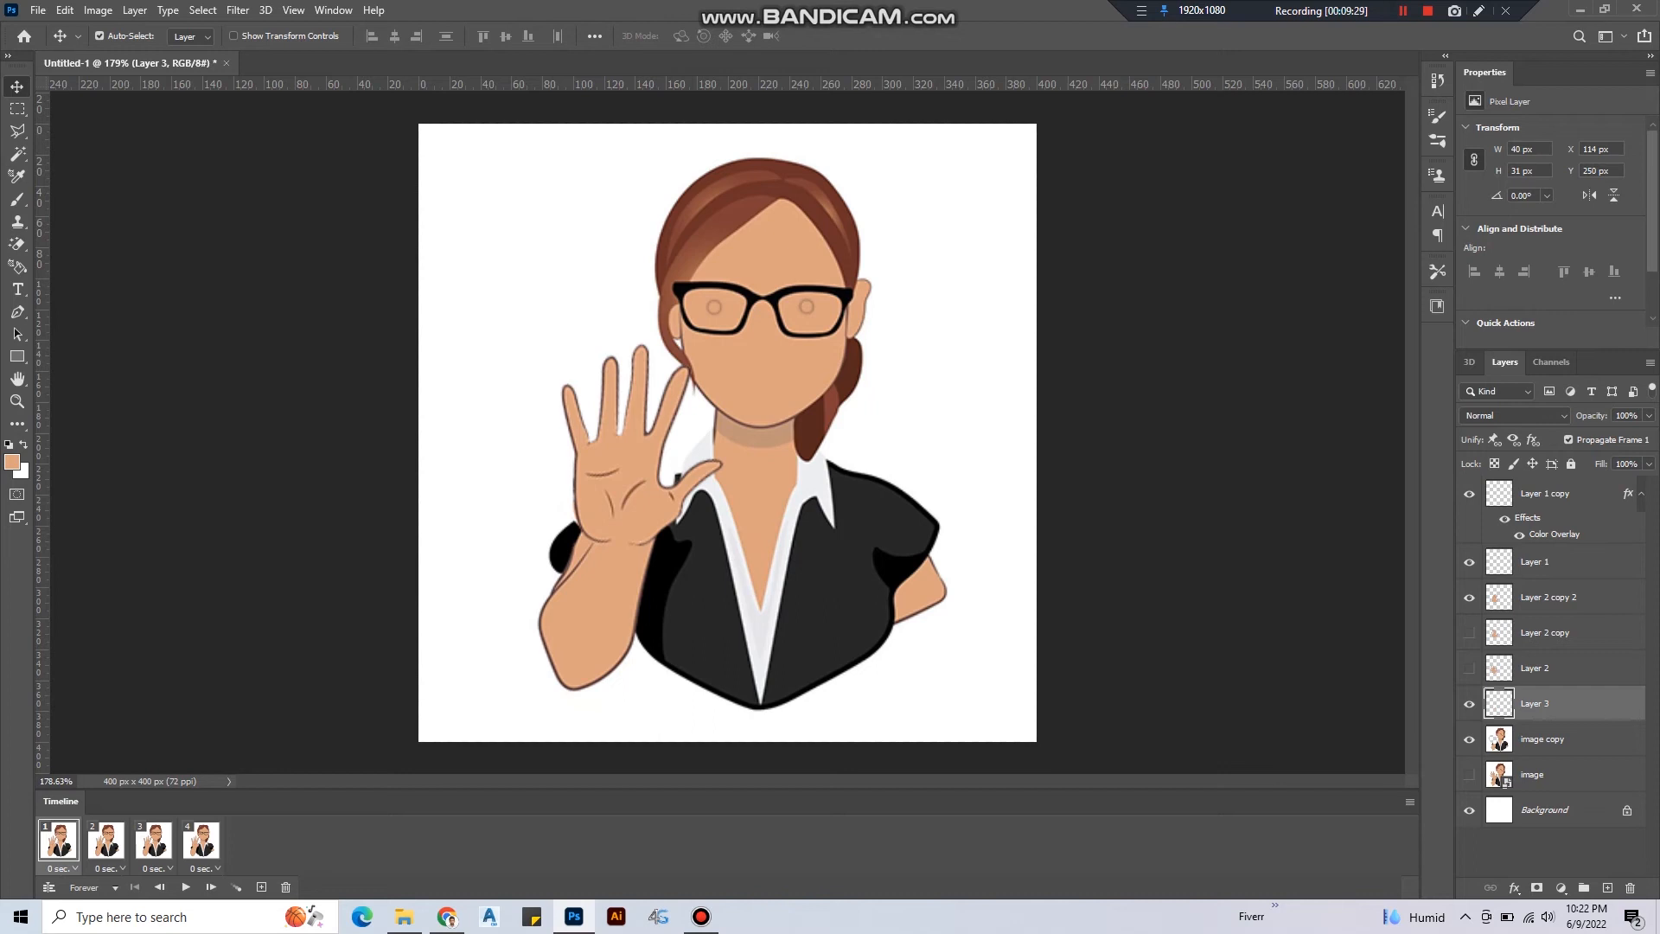
Assign the hand and eye layer visibility for the first and second frames.
left_click(152, 839)
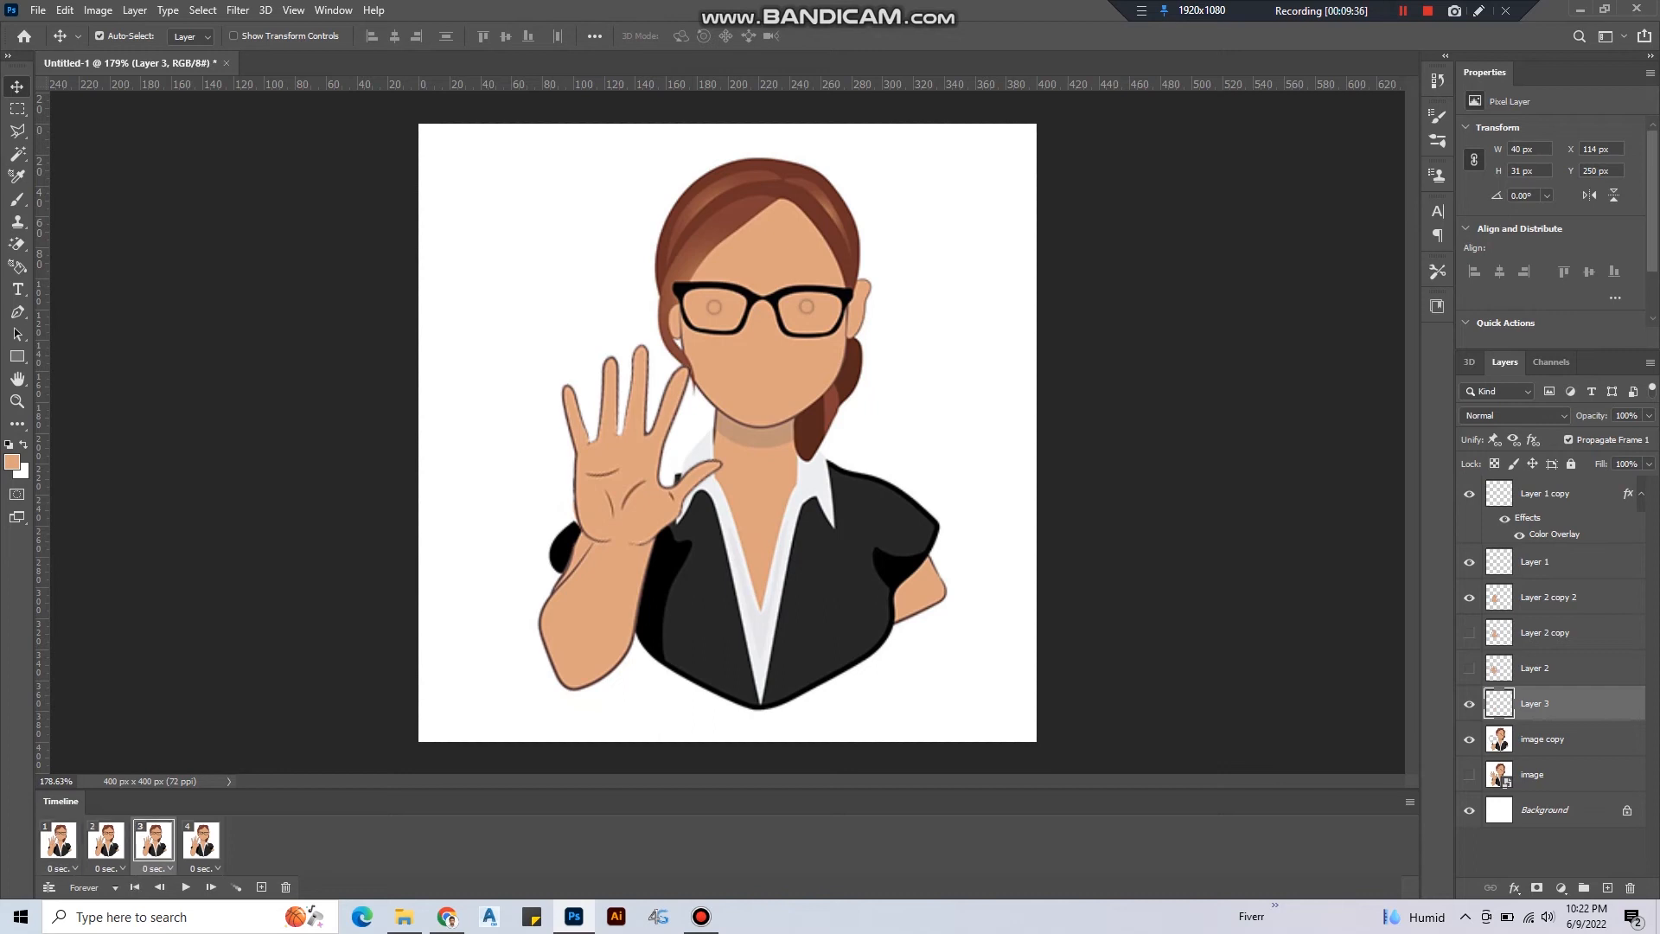
left_click(57, 840)
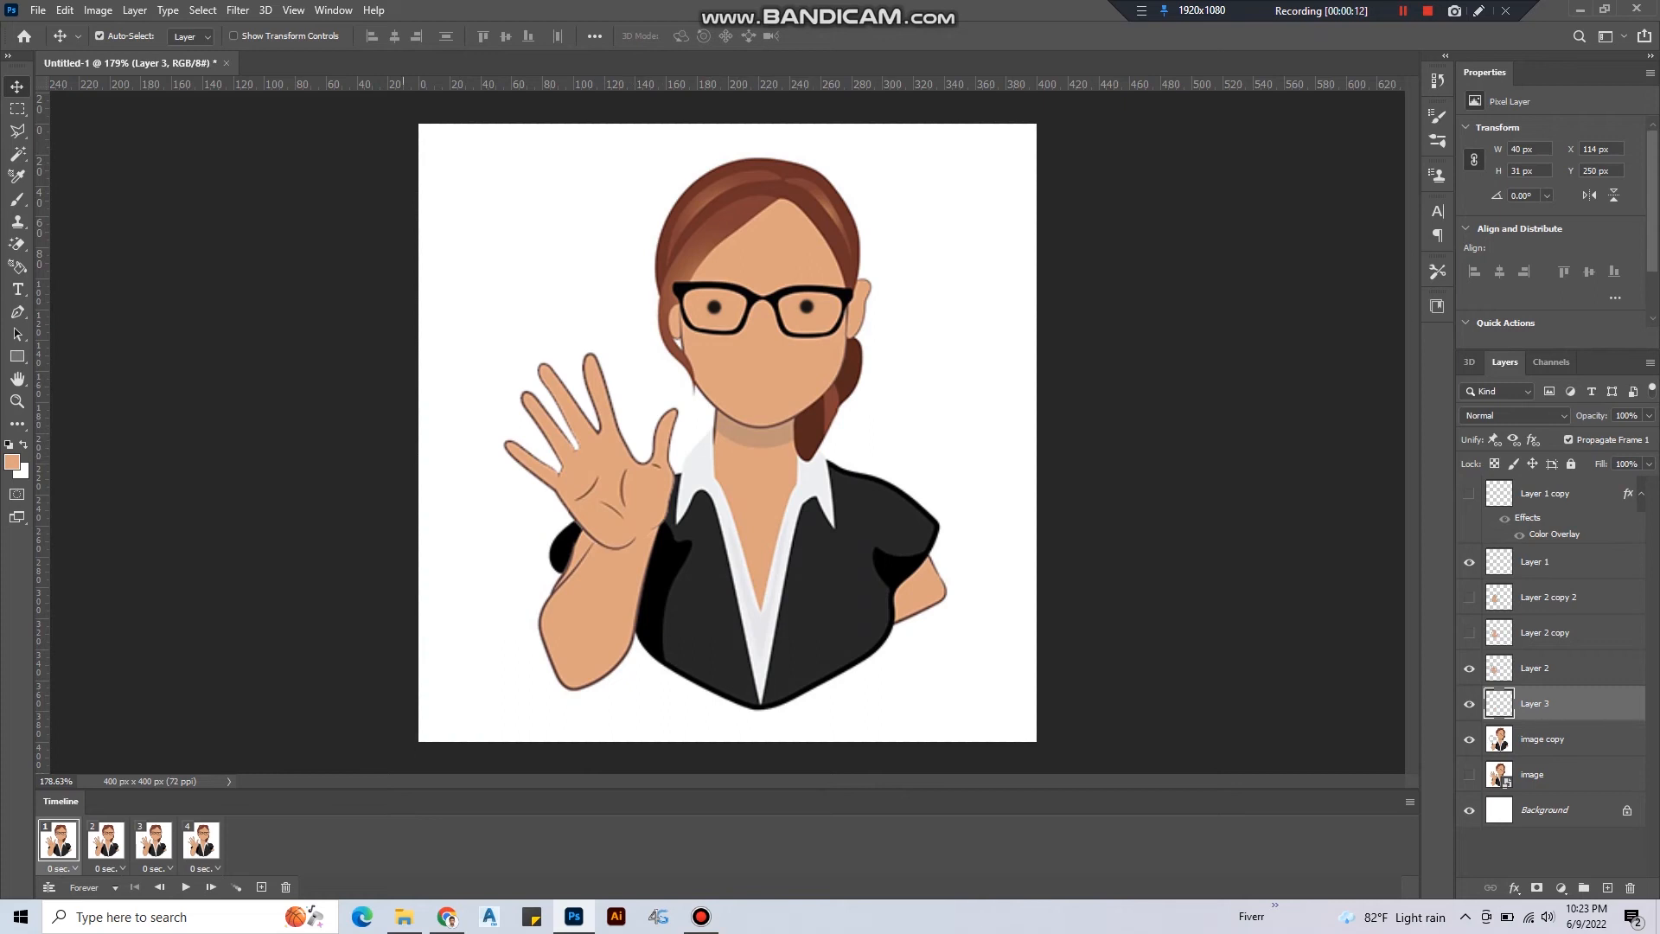
left_click(97, 840)
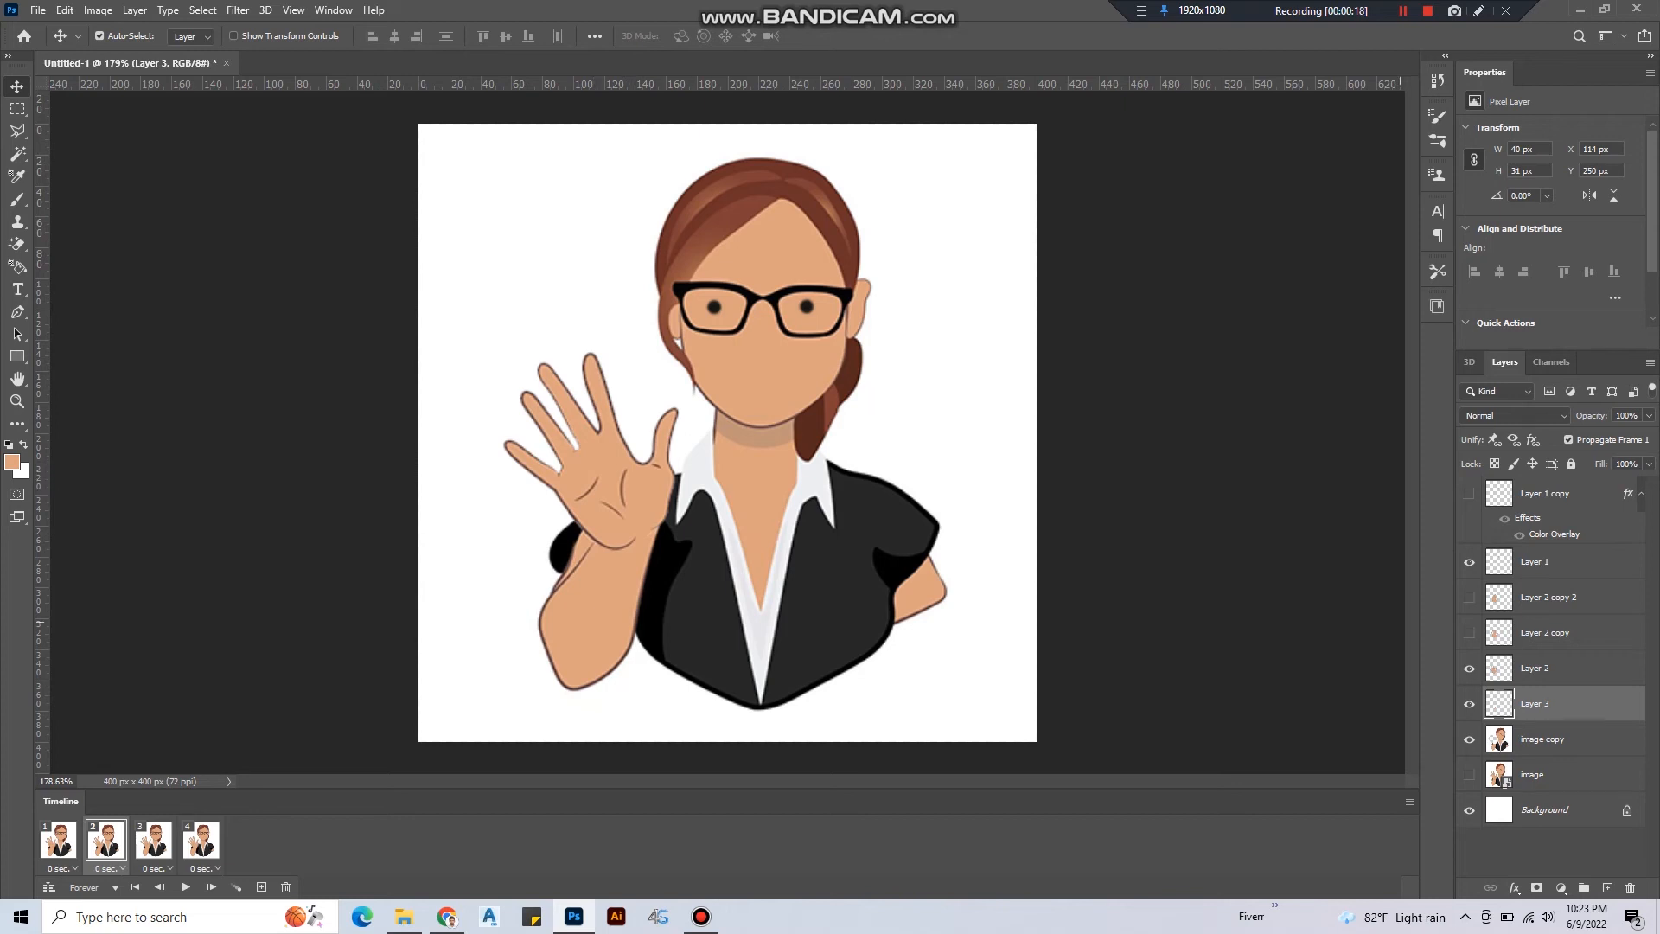
left_click(1535, 668)
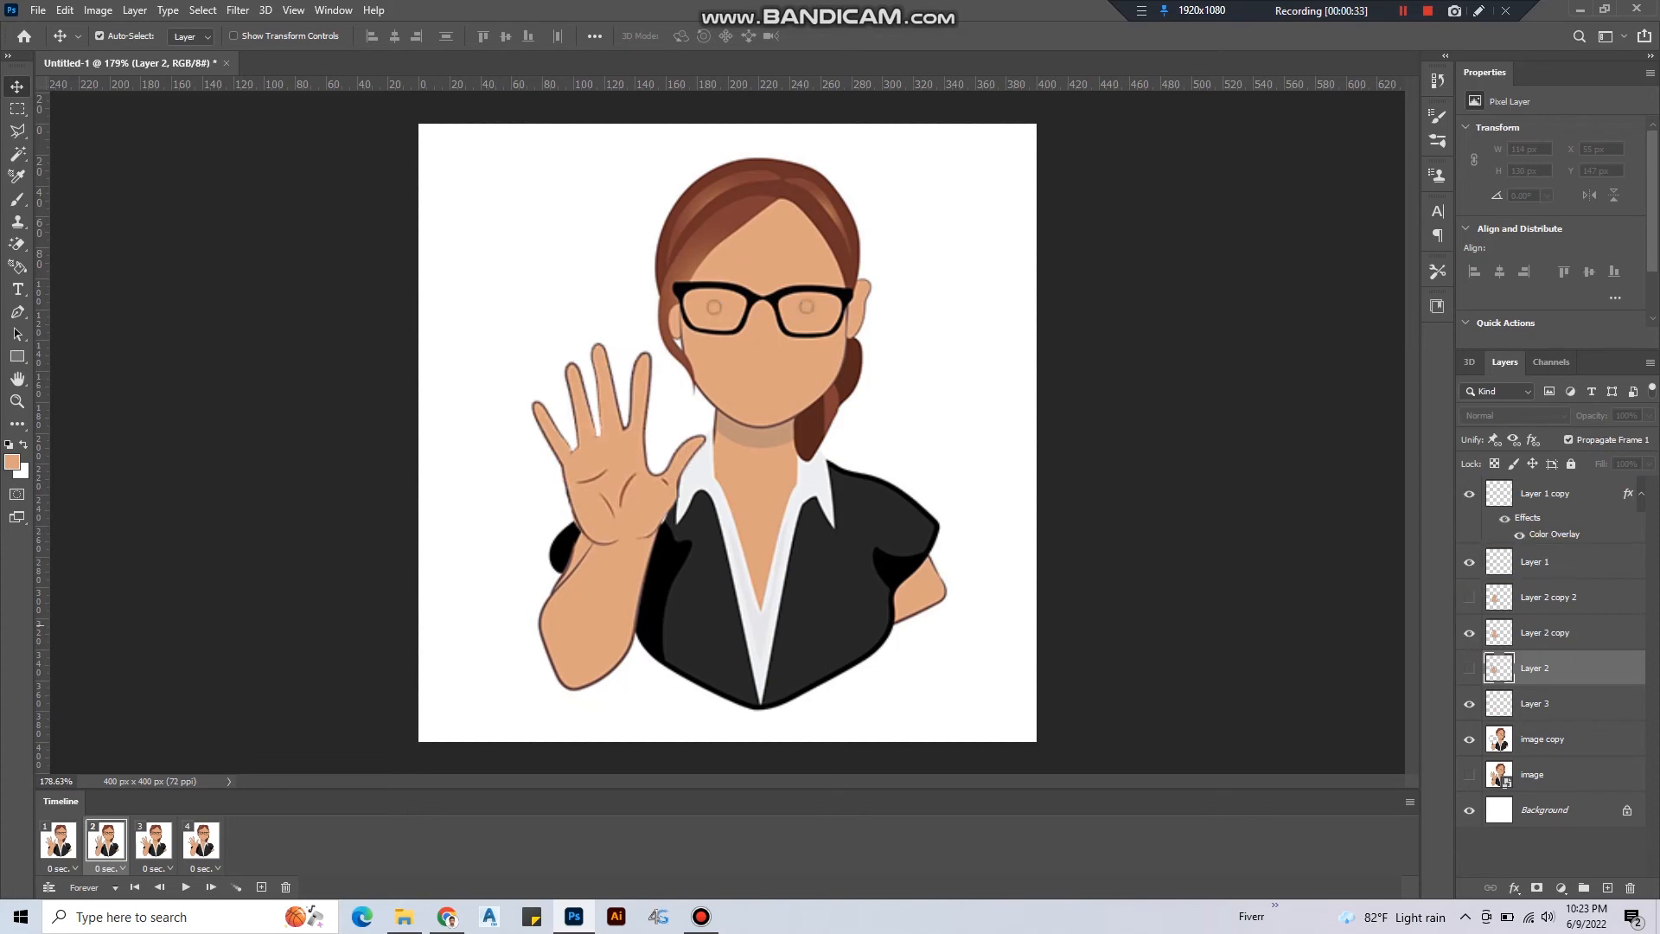
Assign the hand and eye layers for the third and fourth frames, completing the wave sequence.
left_click(152, 840)
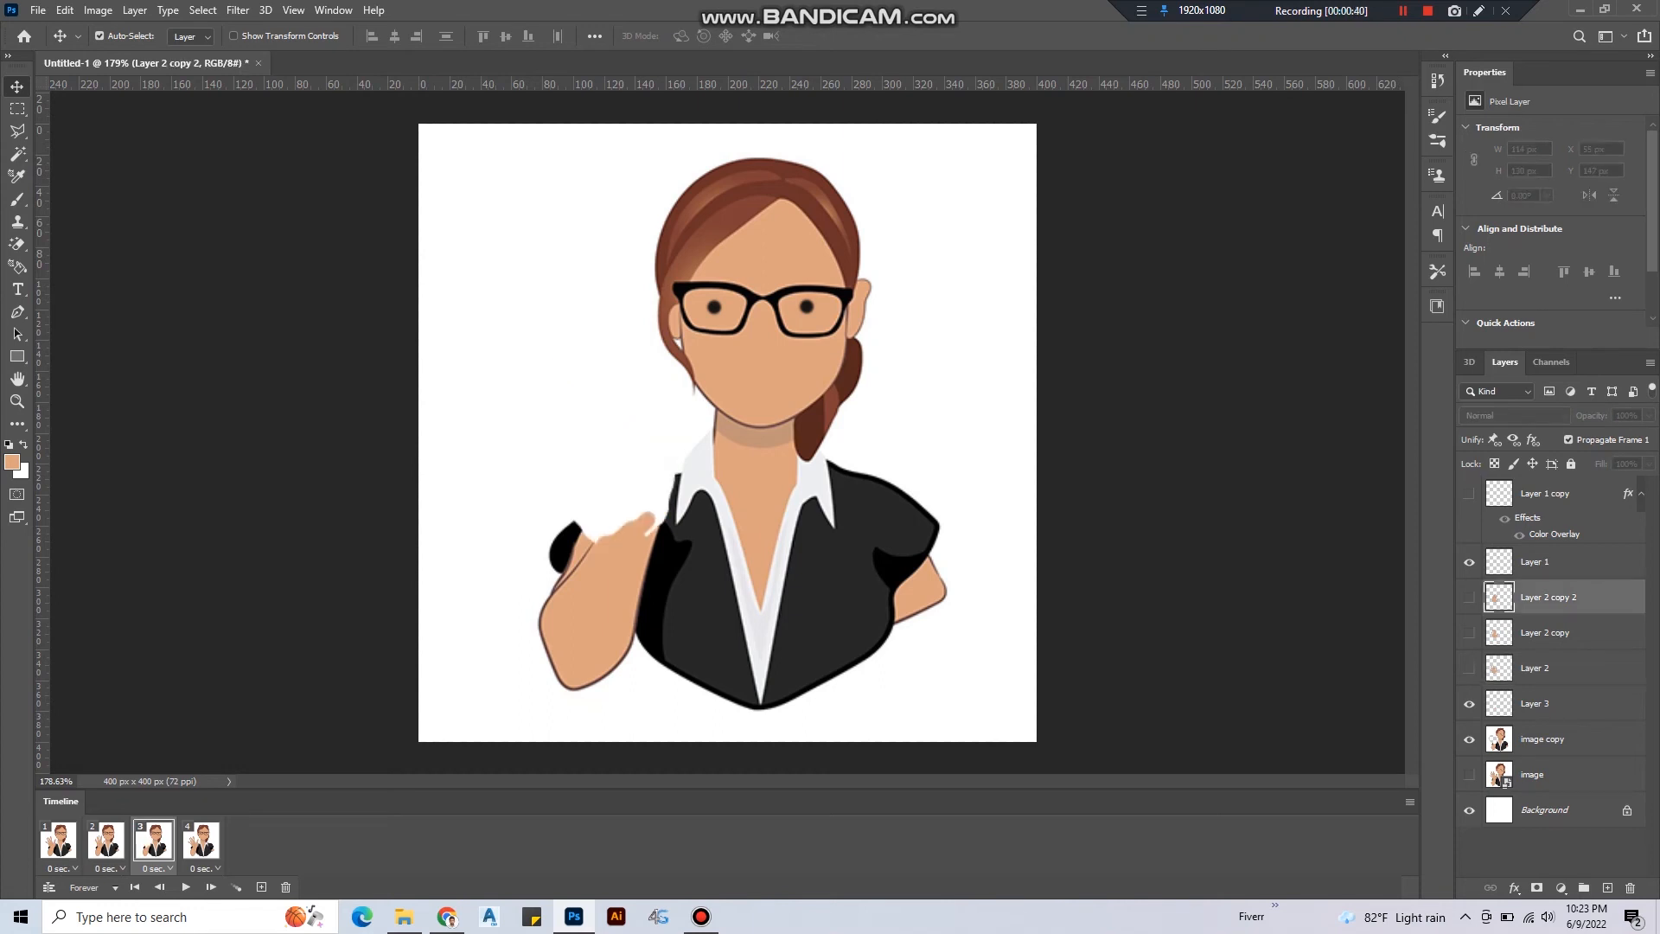
left_click(1470, 597)
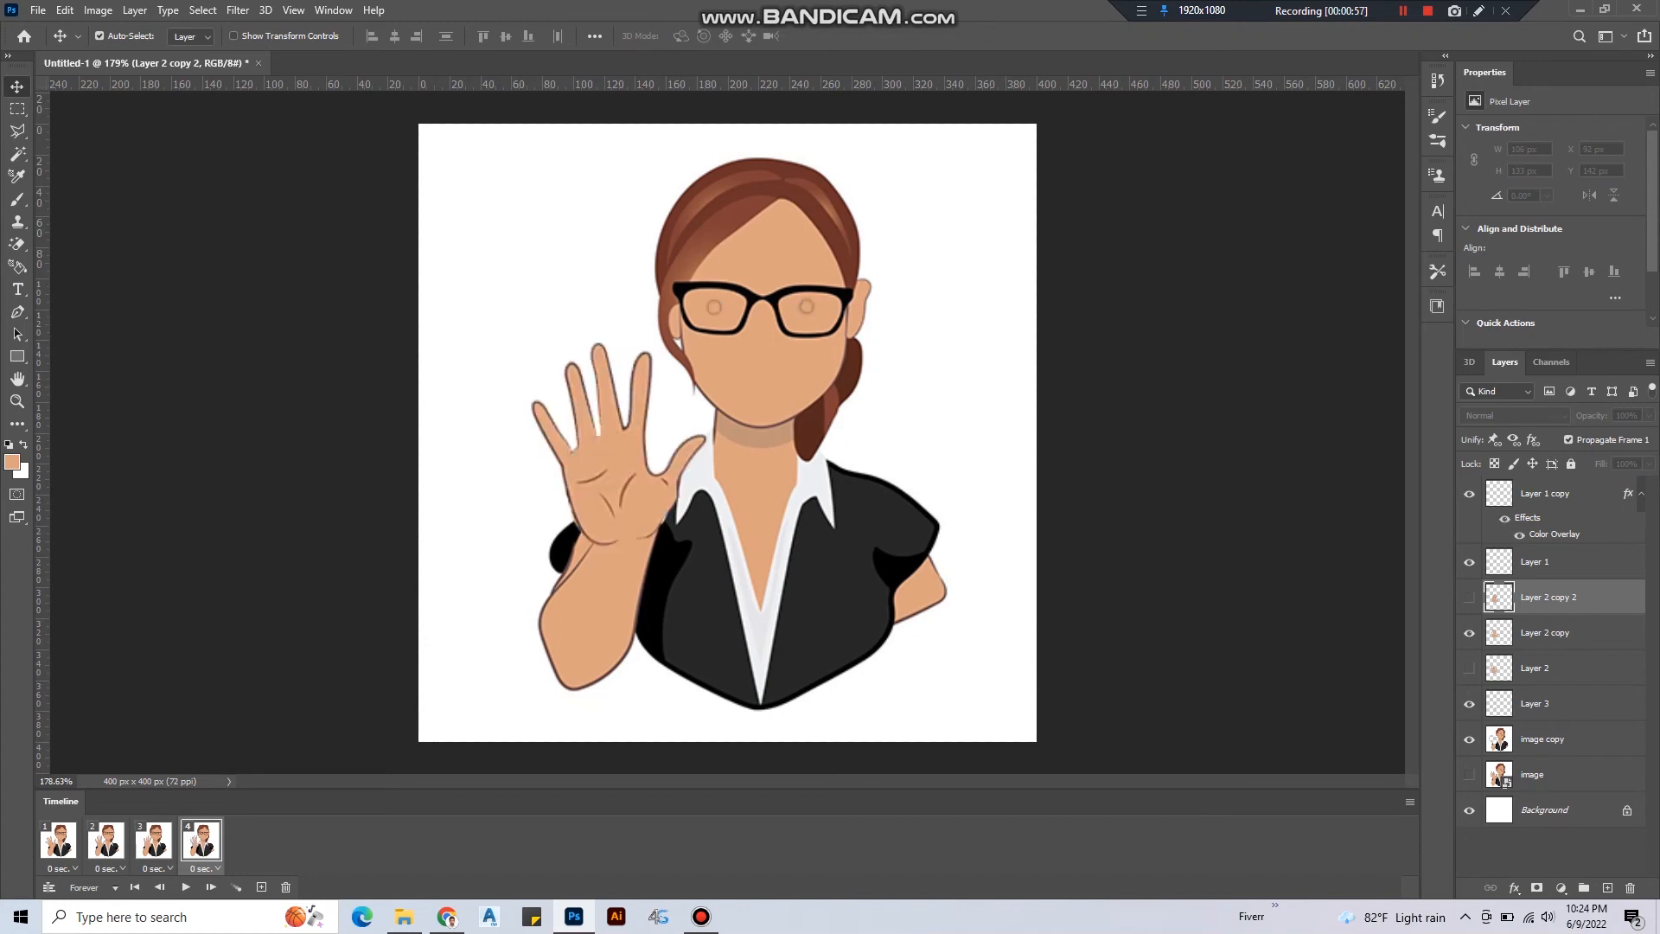
left_click(85, 887)
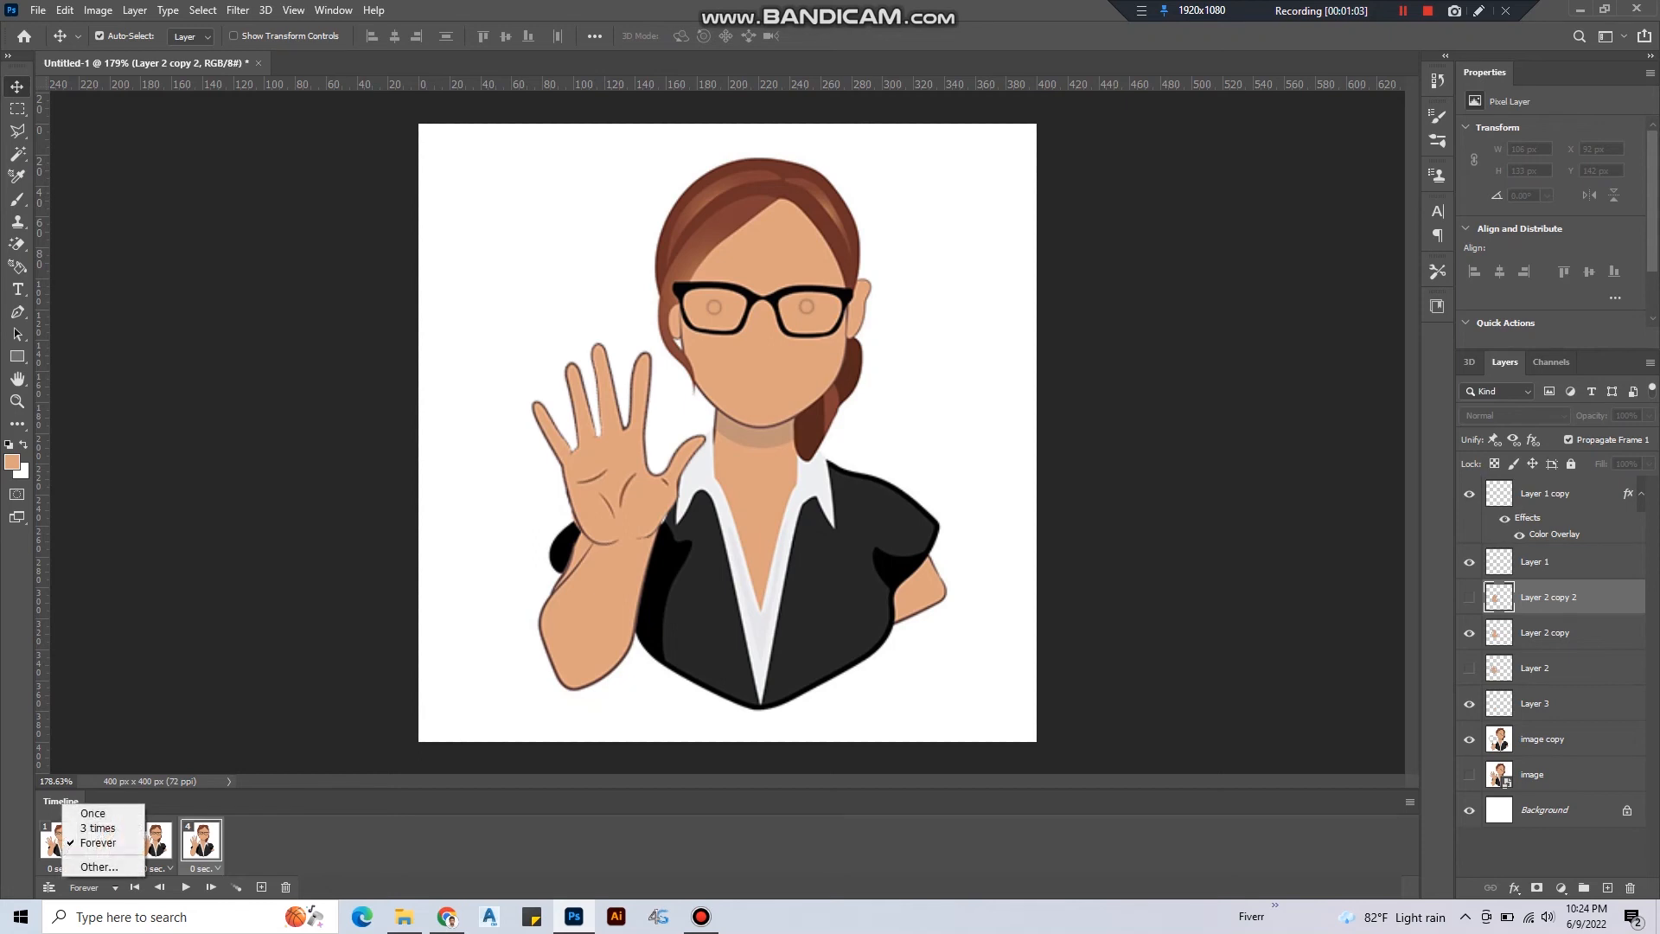
Loop the animation forever with every frame at 0.2 seconds and preview the playback.
left_click(95, 842)
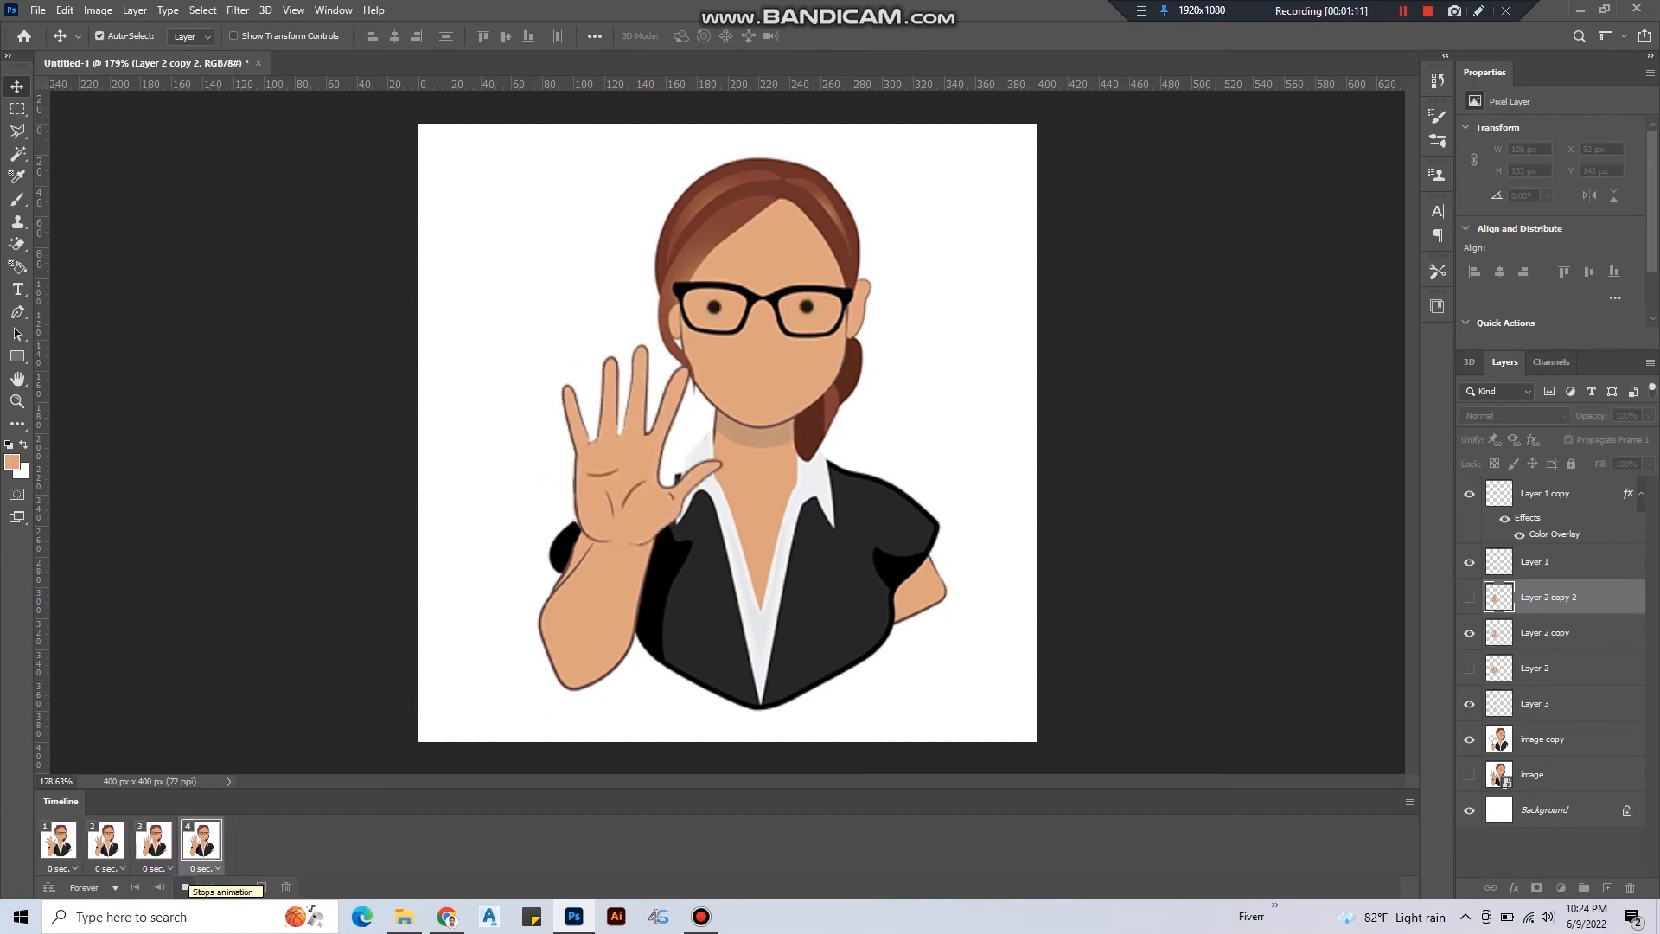
left_click(104, 839)
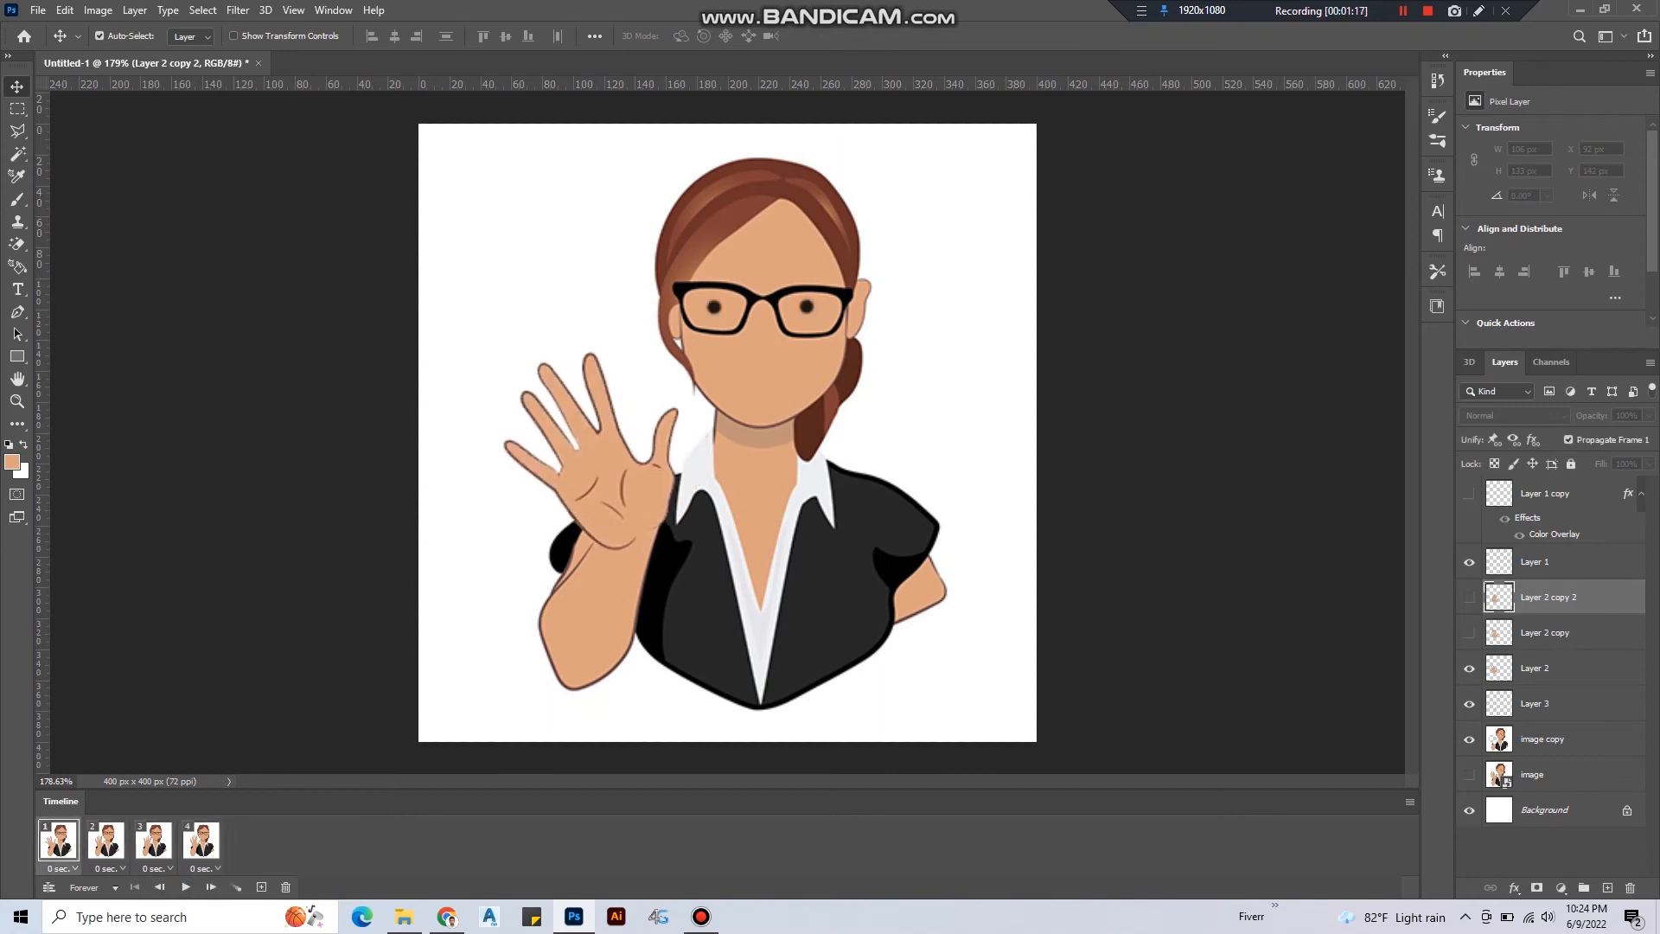
left_click(205, 868)
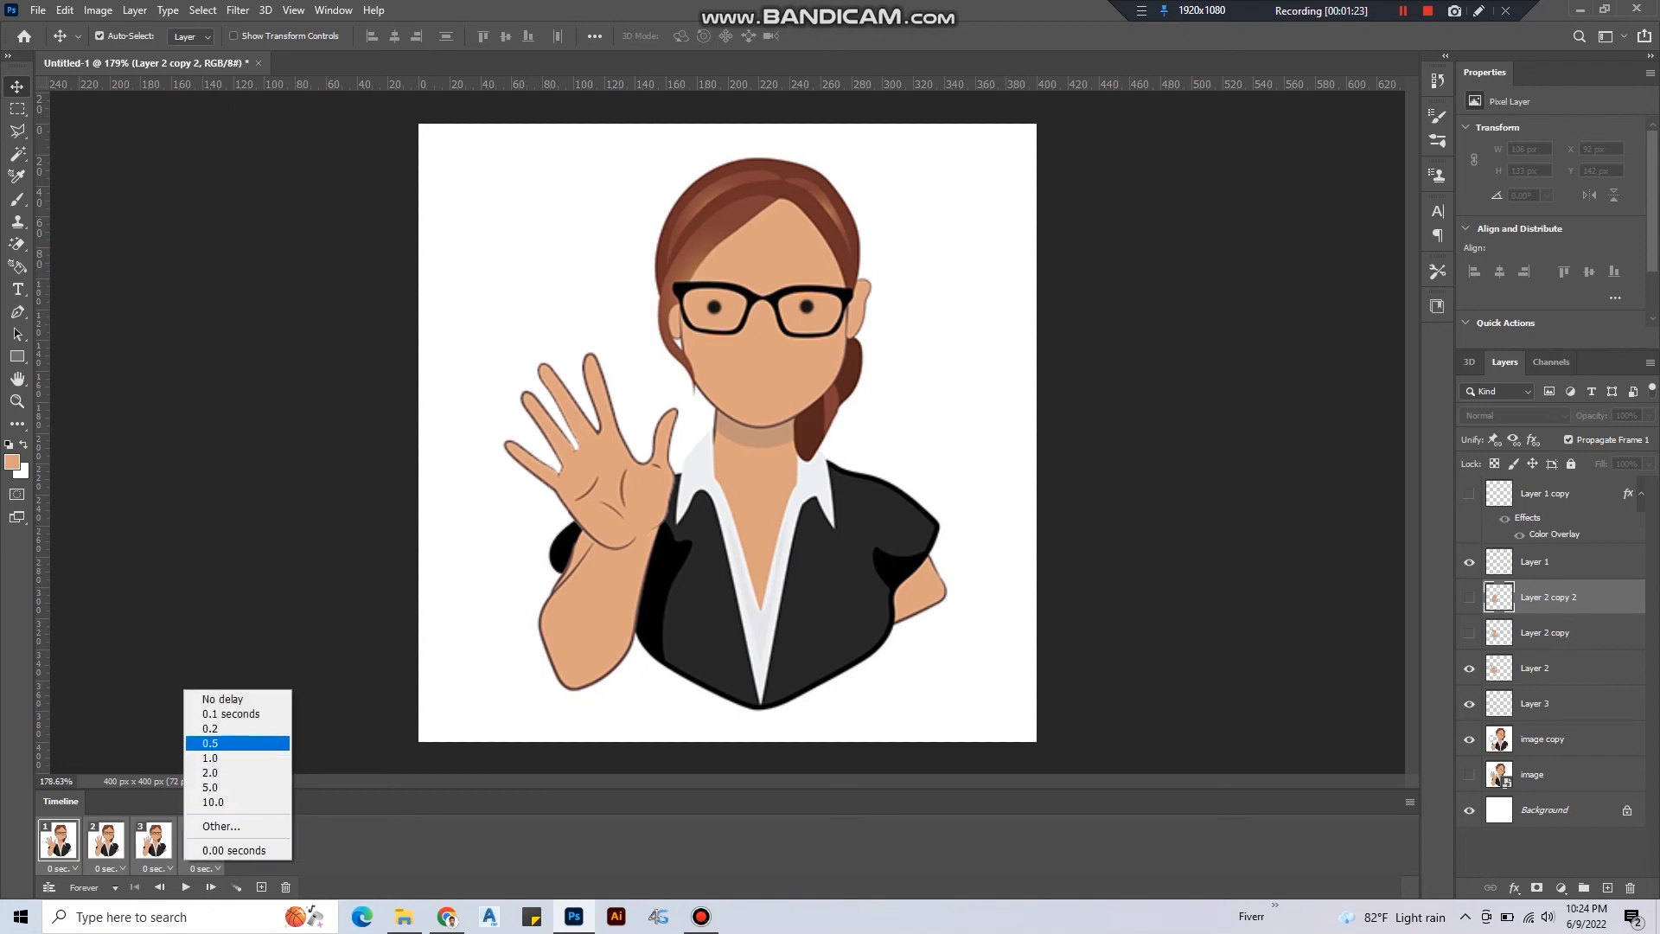
left_click(211, 728)
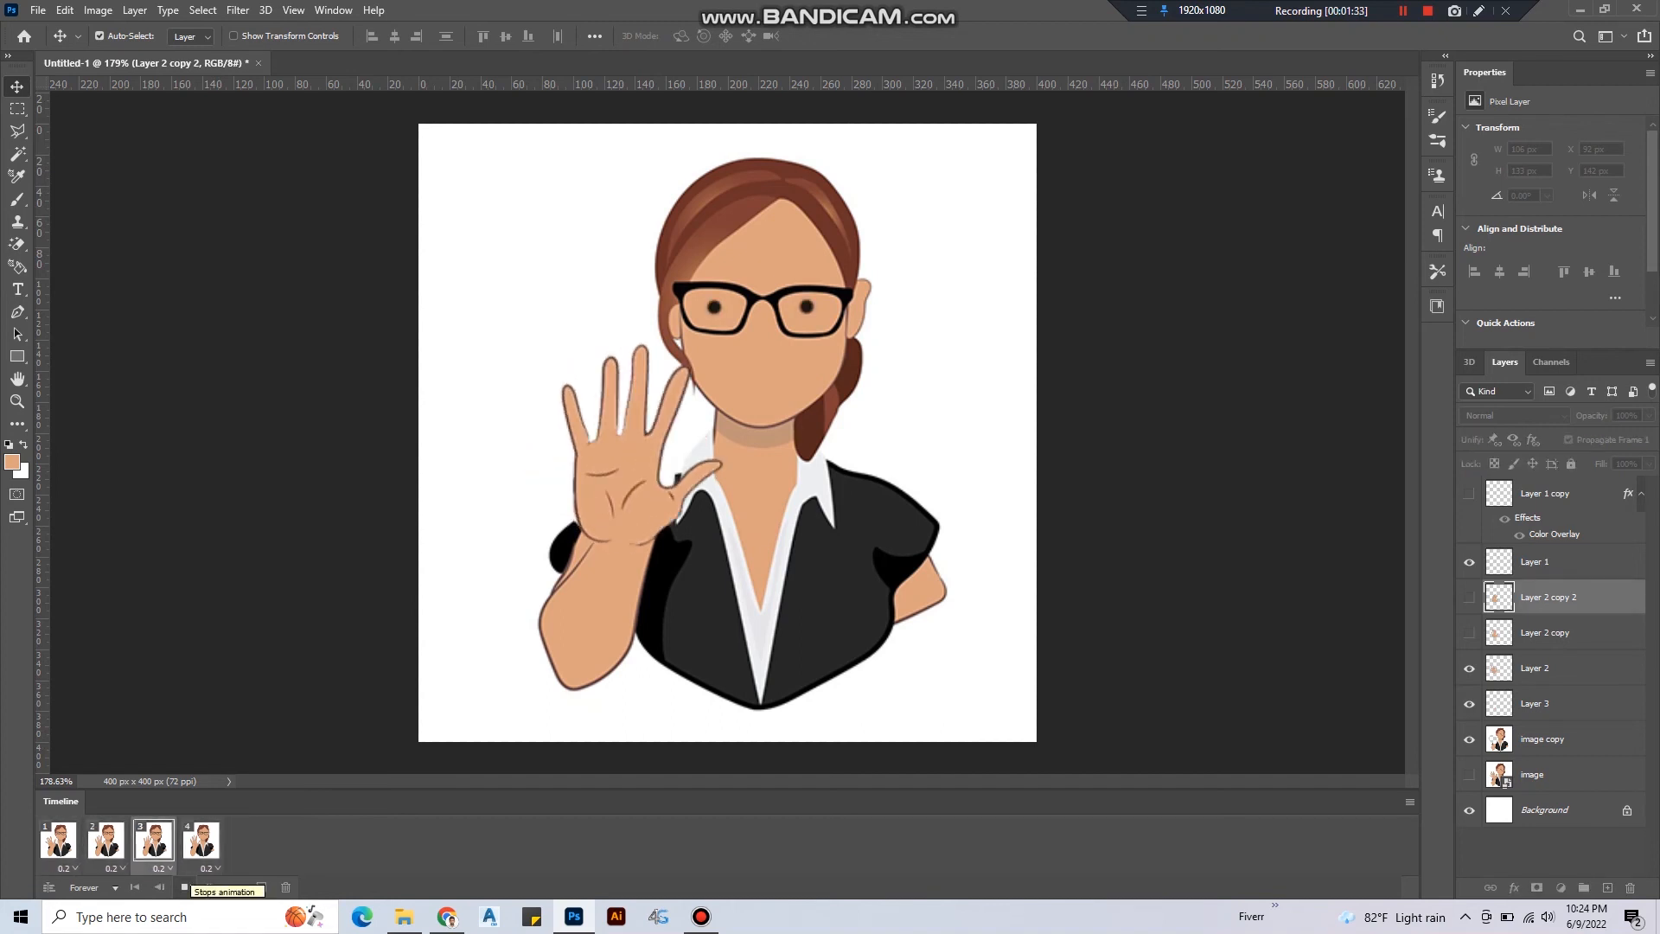
left_click(216, 847)
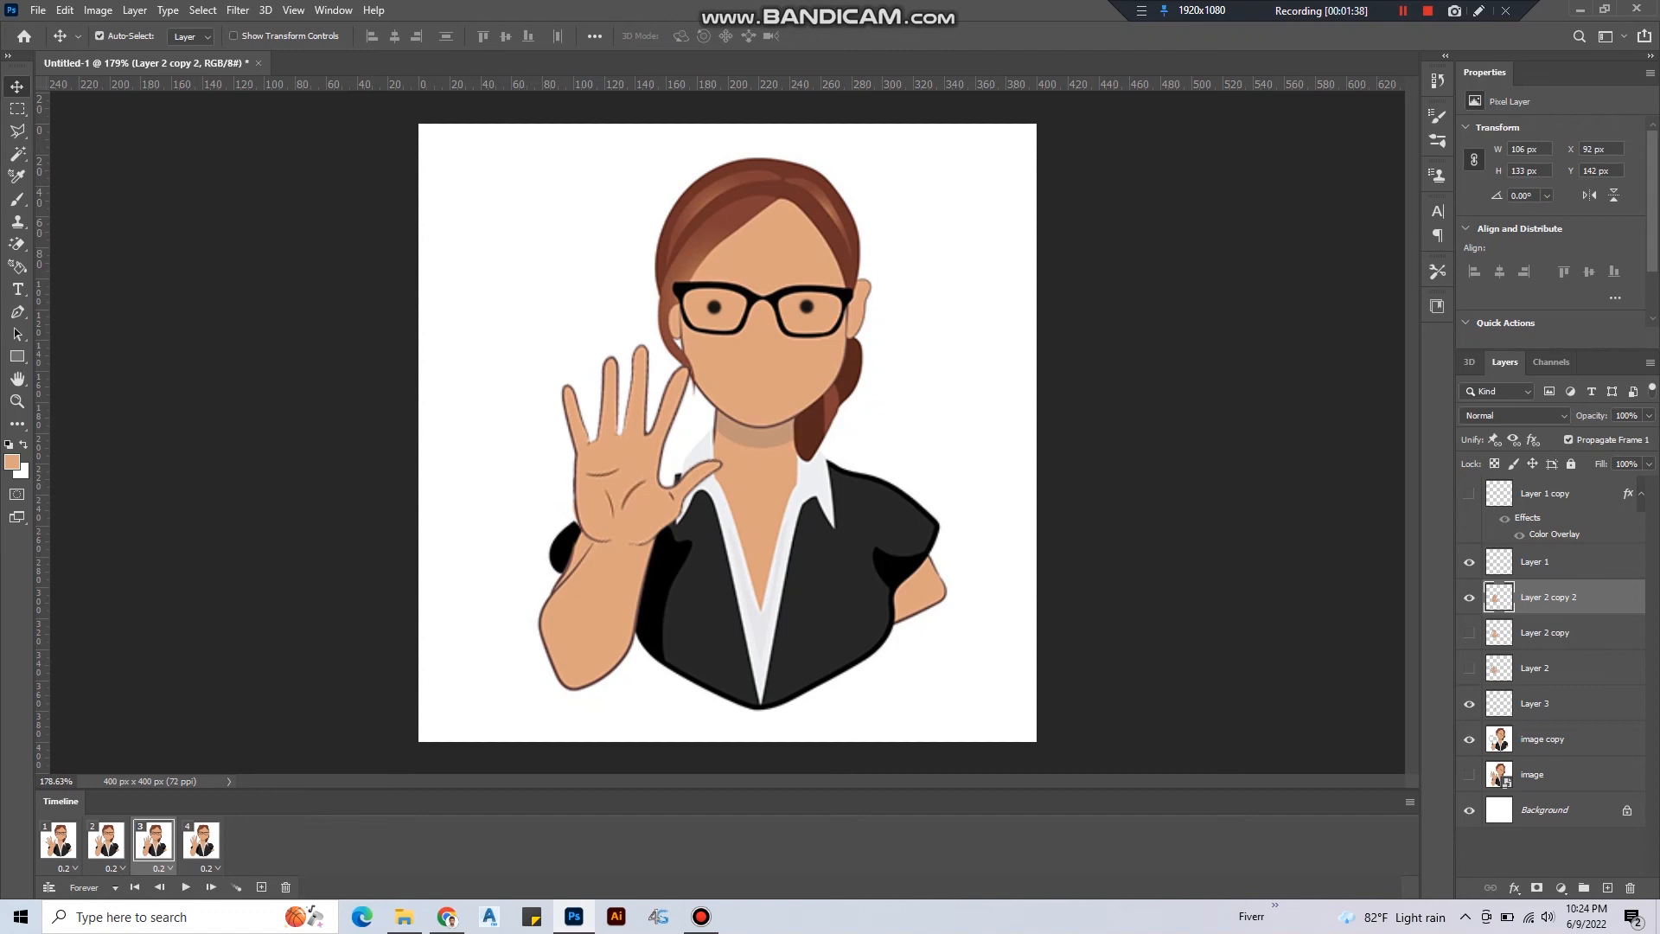
left_click(50, 9)
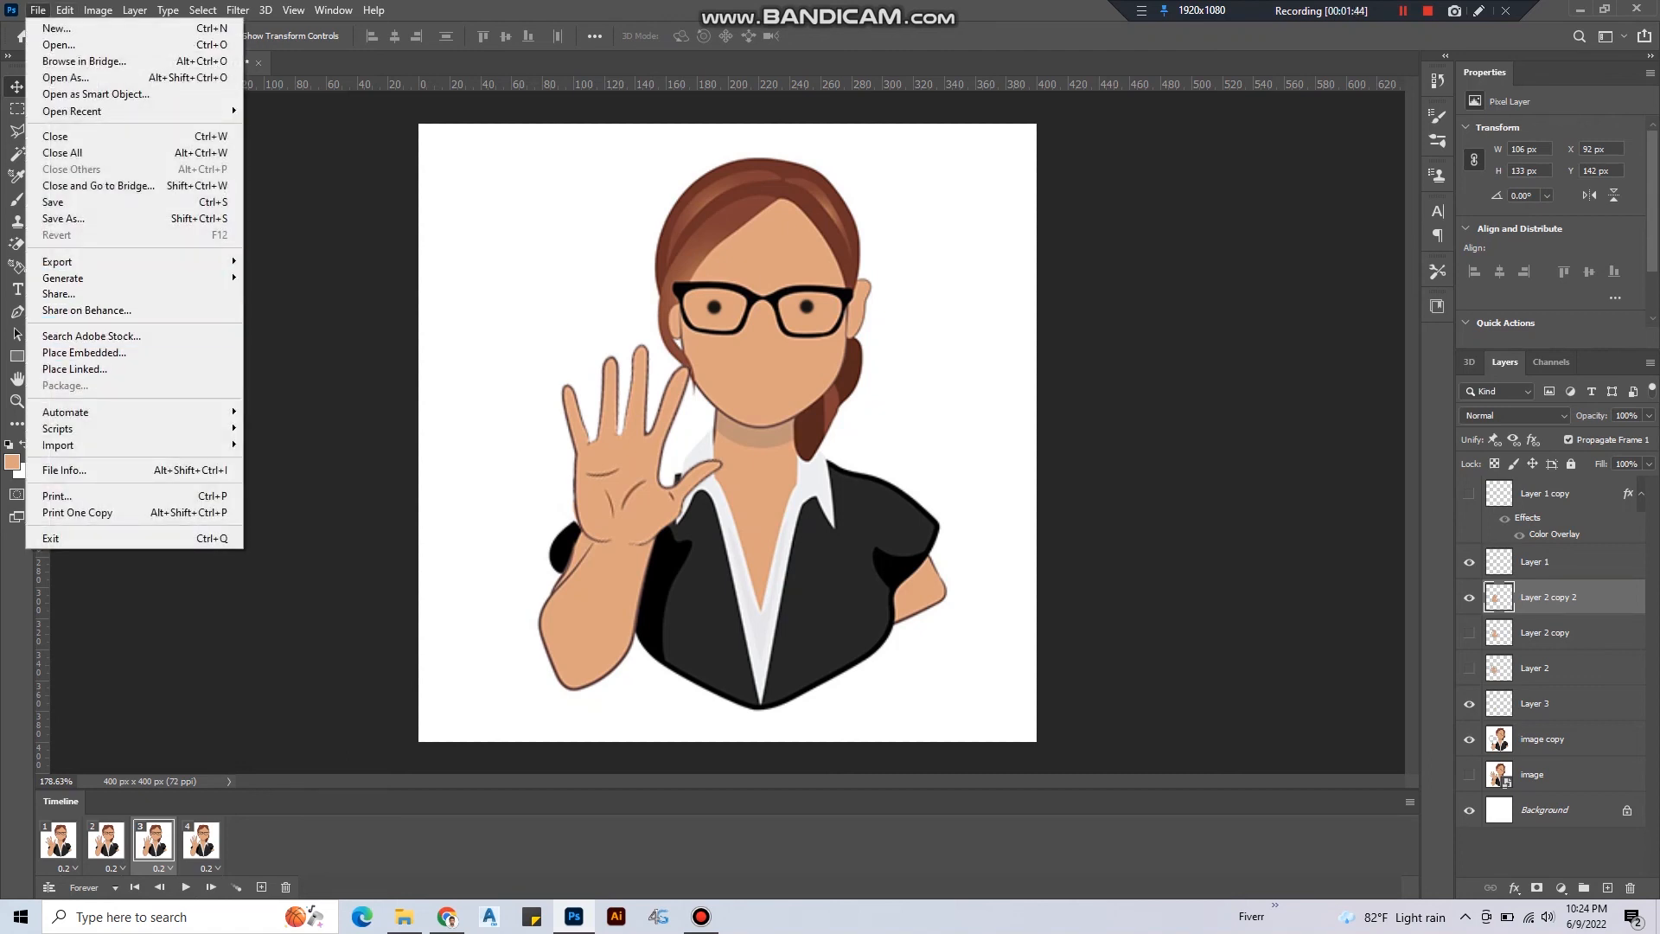
mouse_move(58, 261)
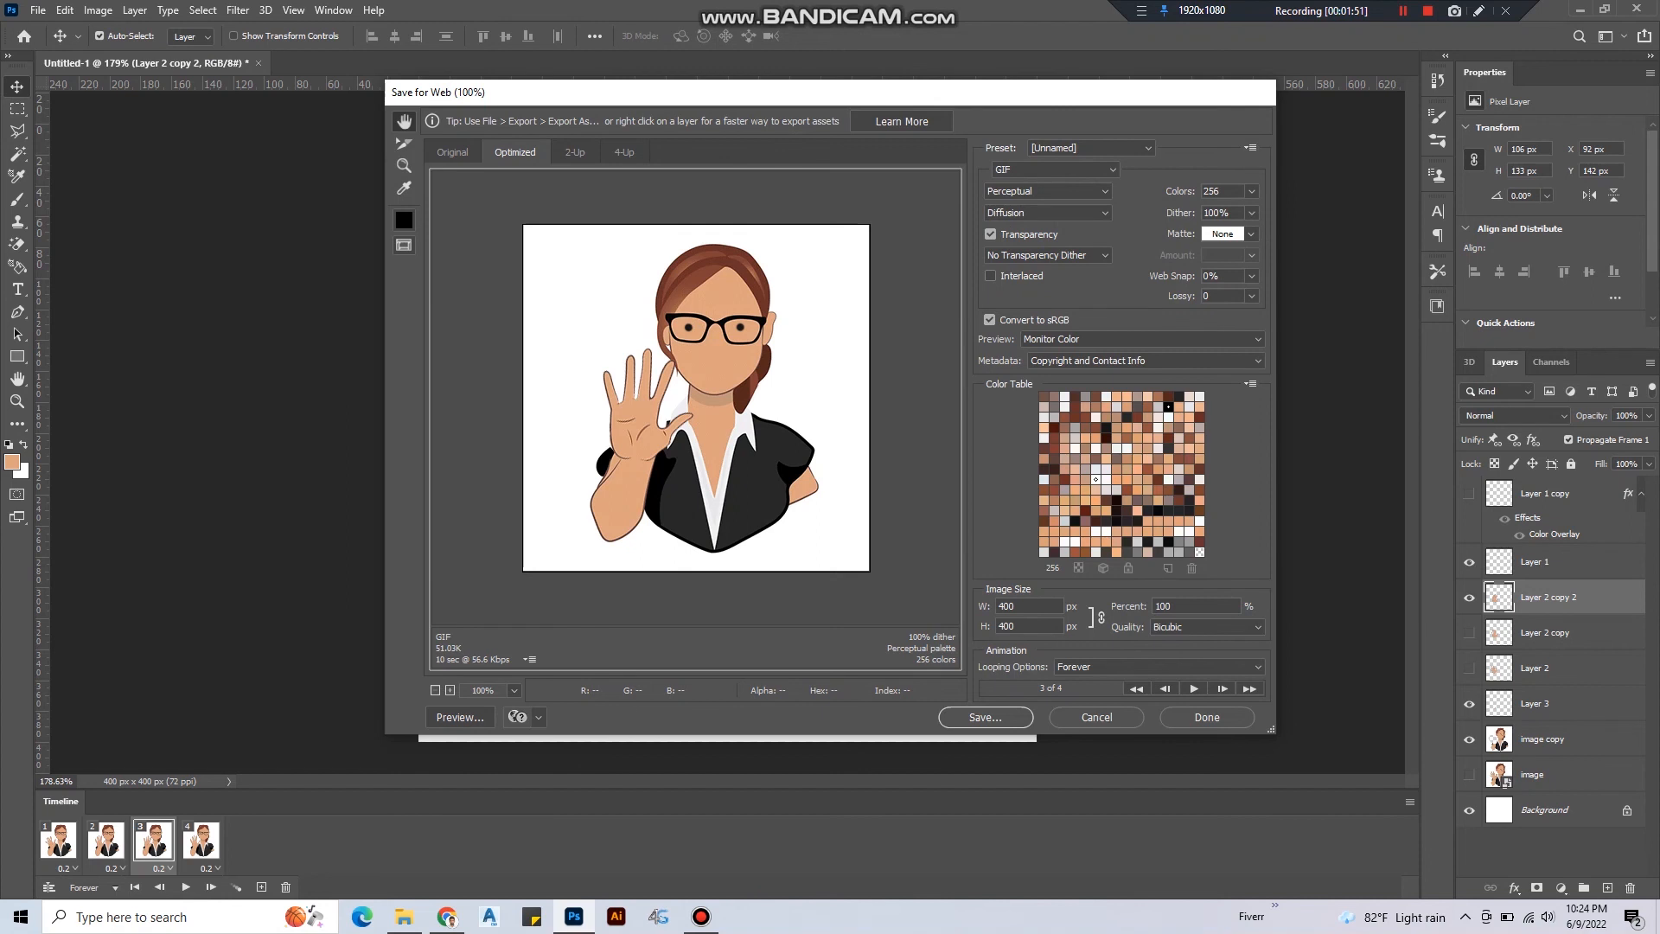
mouse_move(1026, 169)
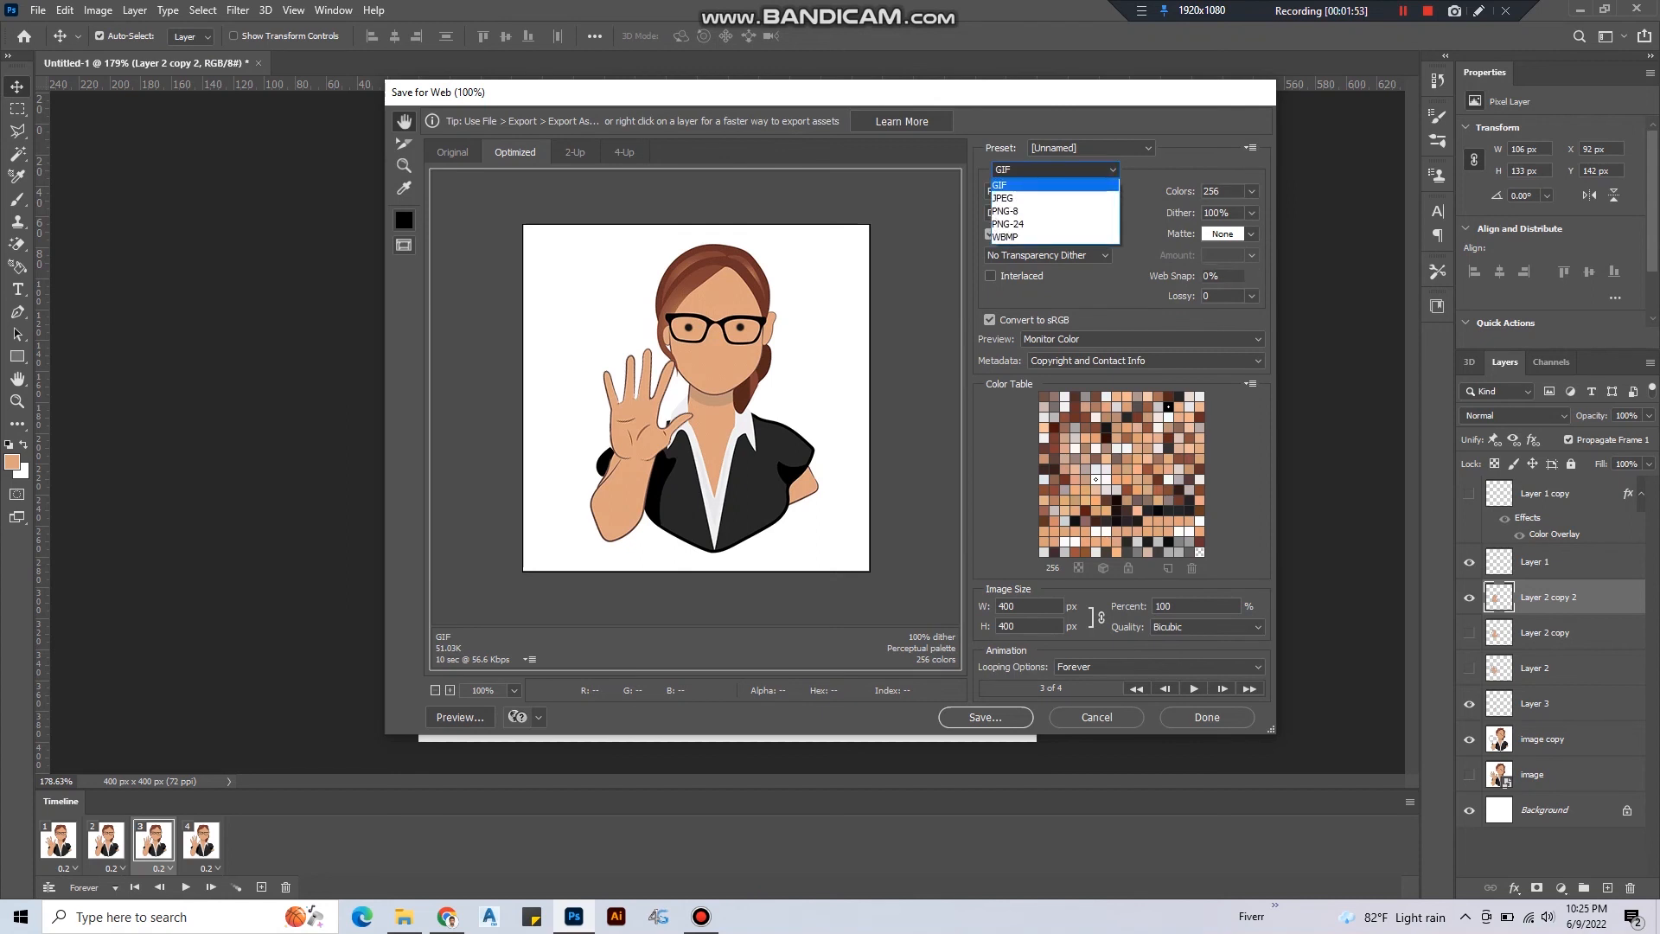
Keep GIF as the export format in Save for Web with looping set to Forever.
left_click(1001, 183)
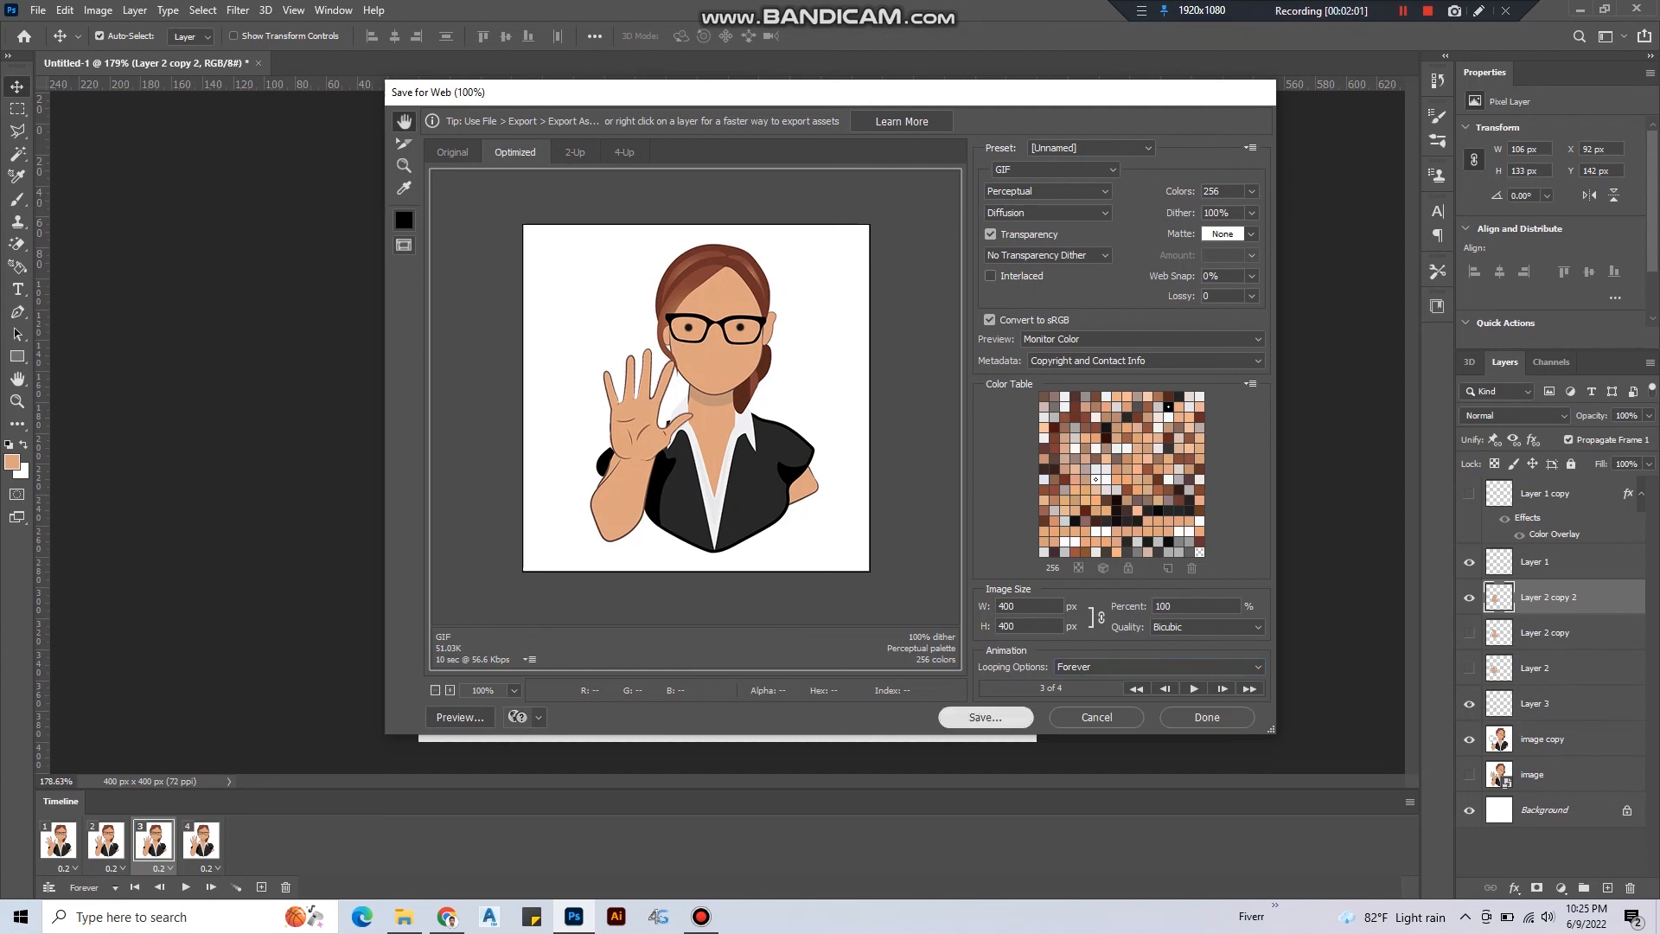
Save the optimized GIF as 'girl' into the eagerhub folder.
left_click(984, 716)
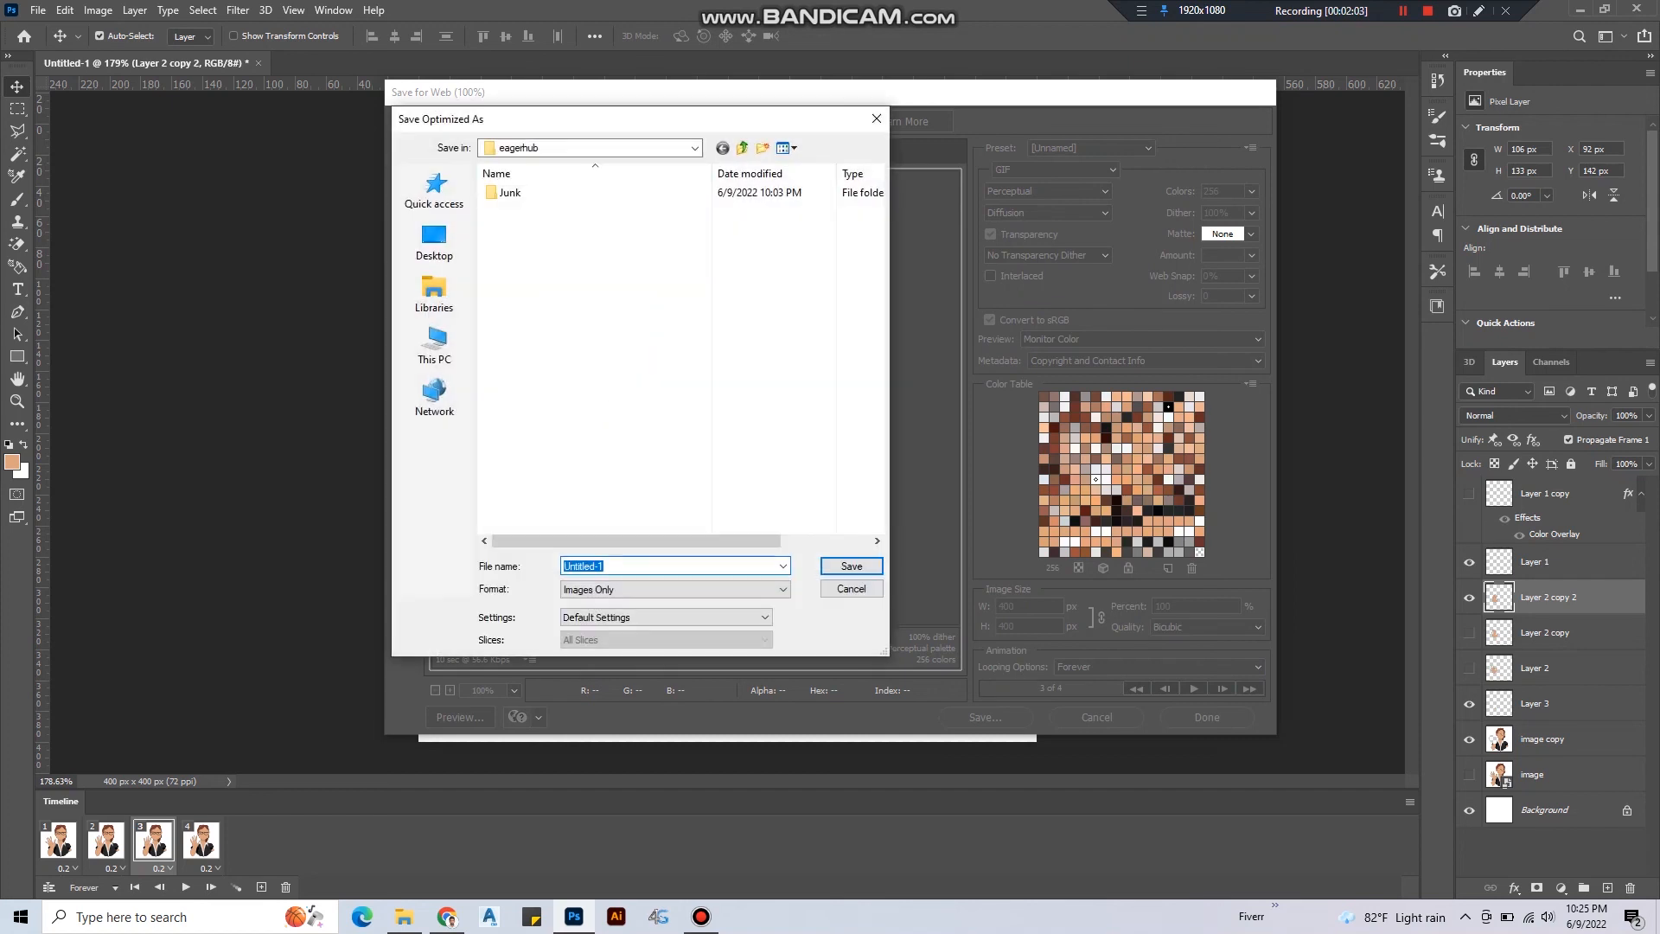
type("girl")
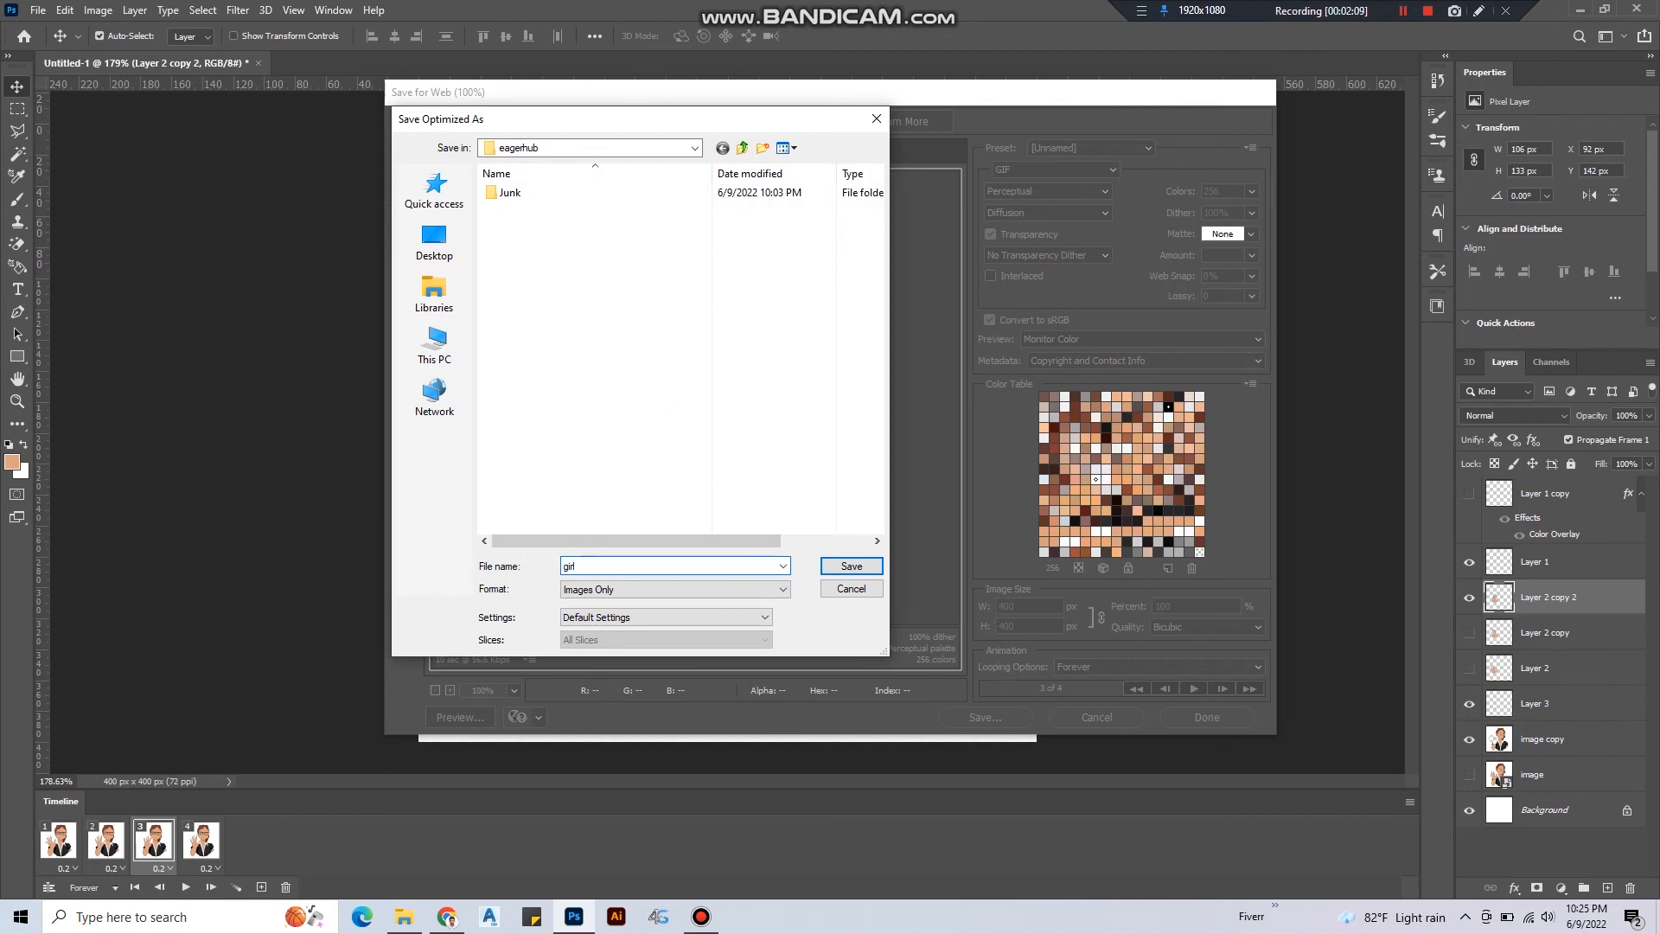
left_click(850, 588)
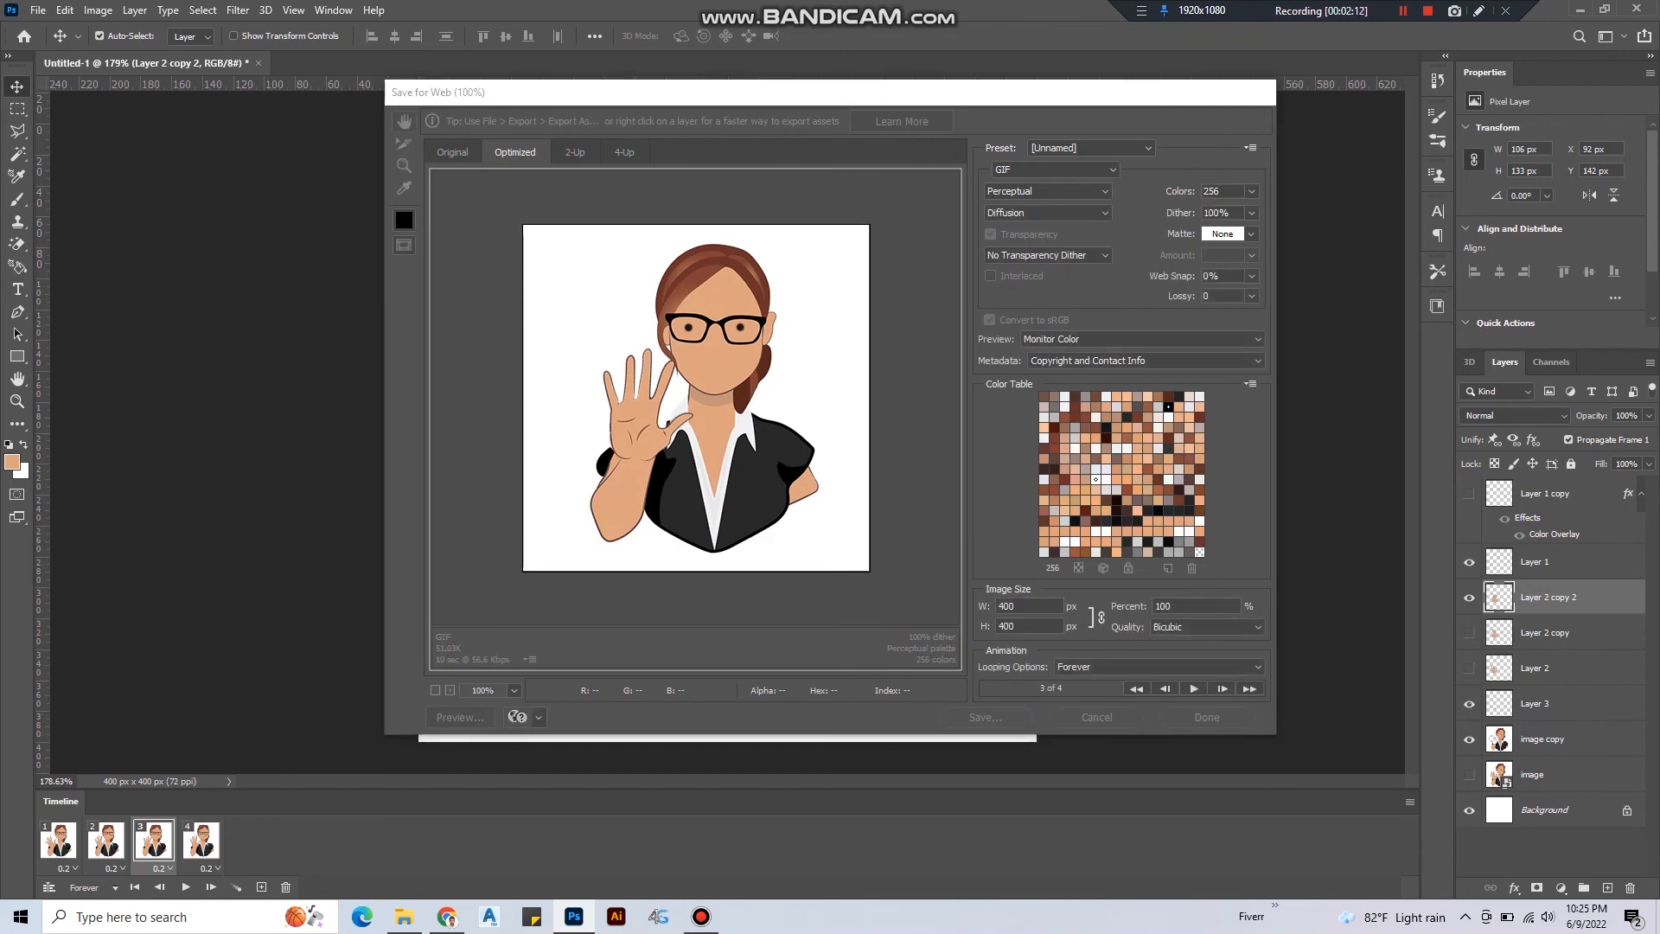
left_click(1096, 716)
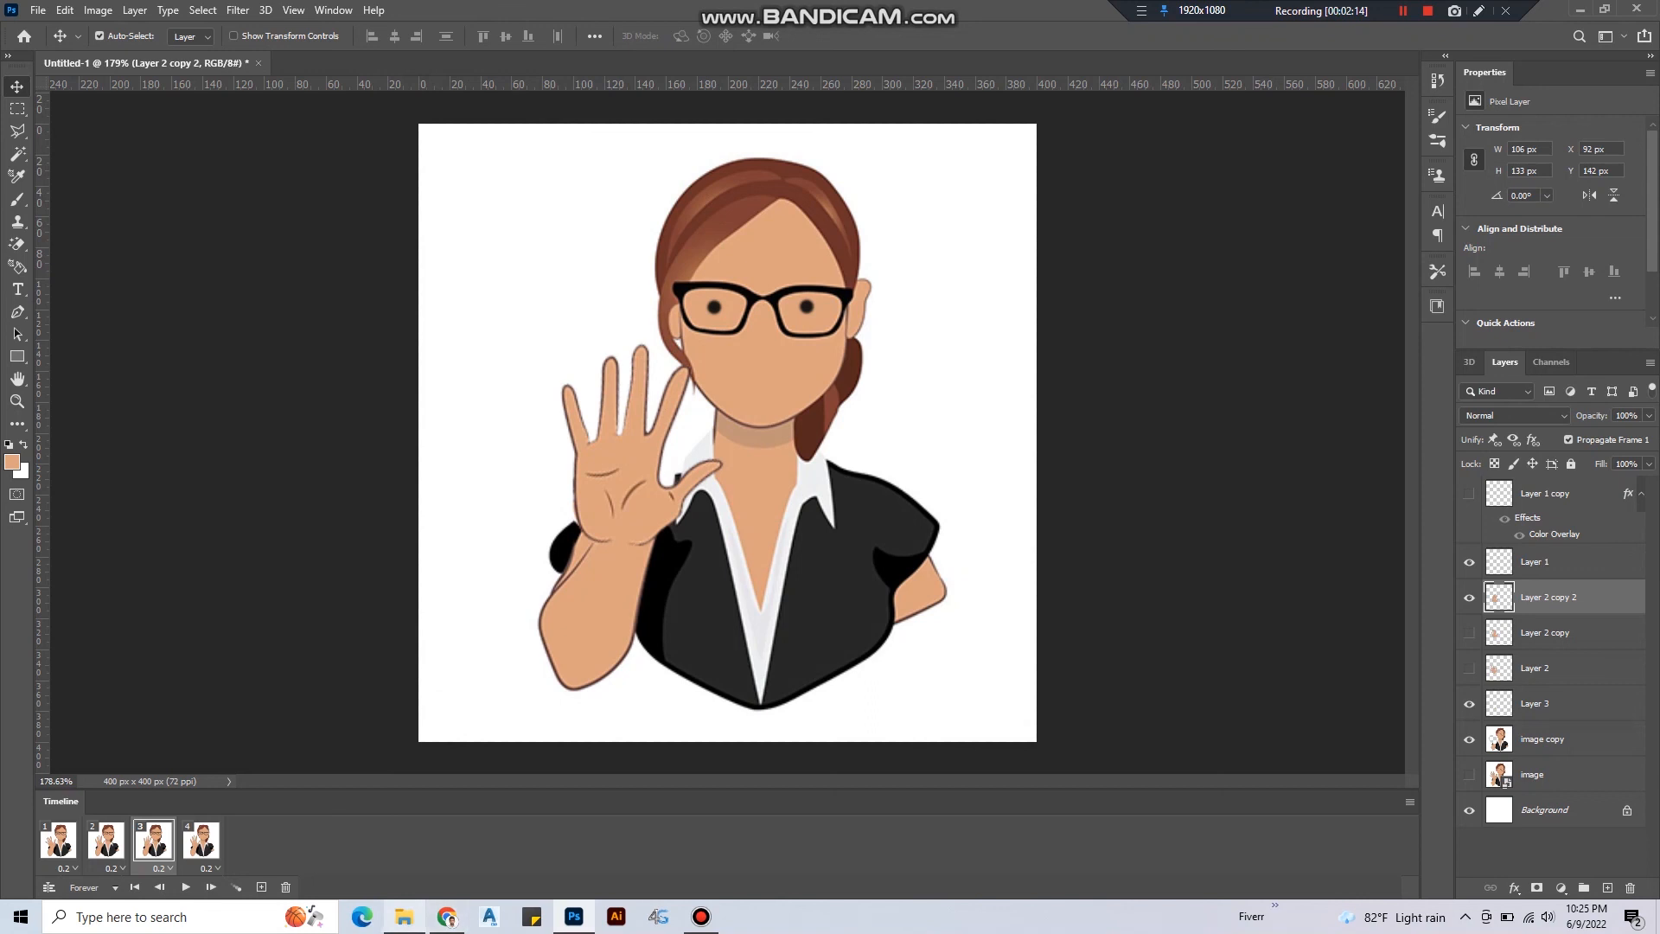
Open the eagerhub folder and launch girl-gif in the Photos viewer.
left_click(404, 916)
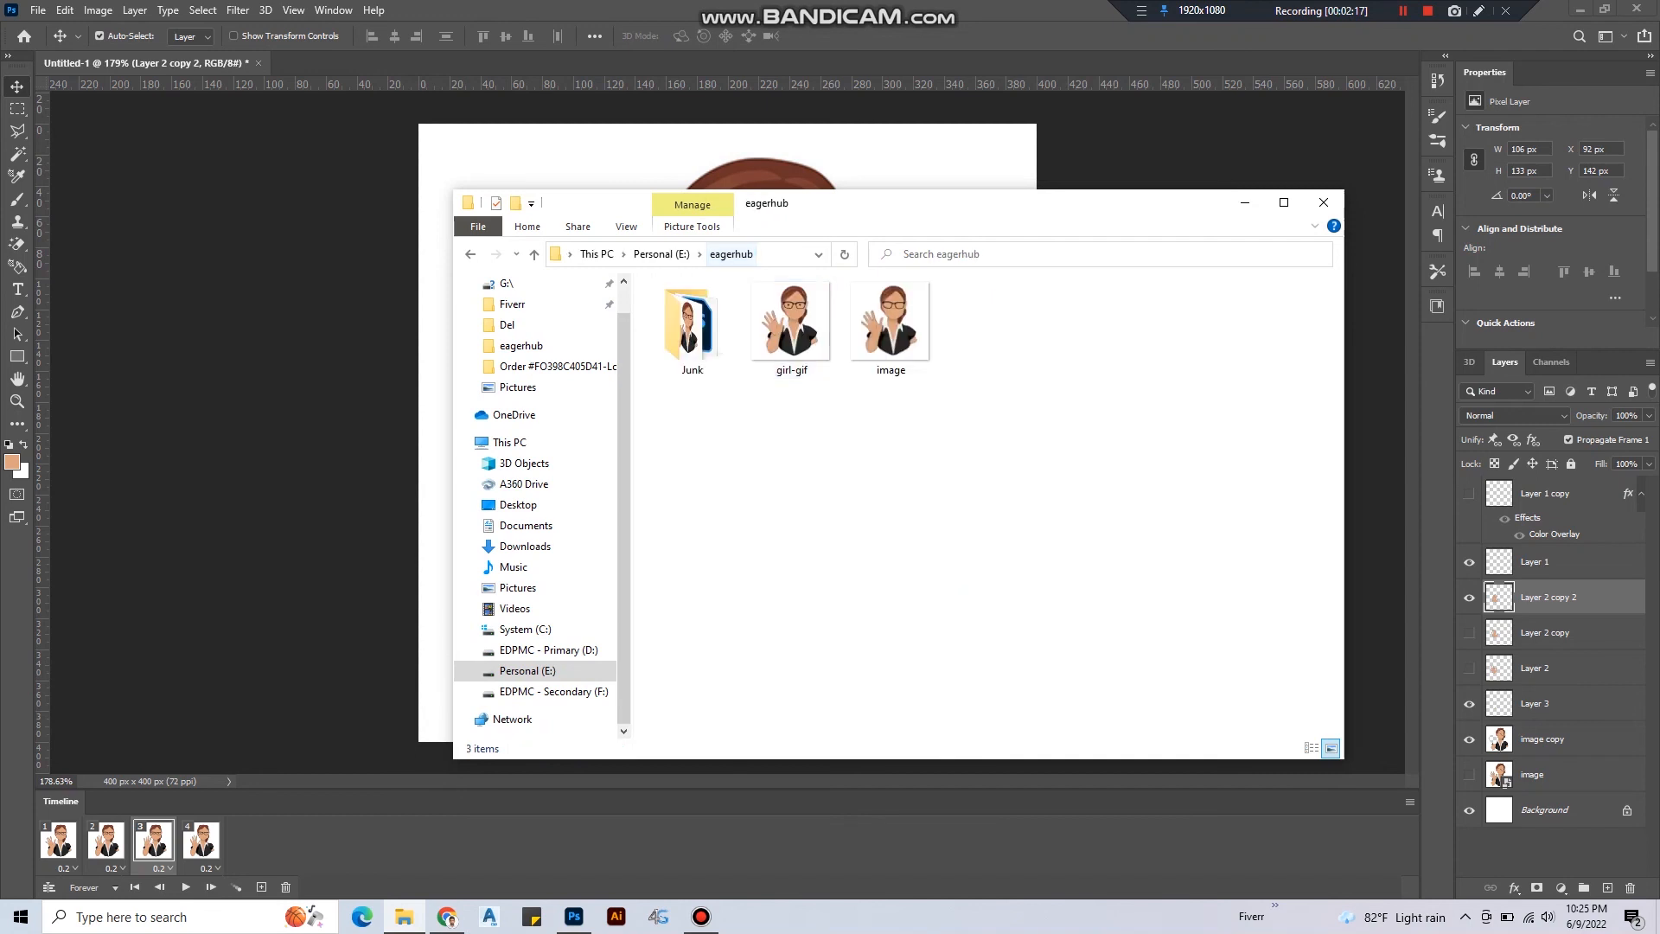
left_click(792, 318)
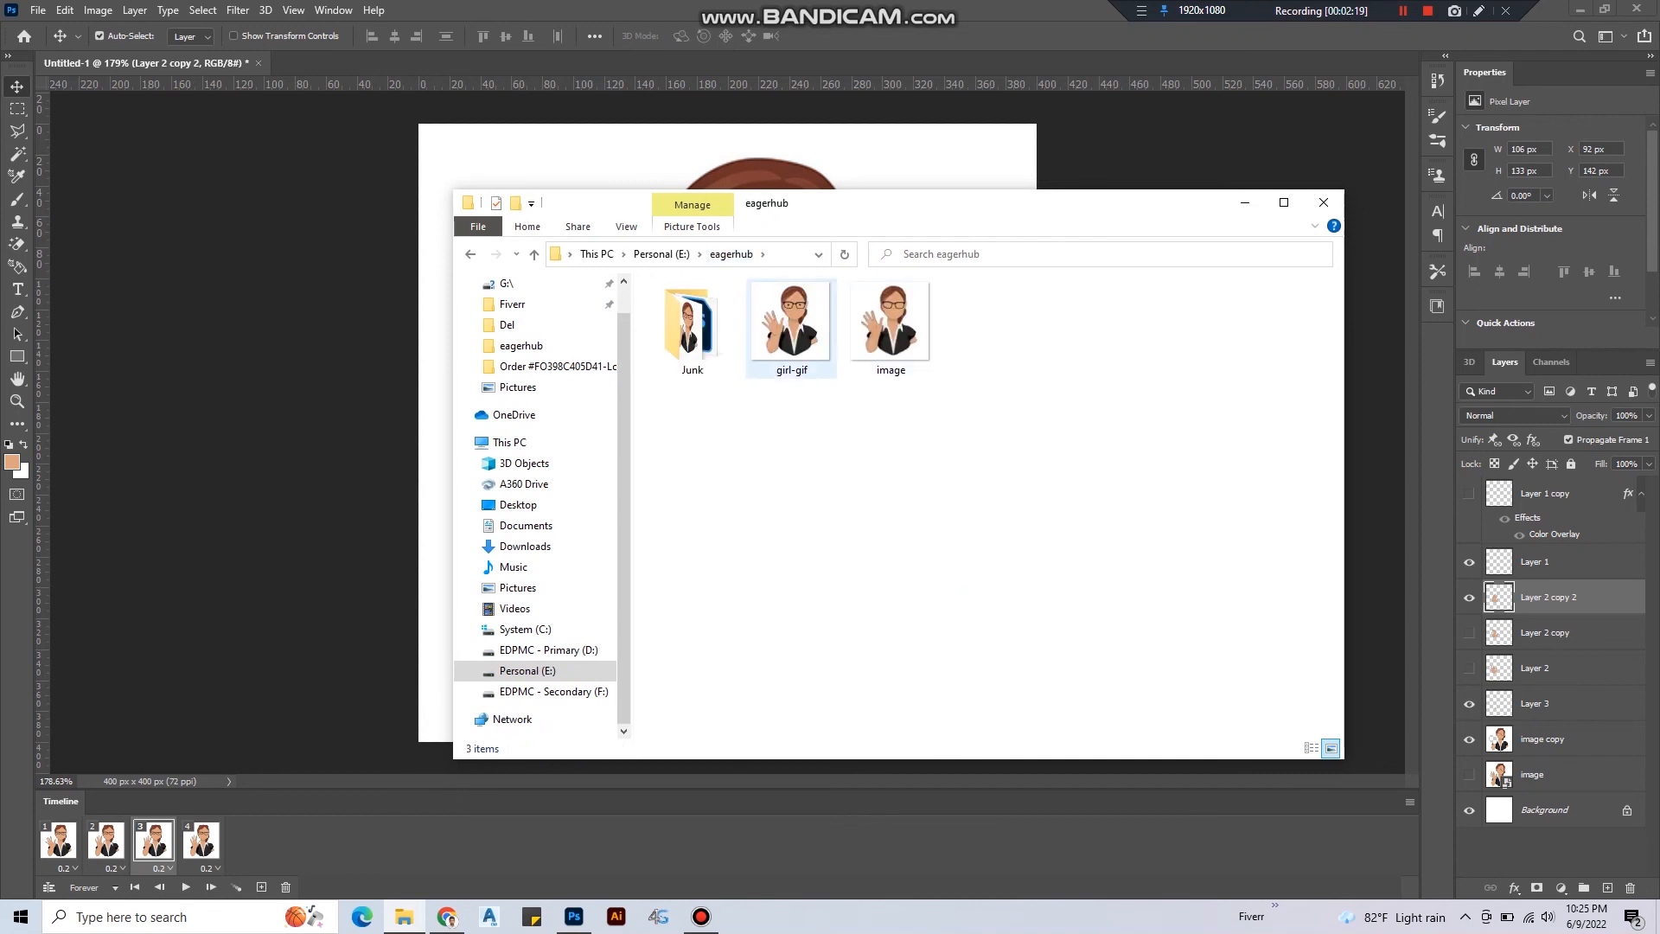
left_click(790, 320)
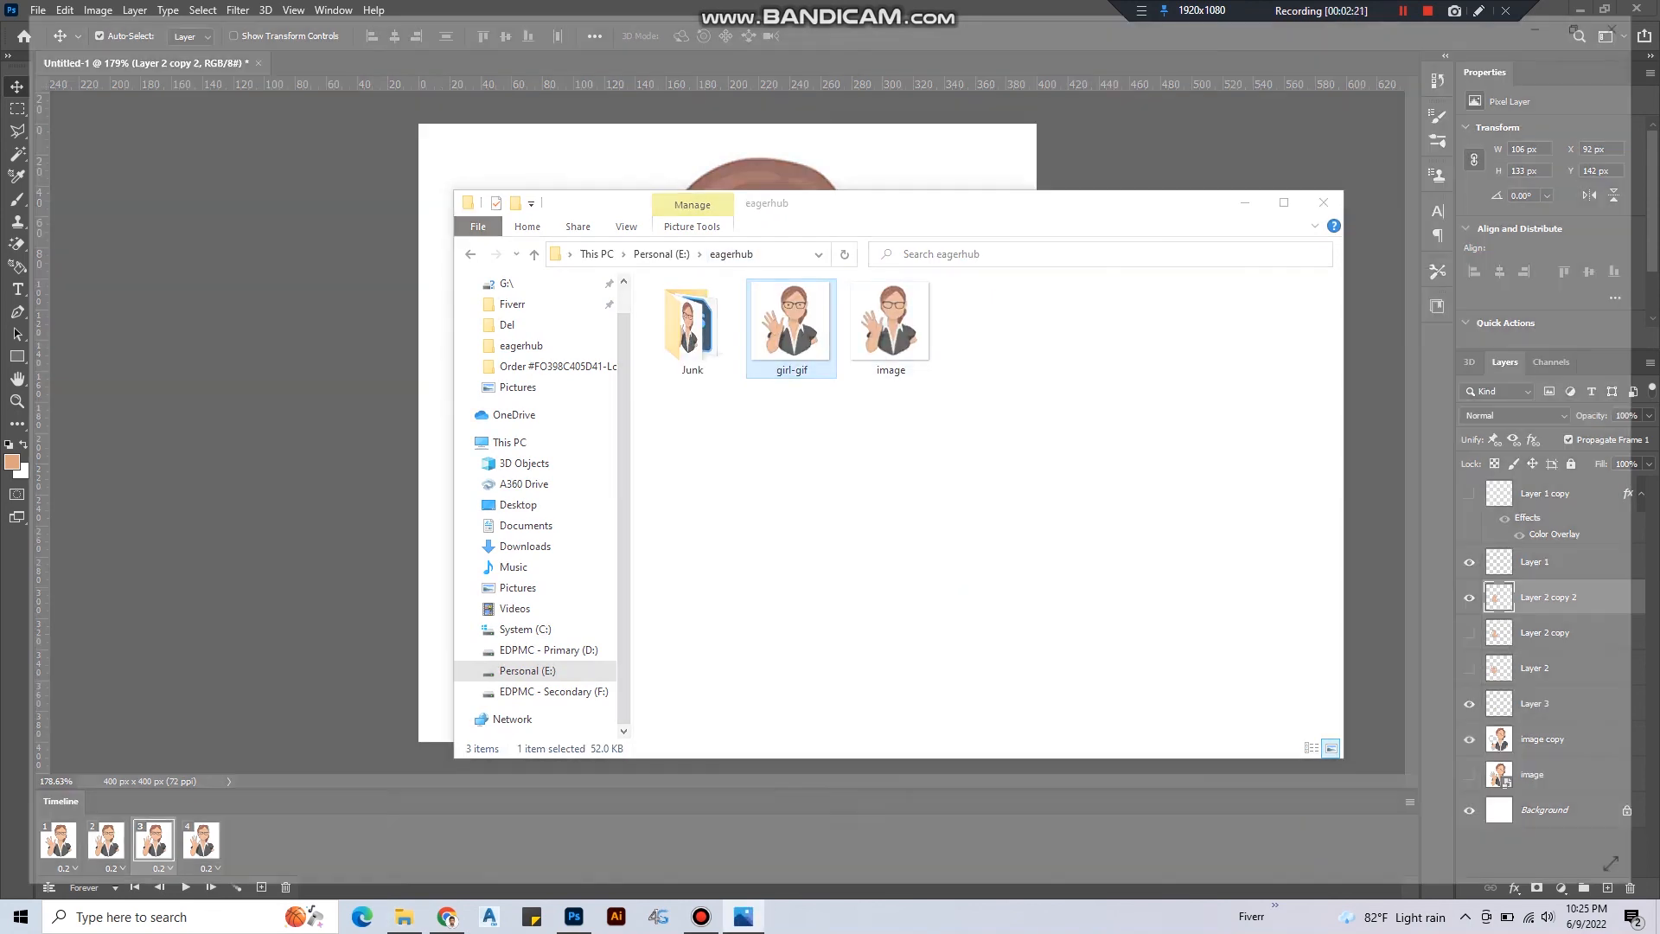
double_click(792, 318)
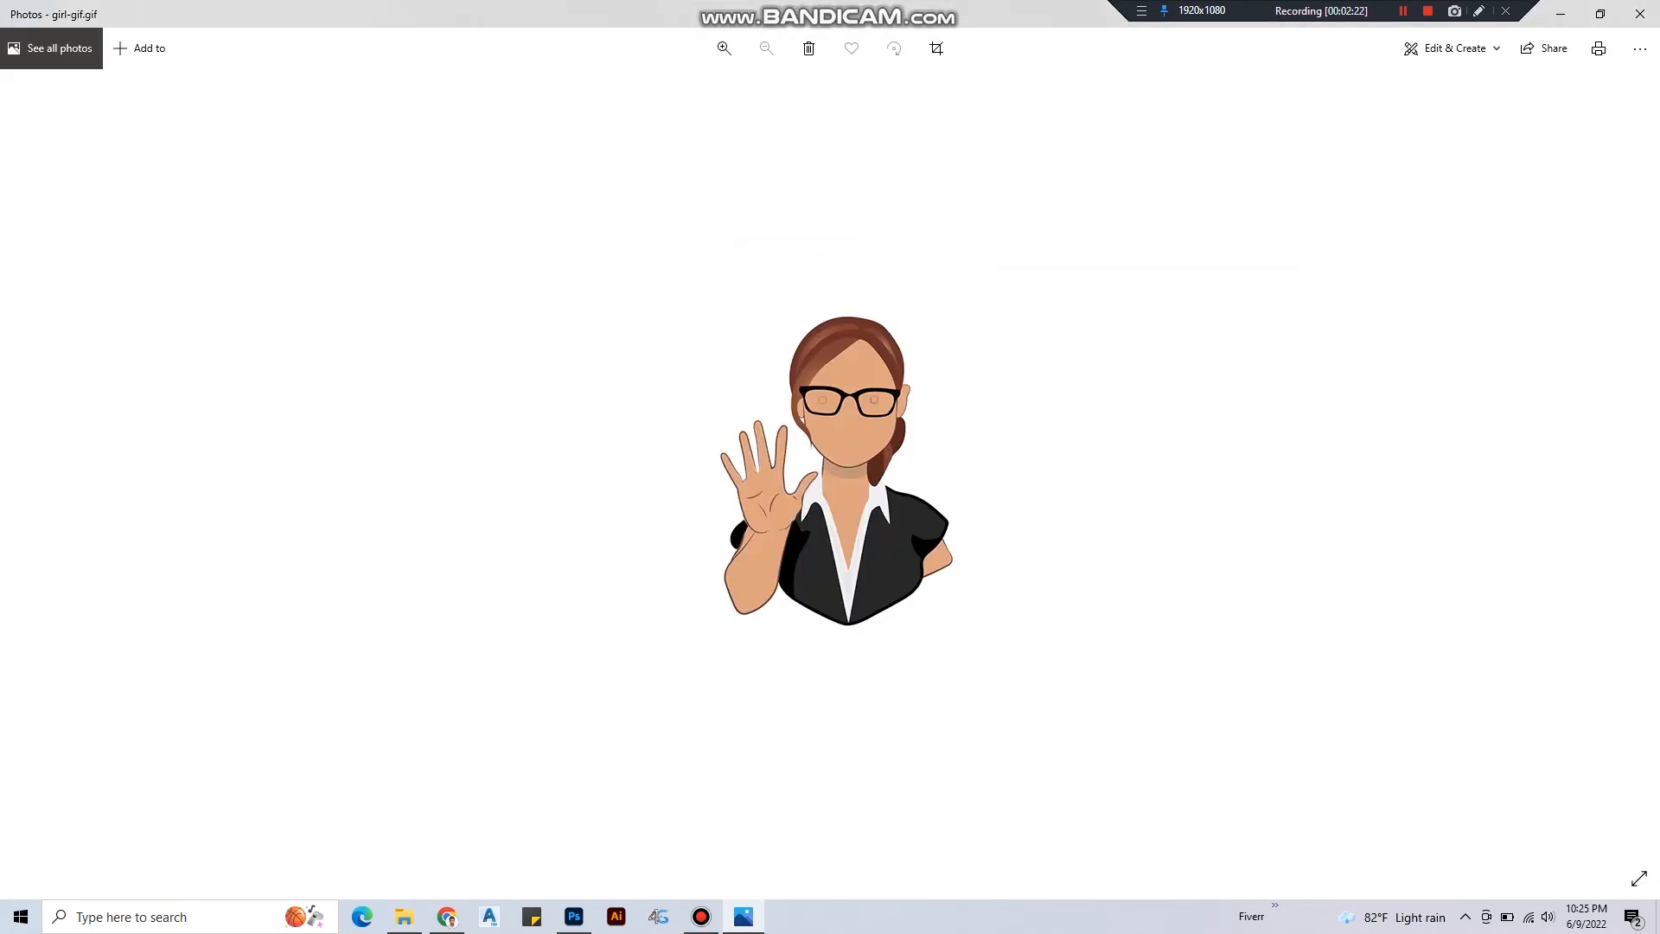